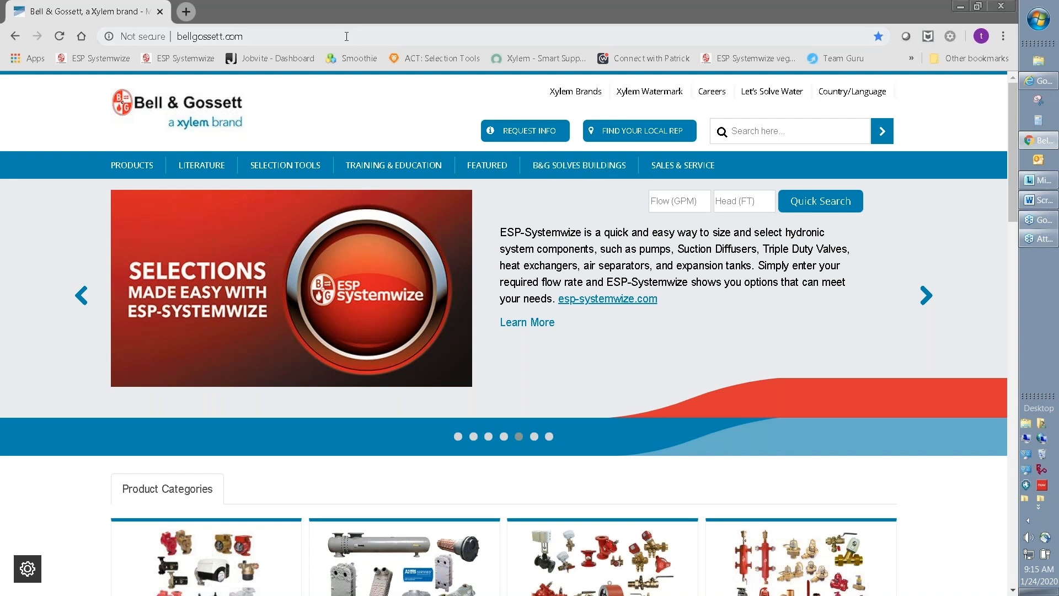
# - Follow the esp-systemwize.com link from the Bell & Gossett homepage carousel
pyautogui.click(210, 36)
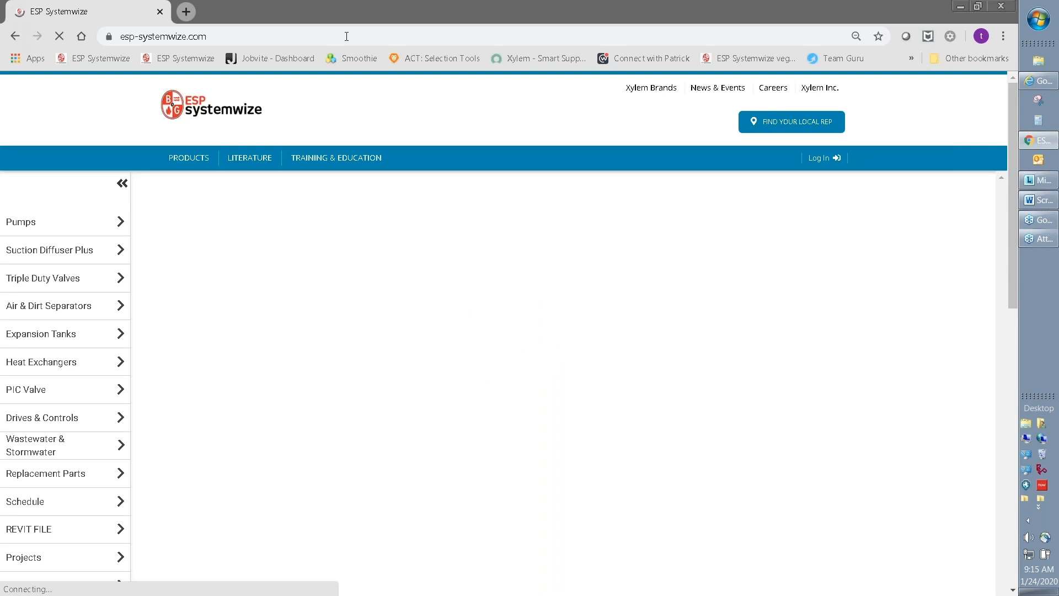
# - Show the Pumps selection page and look down through its options and product families
pyautogui.click(40, 222)
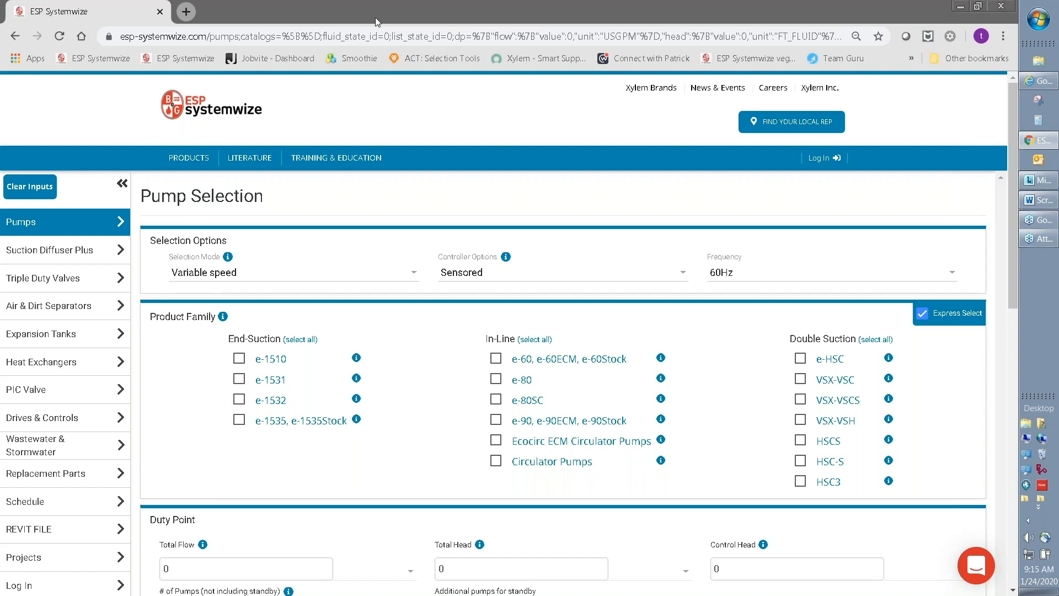
pyautogui.moveTo(416, 241)
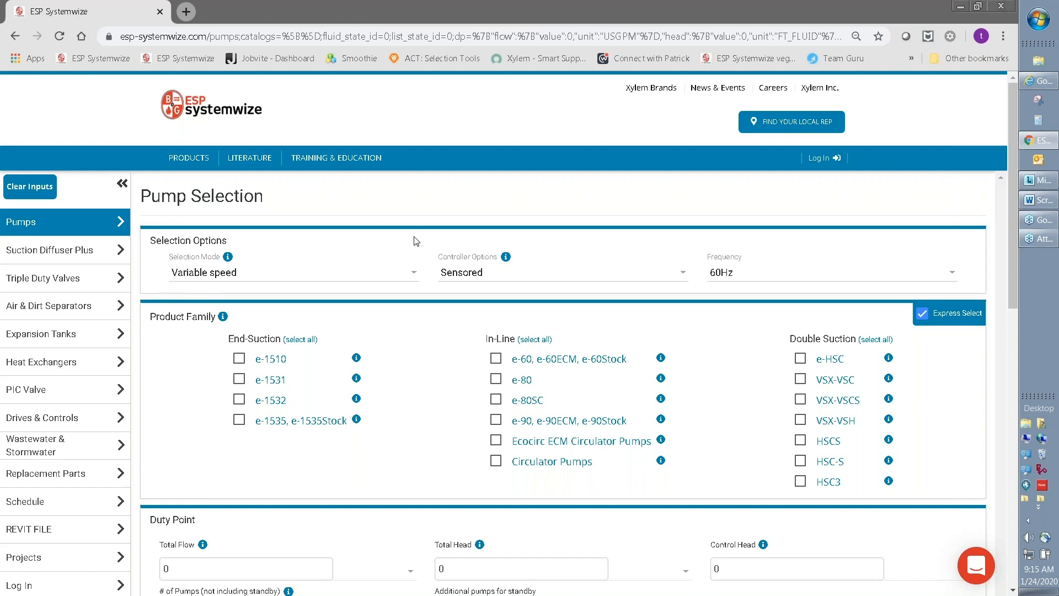
pyautogui.scroll(-3)
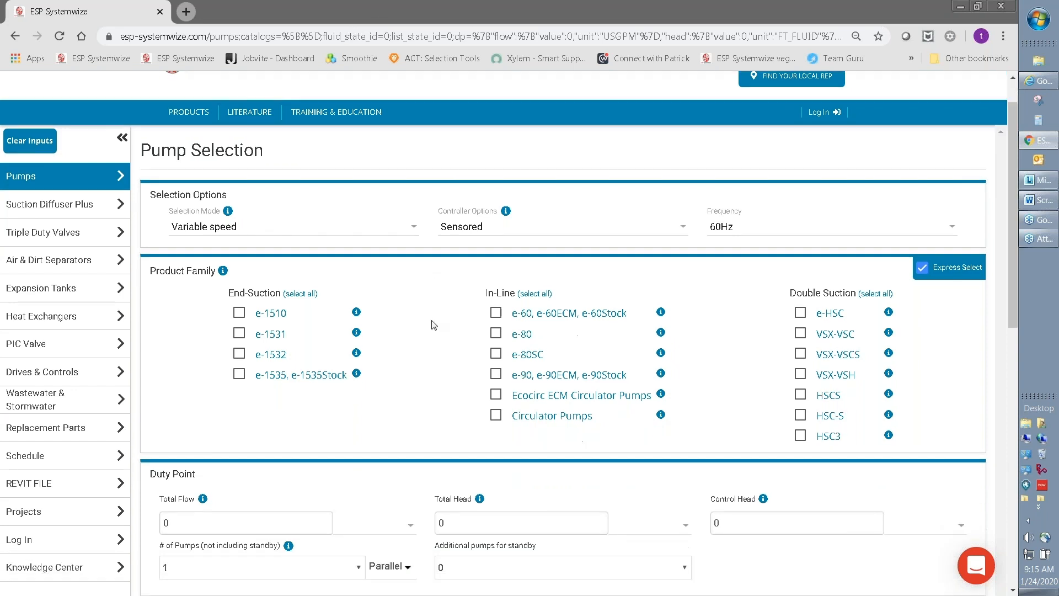
pyautogui.scroll(-3)
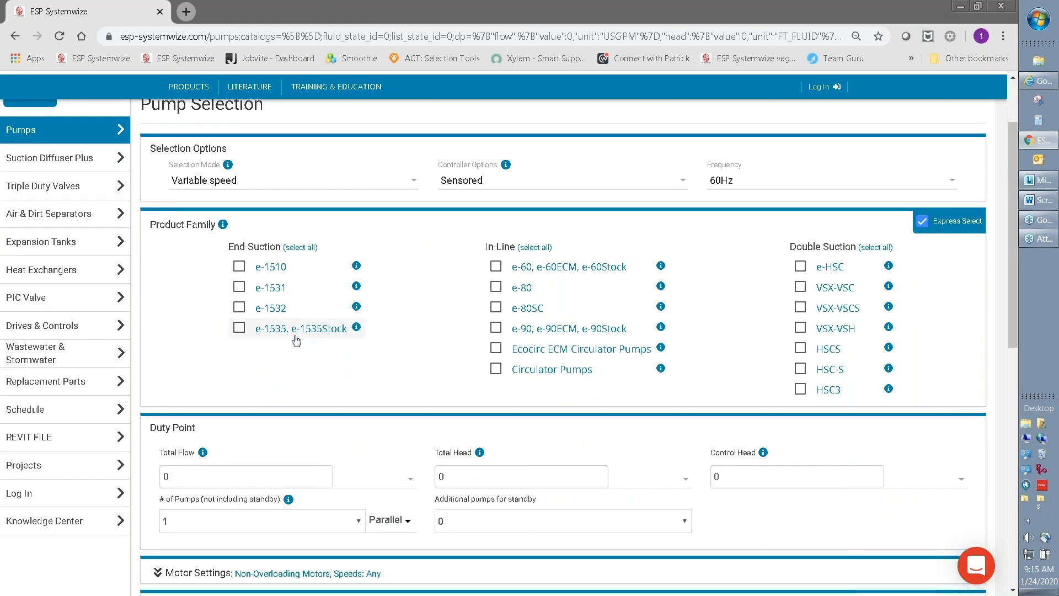
pyautogui.moveTo(65, 493)
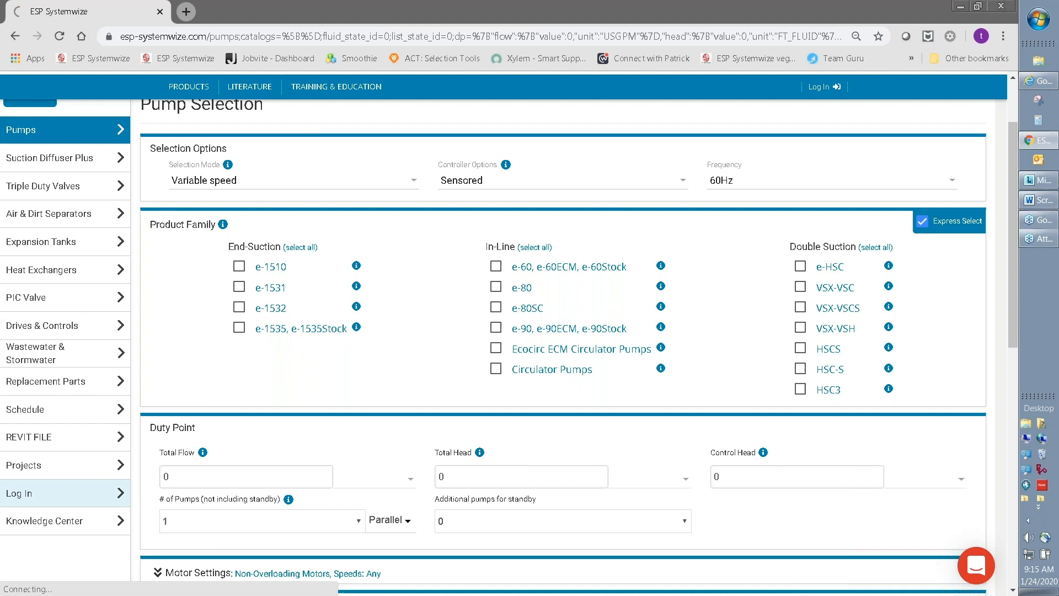
# - Go to the Log In page with its email and password fields
pyautogui.click(818, 87)
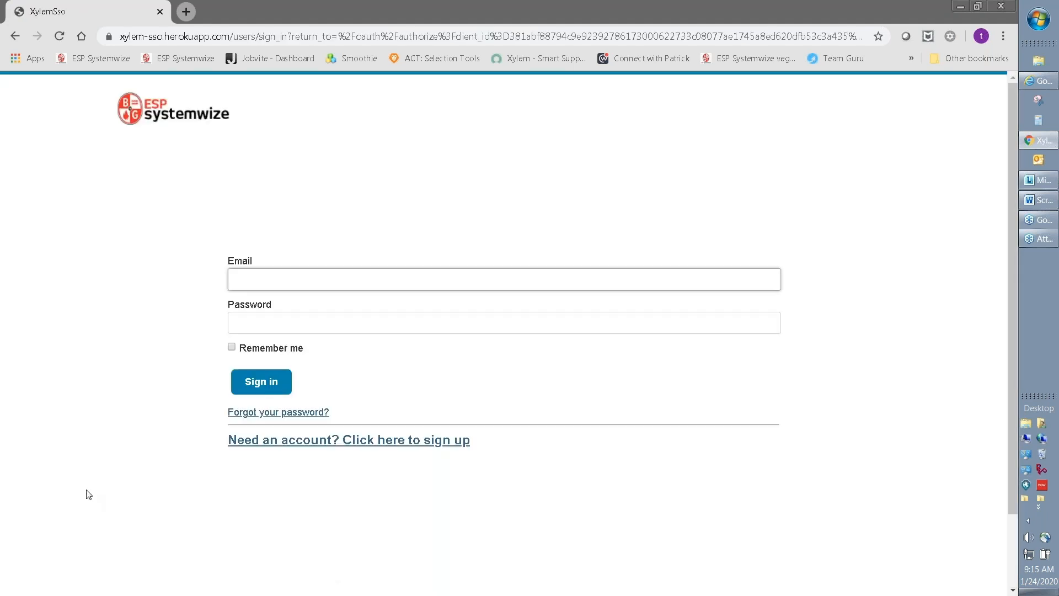
pyautogui.moveTo(378, 449)
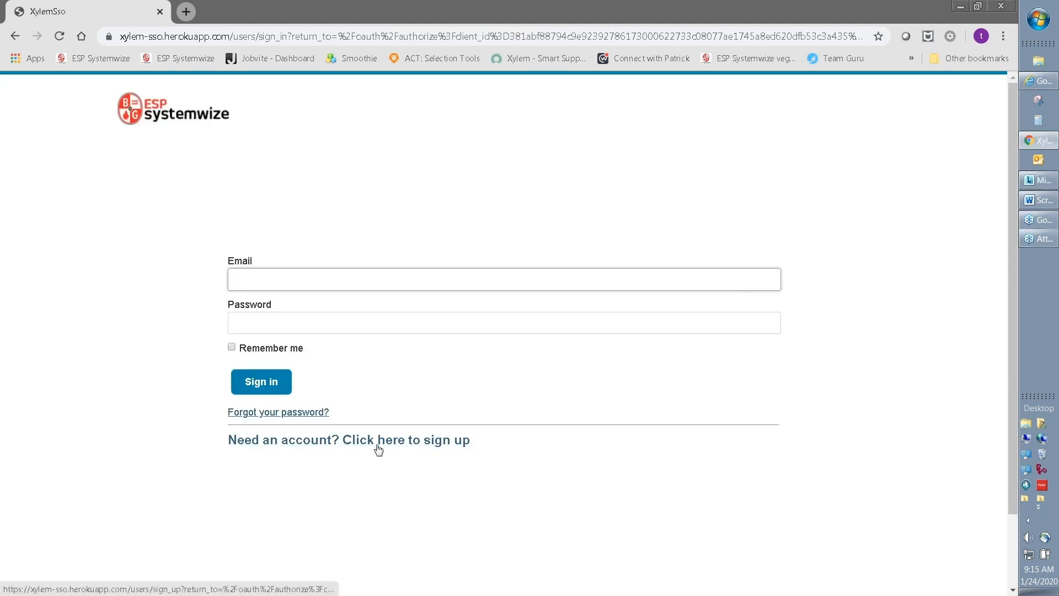
pyautogui.moveTo(377, 448)
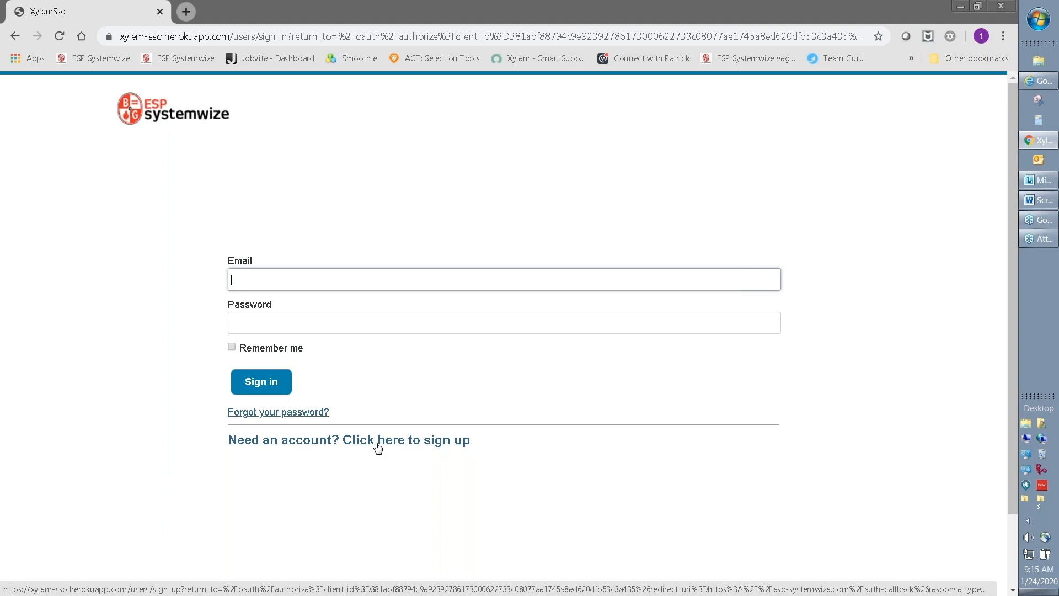
# - Bring up the sign-up form and review its account, contact, address and relationship fields
pyautogui.click(406, 440)
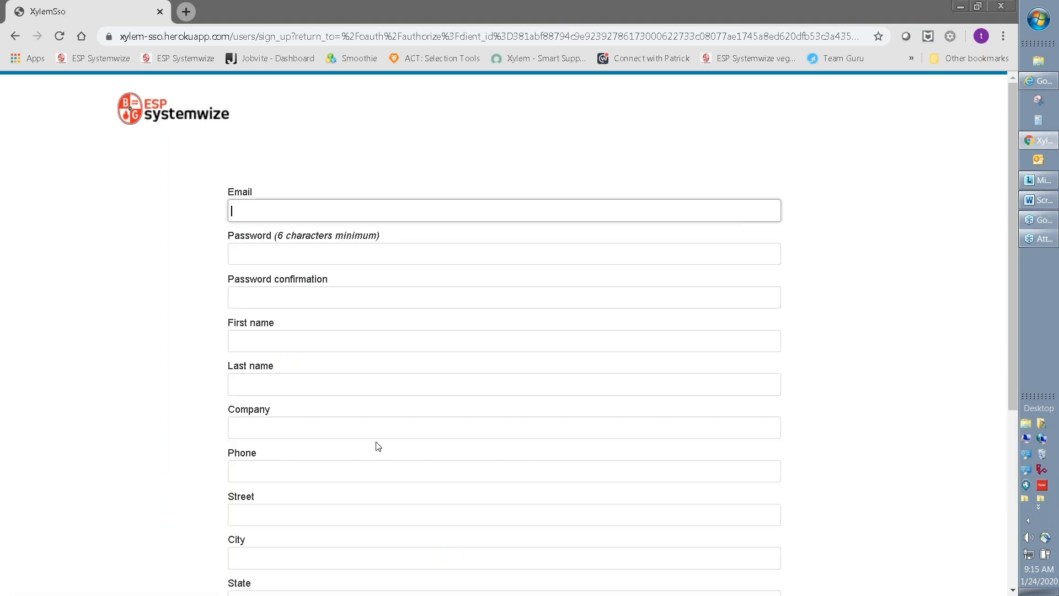
pyautogui.moveTo(835, 258)
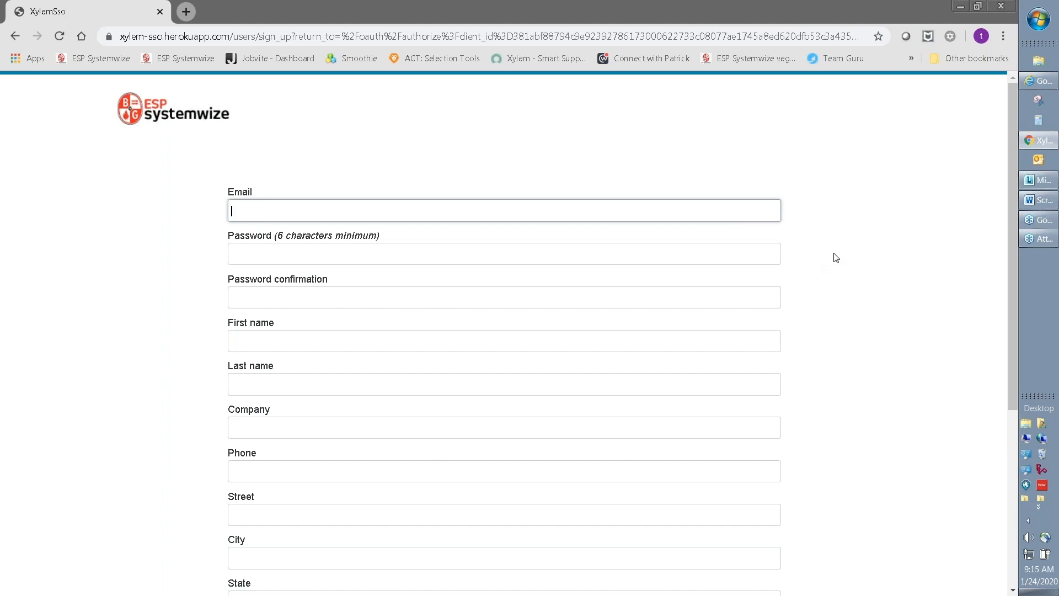
pyautogui.moveTo(844, 243)
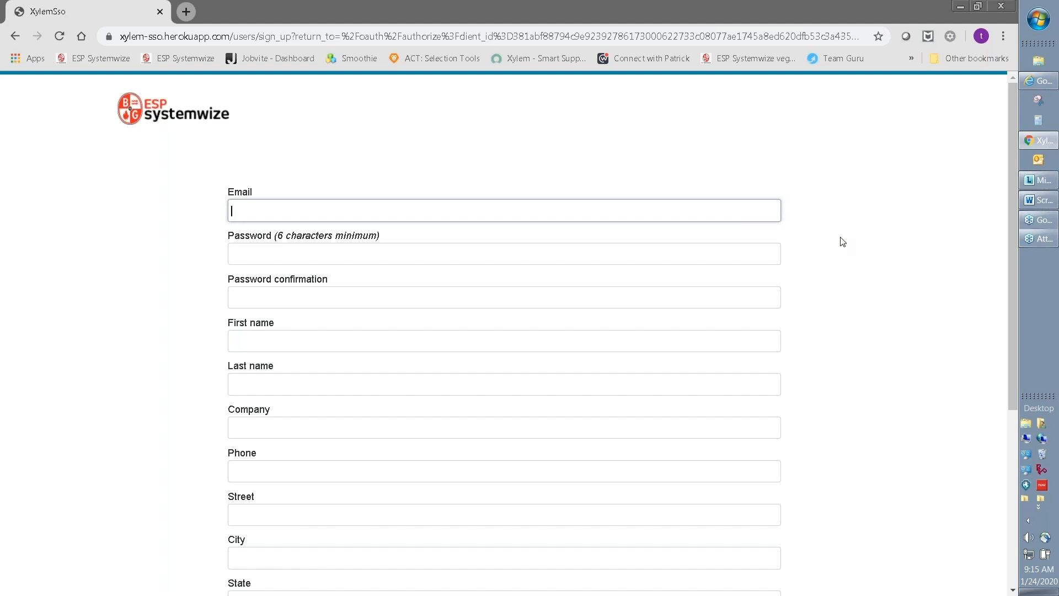
pyautogui.scroll(-3)
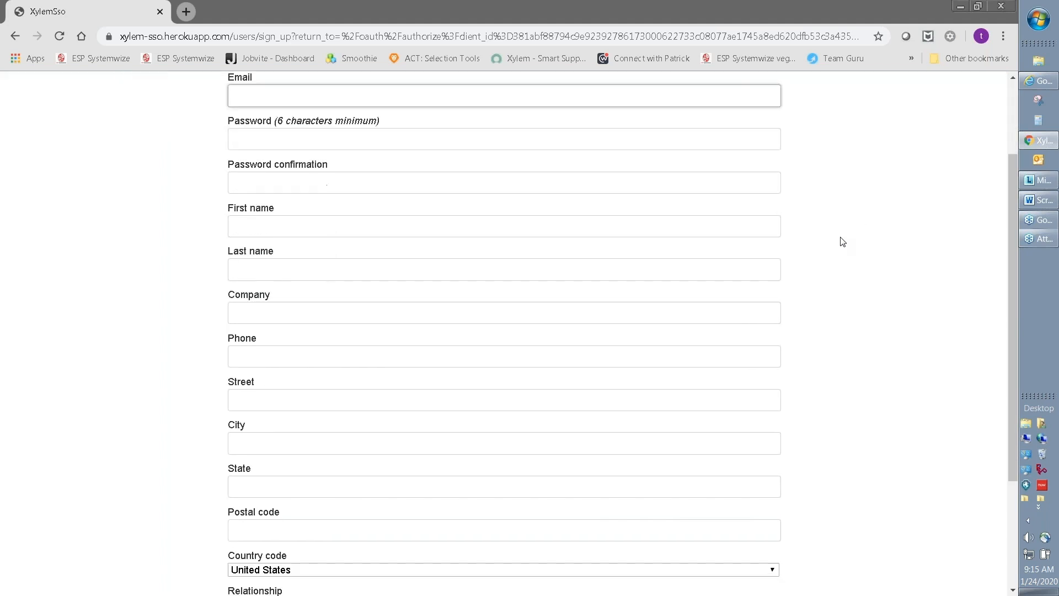
pyautogui.scroll(-3)
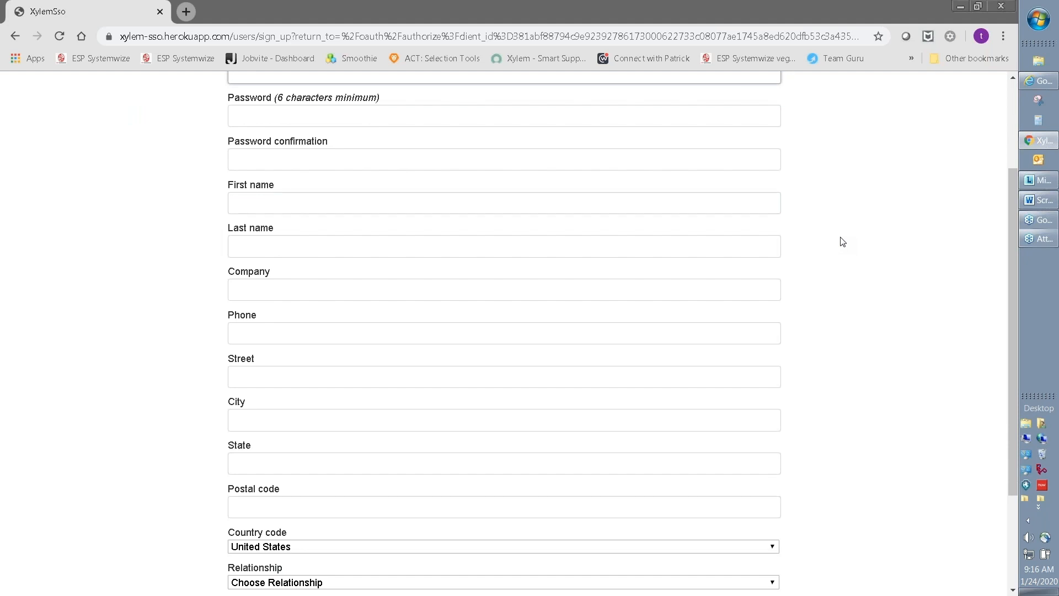
pyautogui.scroll(-3)
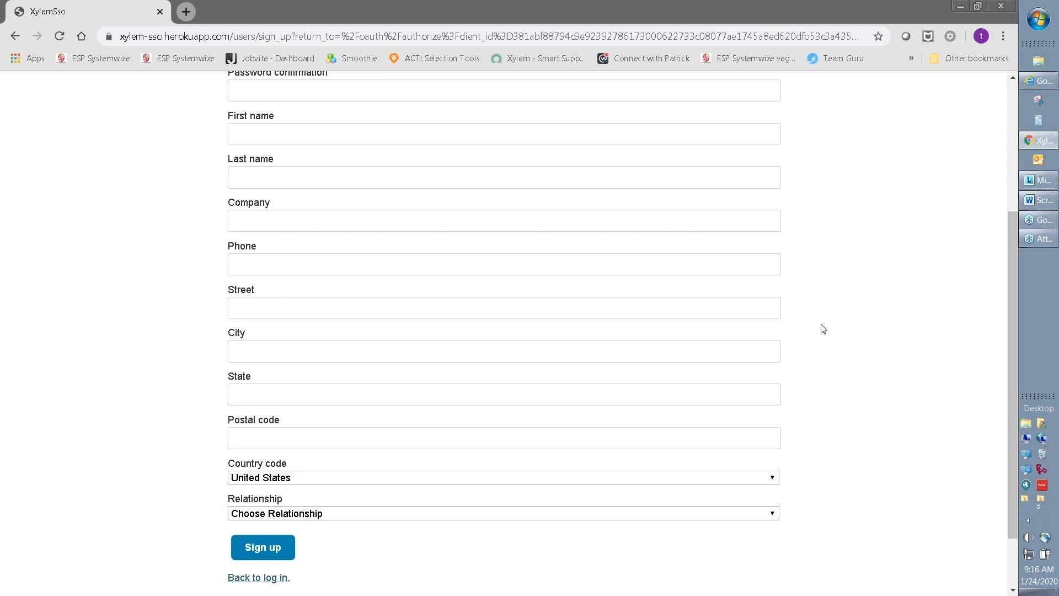
pyautogui.moveTo(857, 410)
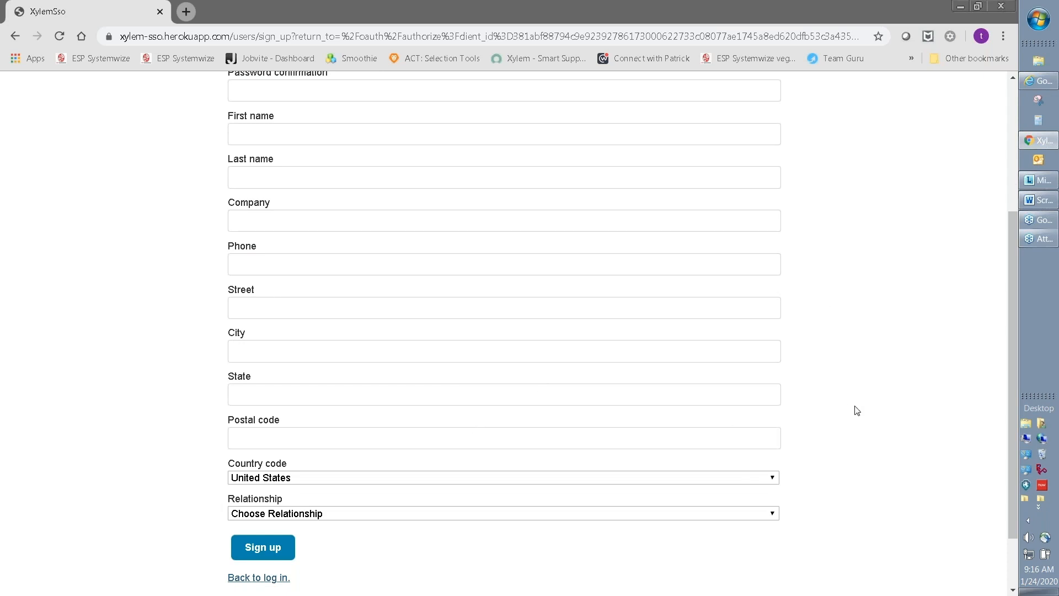
pyautogui.scroll(-3)
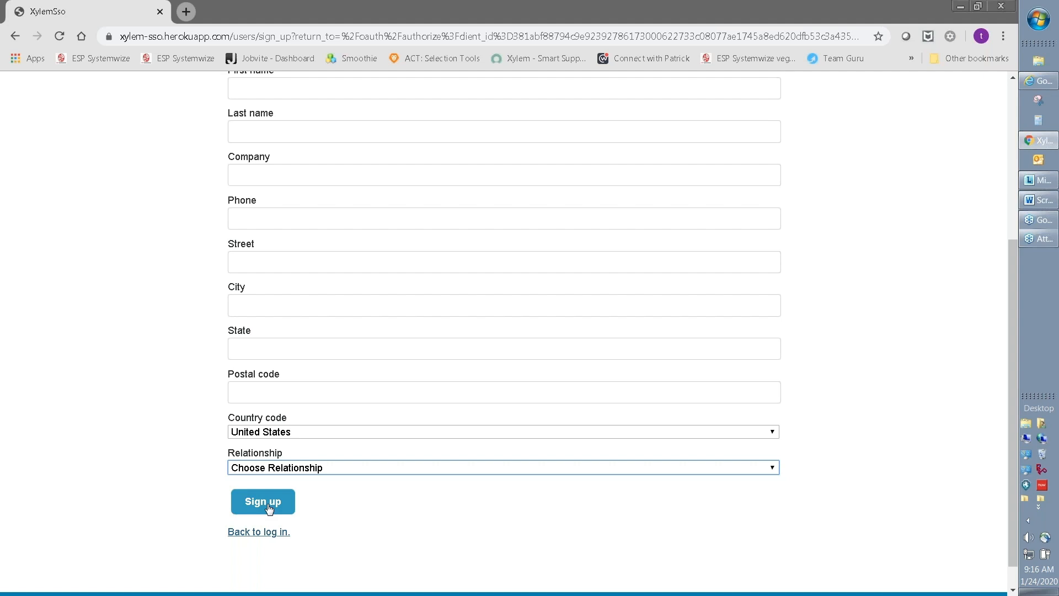
pyautogui.moveTo(270, 536)
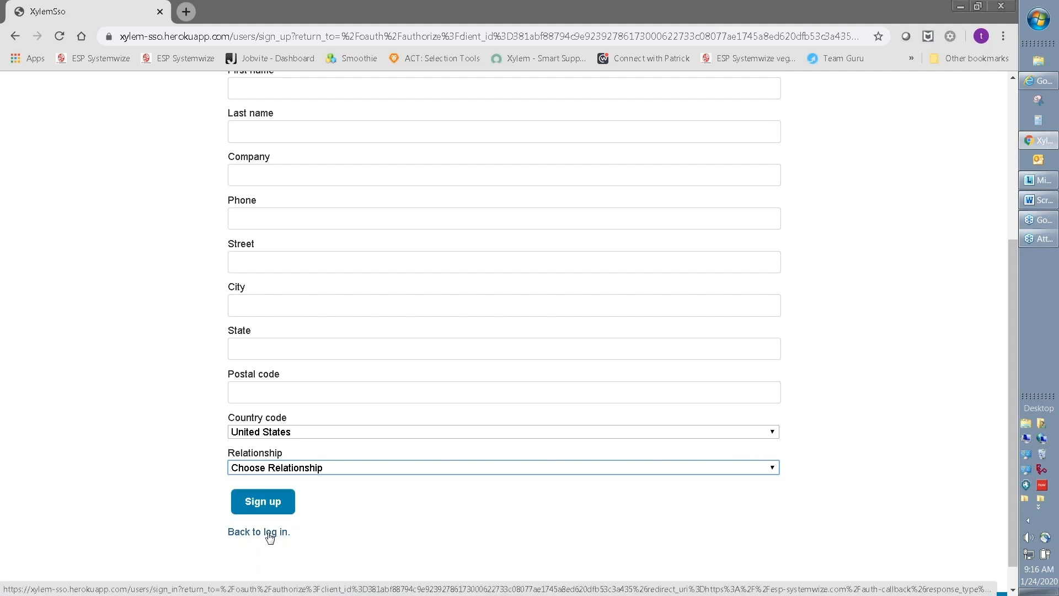
pyautogui.click(258, 532)
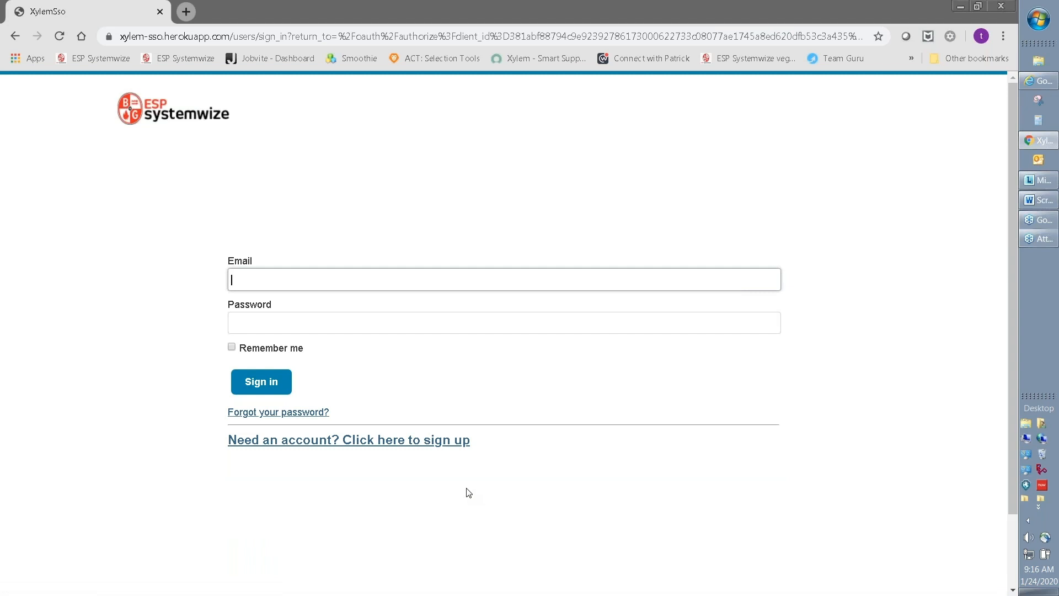
pyautogui.moveTo(610, 430)
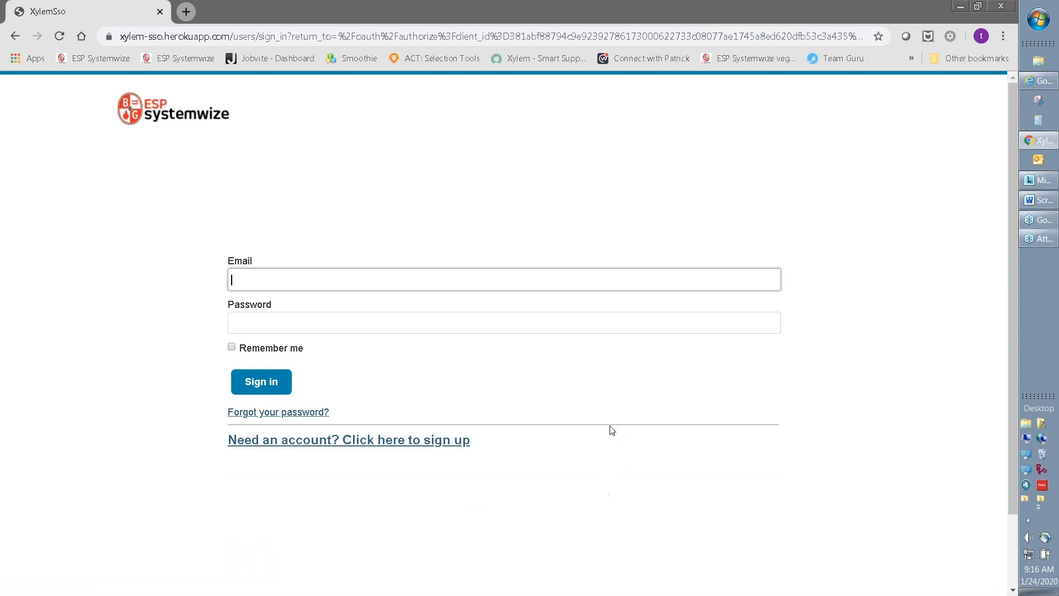
pyautogui.moveTo(623, 381)
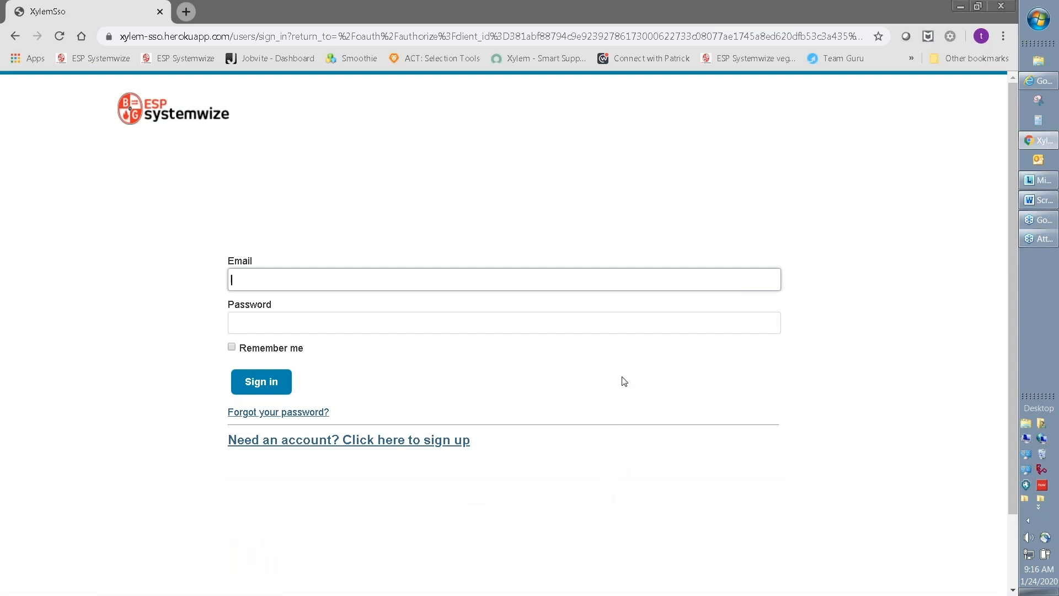
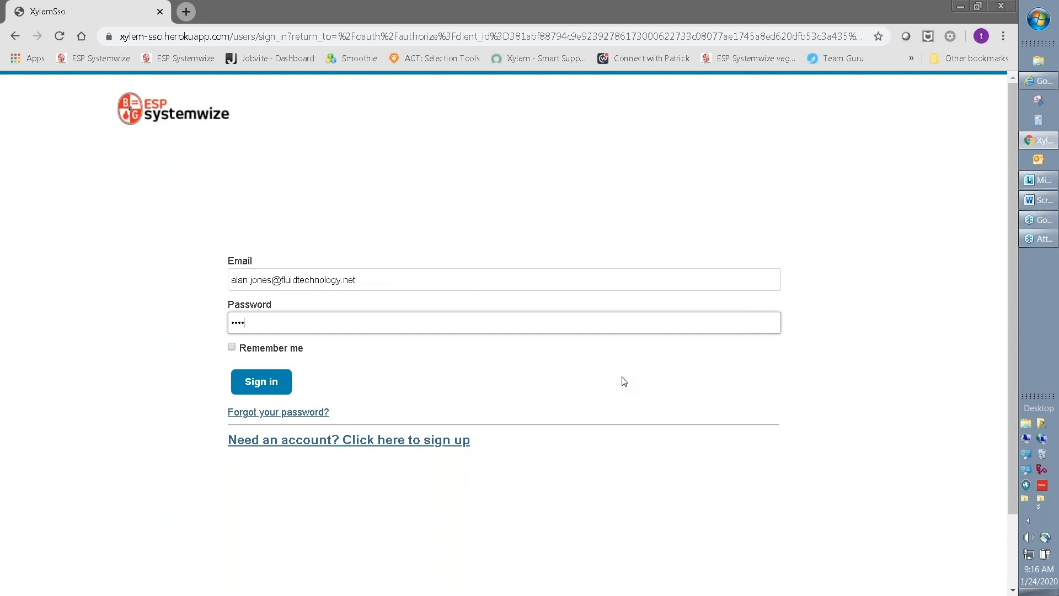
pyautogui.write('password')
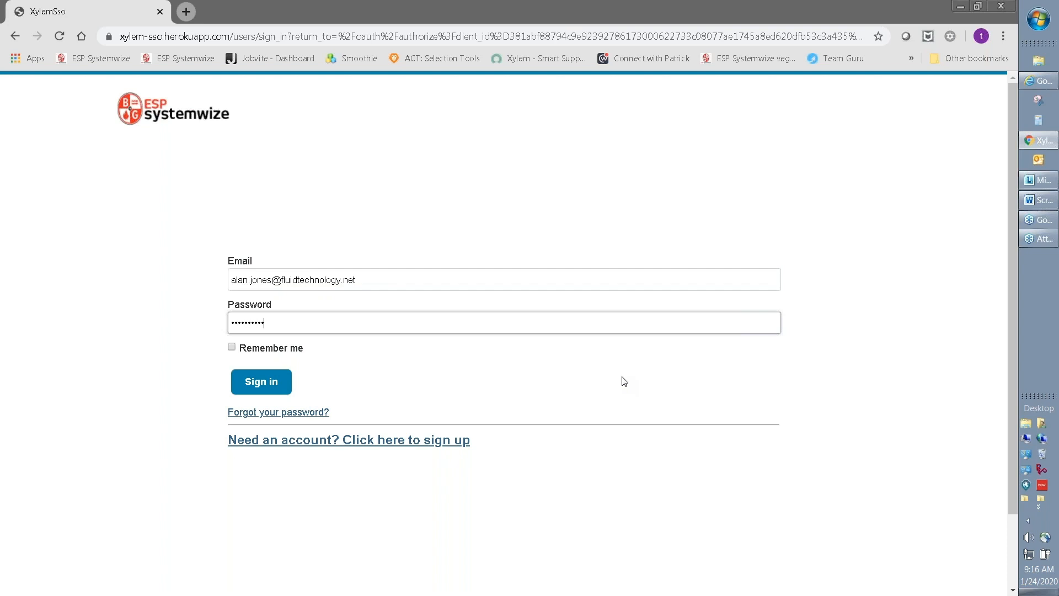
pyautogui.moveTo(224, 341)
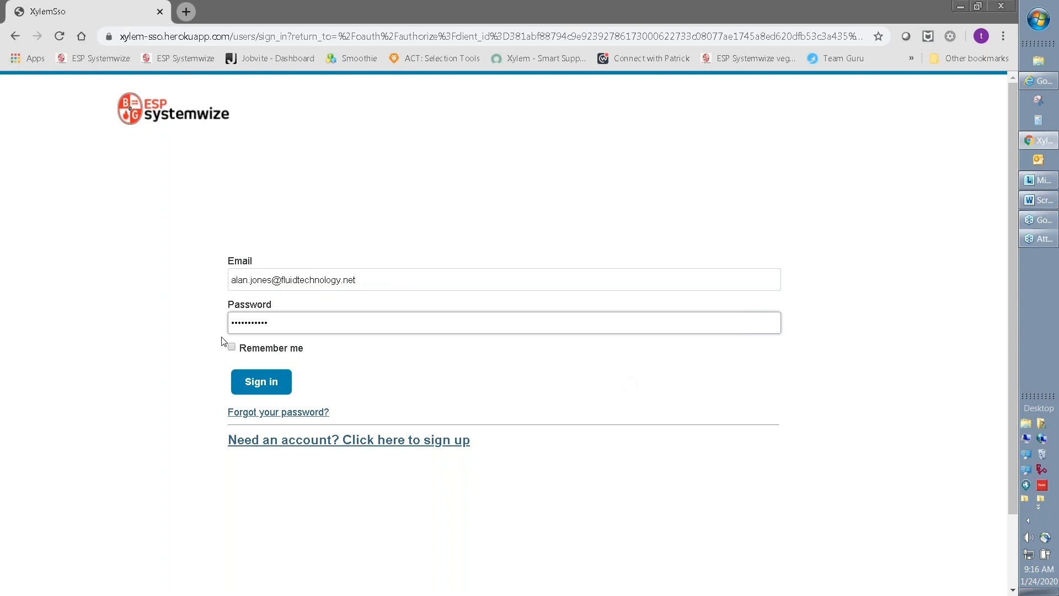
# - Sign in with the entered credentials and authorize ESP-Systemwize to use the account
pyautogui.click(261, 382)
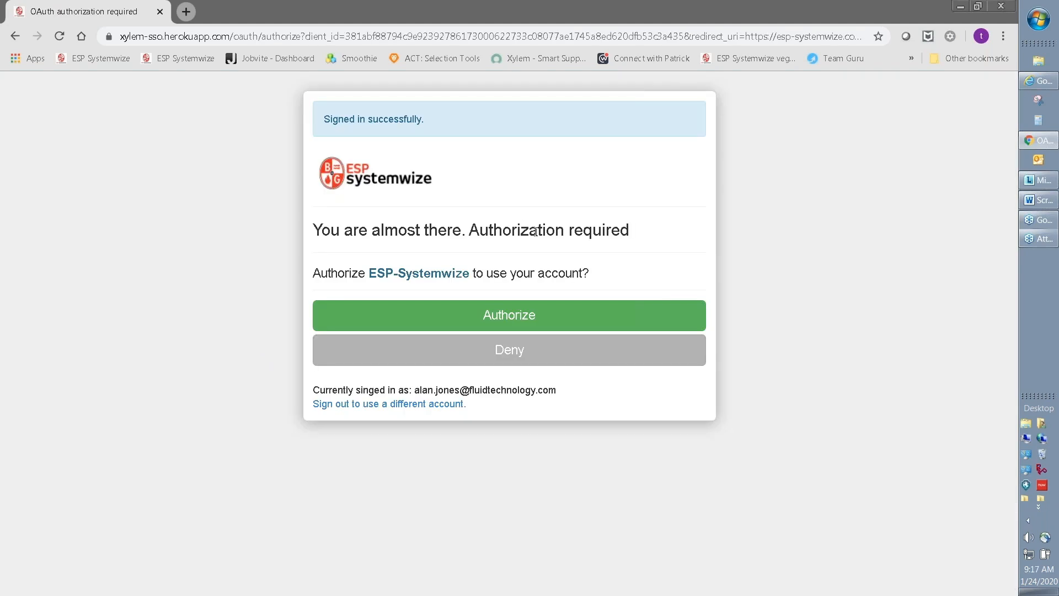
pyautogui.moveTo(509, 322)
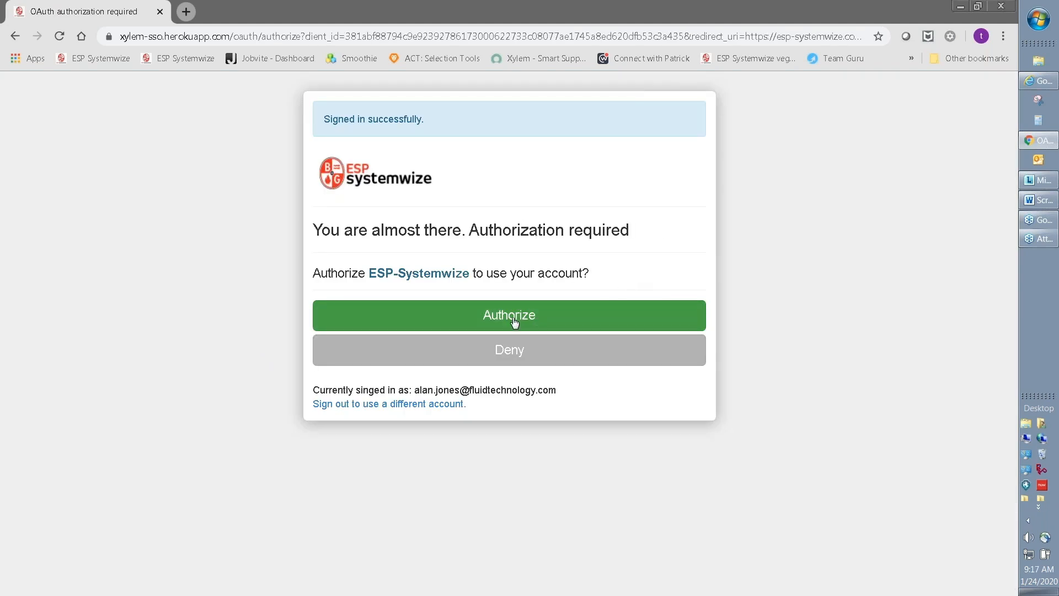
pyautogui.click(509, 315)
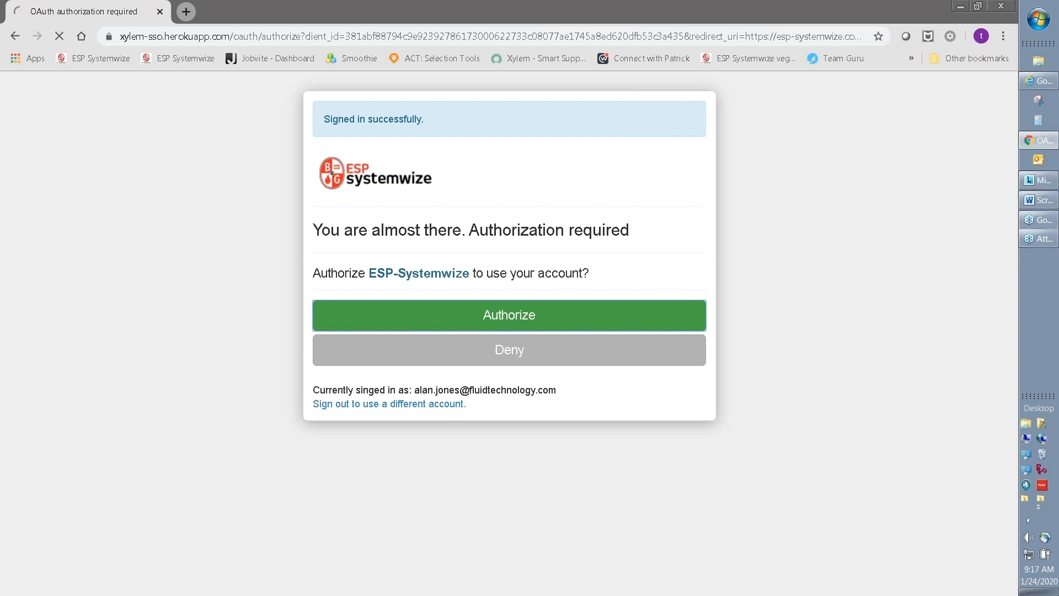
pyautogui.click(509, 315)
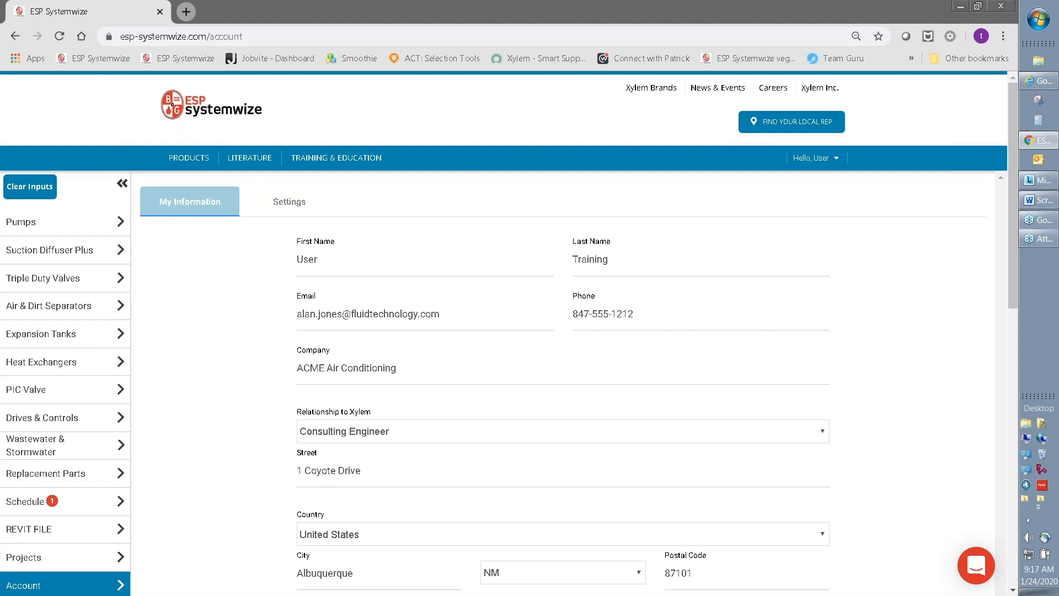
pyautogui.moveTo(698, 263)
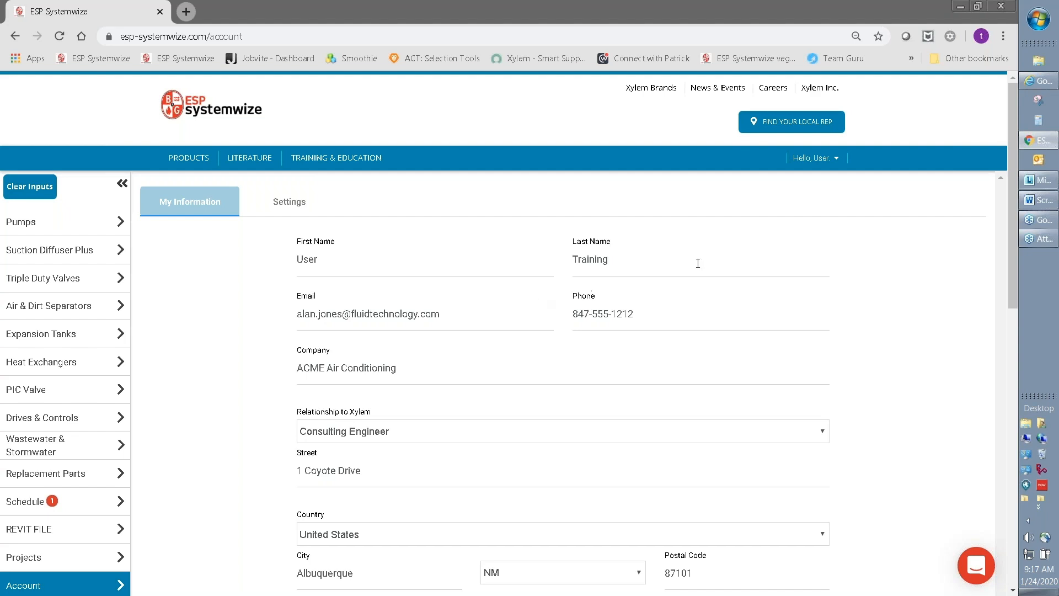
pyautogui.moveTo(816, 301)
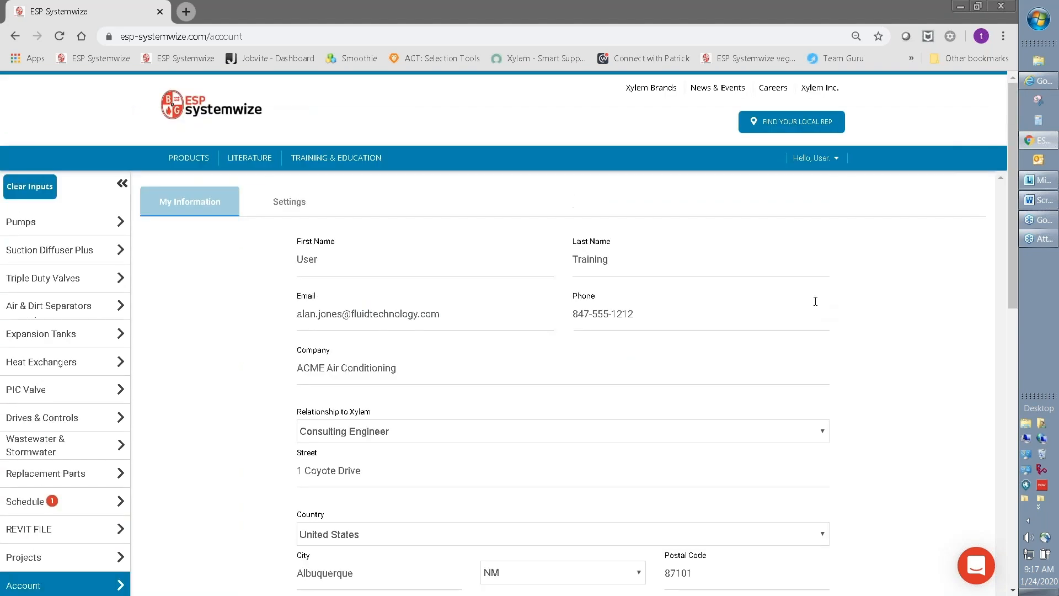
pyautogui.moveTo(71, 222)
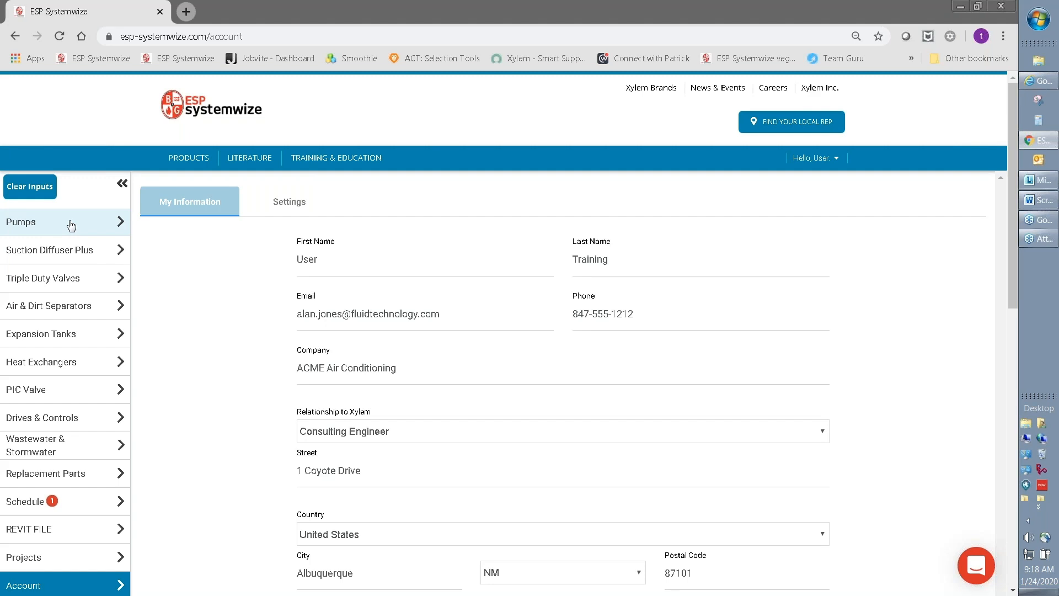
pyautogui.moveTo(282, 204)
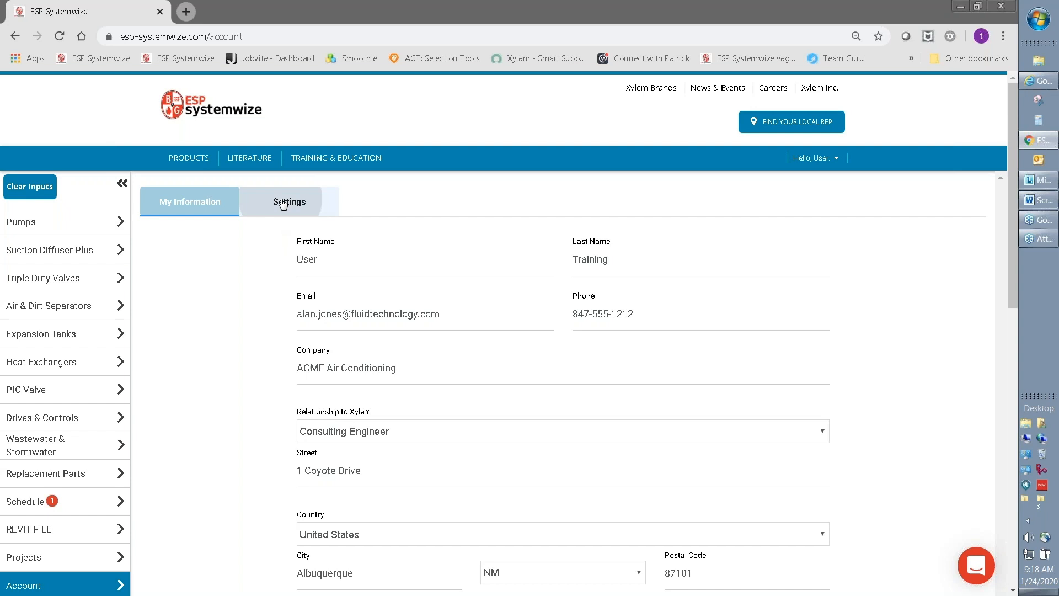
# - Show the account Settings with unit toggle, pump table columns and submittal rep fields
pyautogui.click(289, 201)
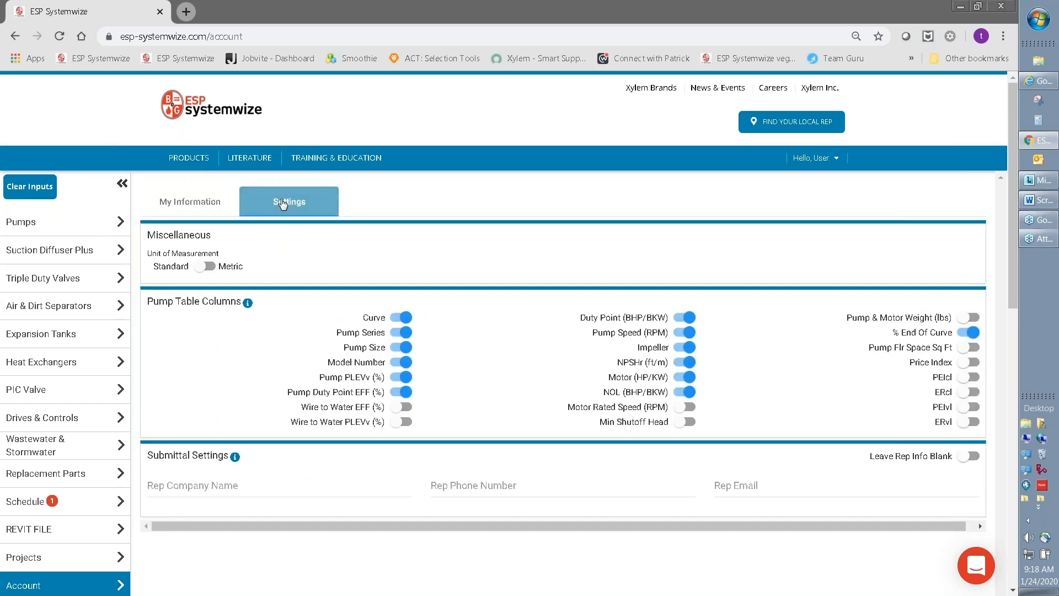
pyautogui.moveTo(156, 257)
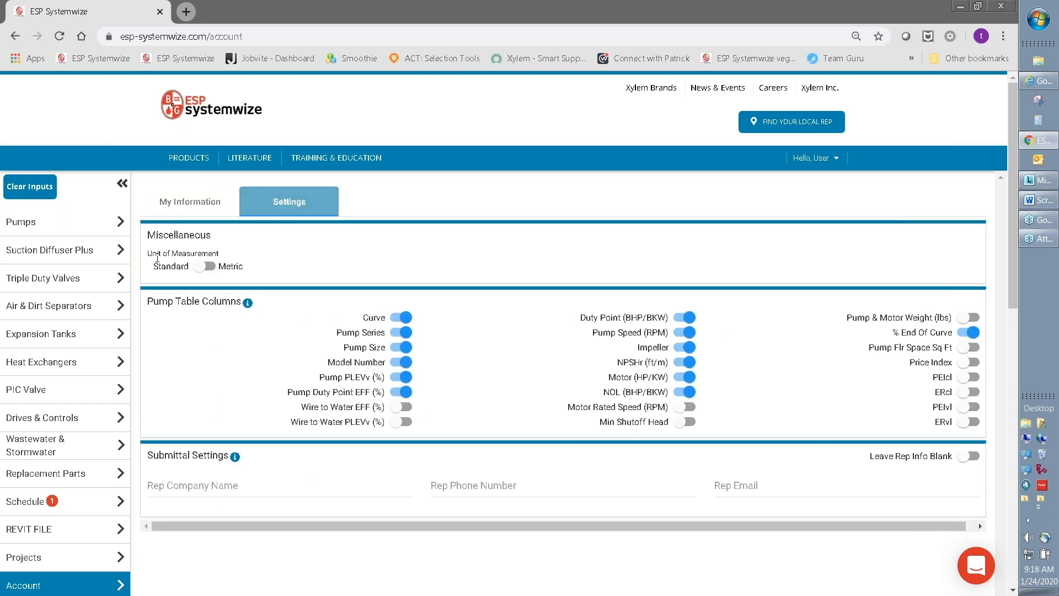
pyautogui.moveTo(550, 440)
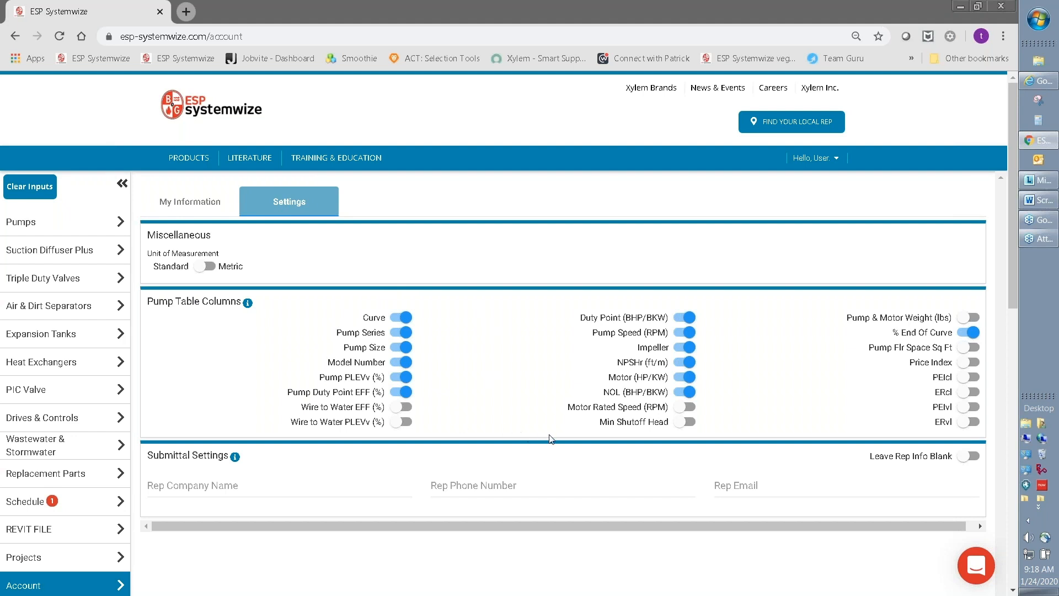
pyautogui.moveTo(715, 442)
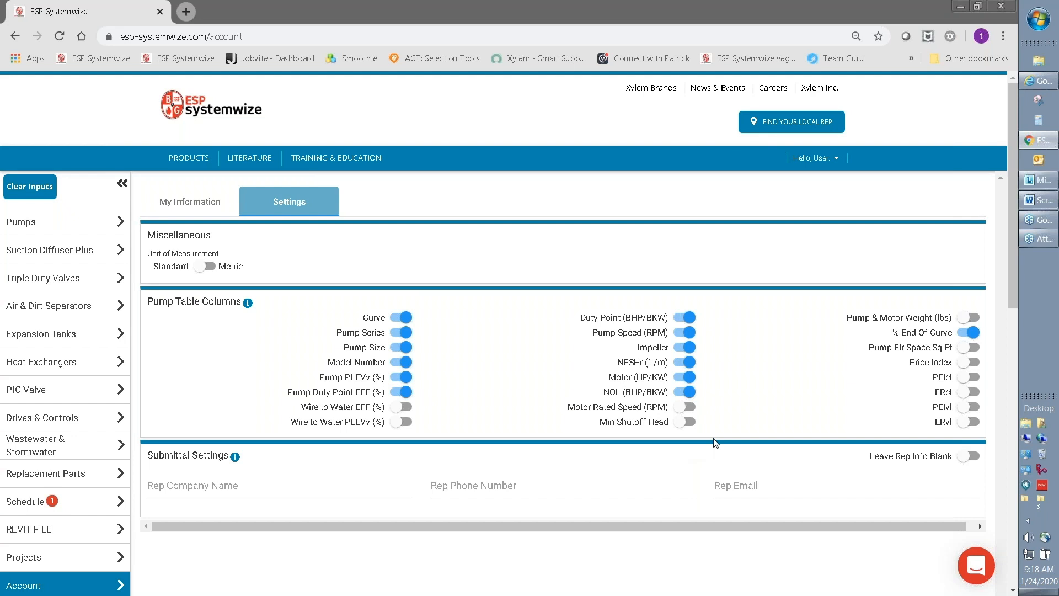
pyautogui.moveTo(743, 423)
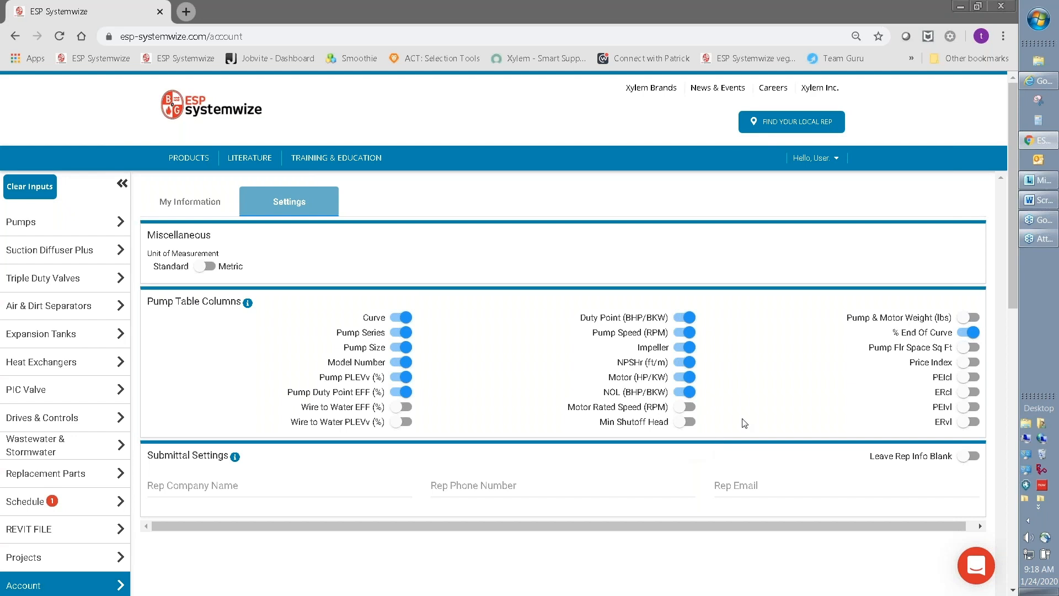
pyautogui.moveTo(789, 414)
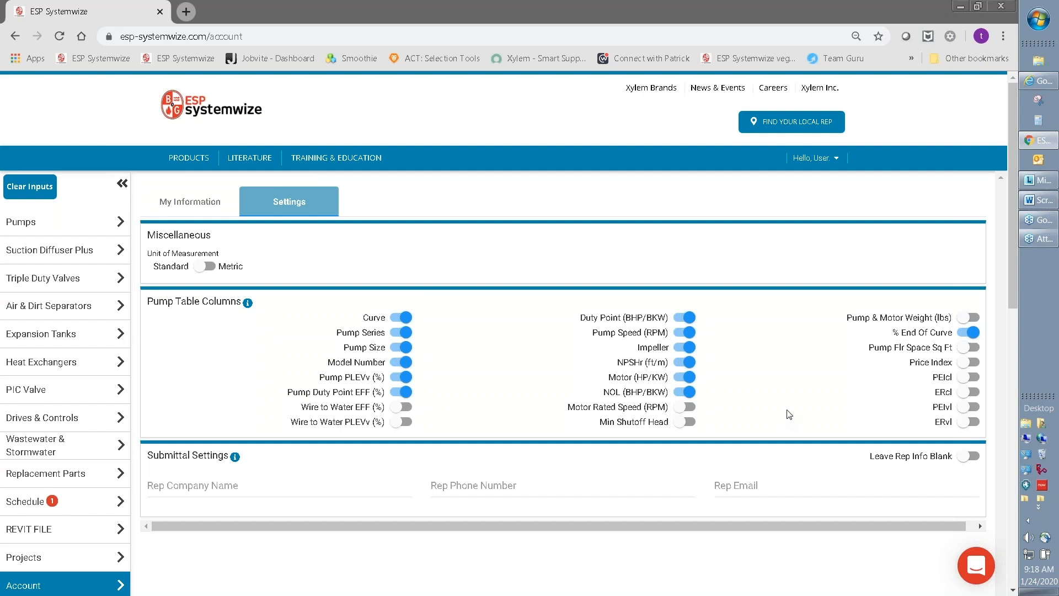
pyautogui.moveTo(784, 370)
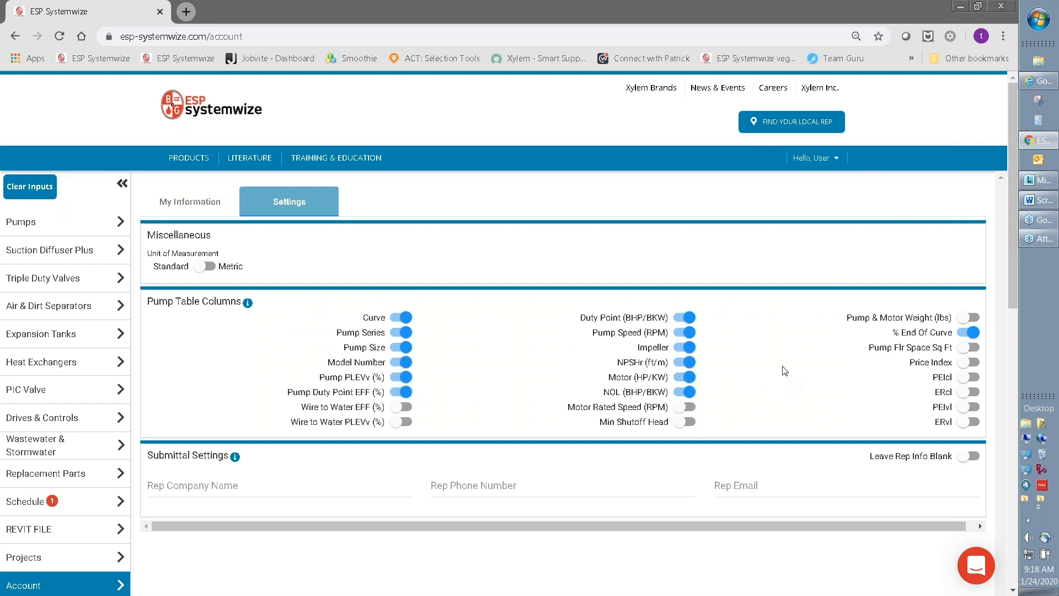
pyautogui.moveTo(454, 409)
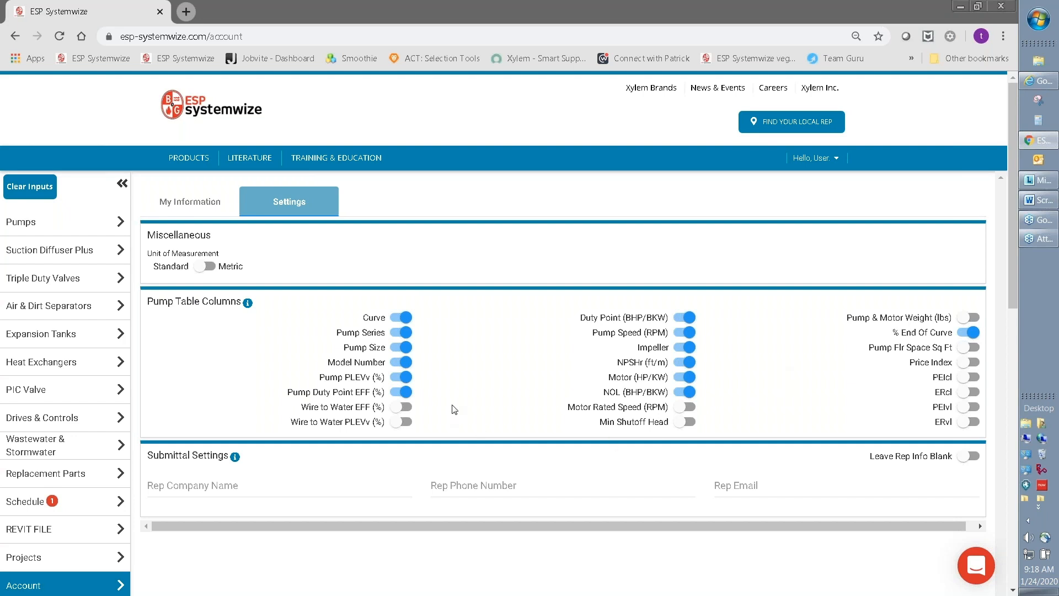
pyautogui.moveTo(439, 392)
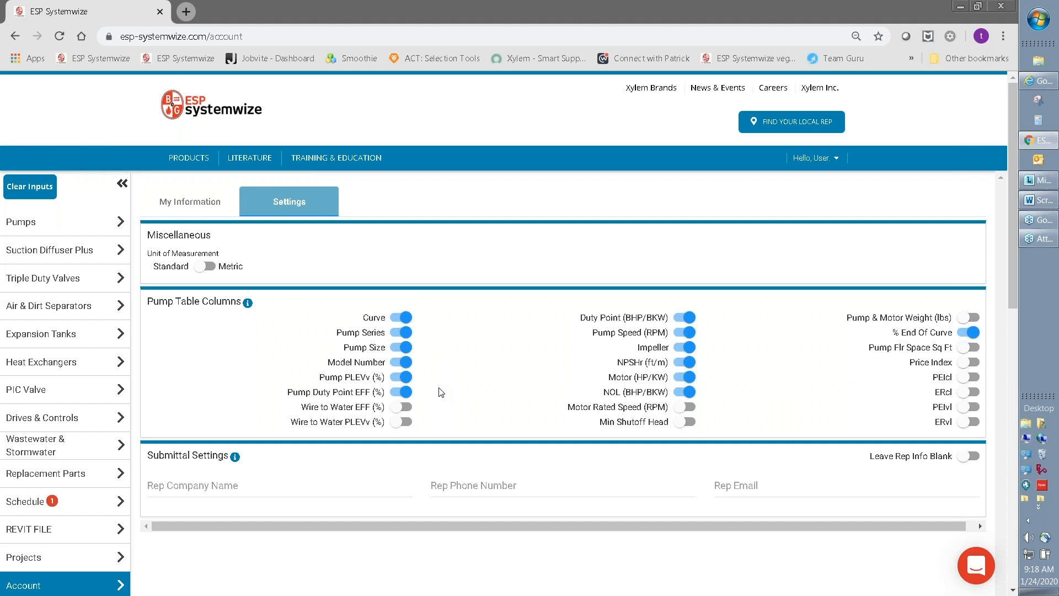
pyautogui.moveTo(641, 417)
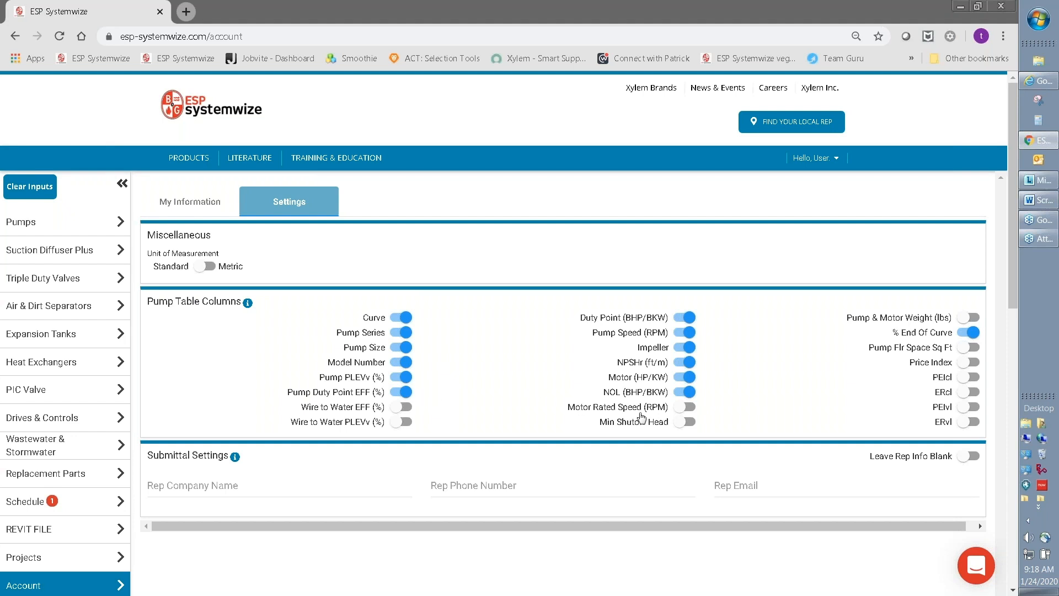
pyautogui.moveTo(855, 431)
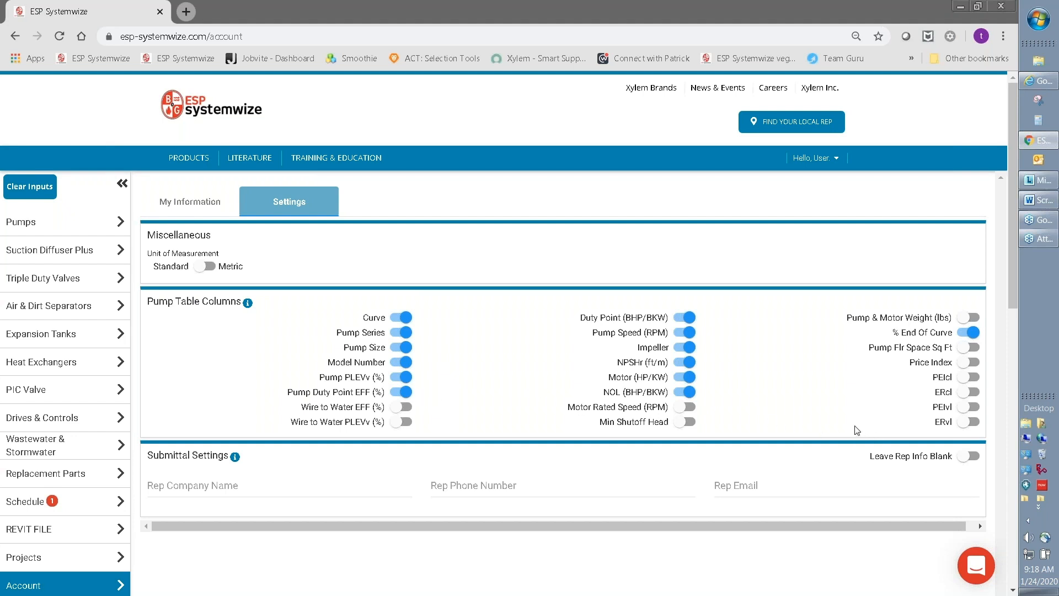
pyautogui.moveTo(801, 371)
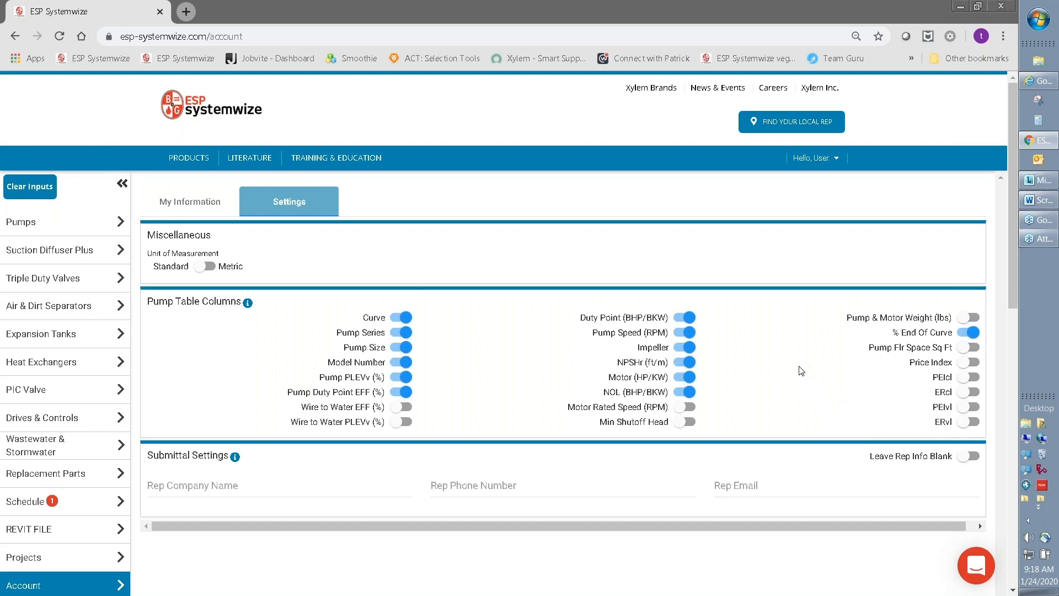
# - Scroll down the Settings page to the empty submittal rep fields
pyautogui.scroll(-3)
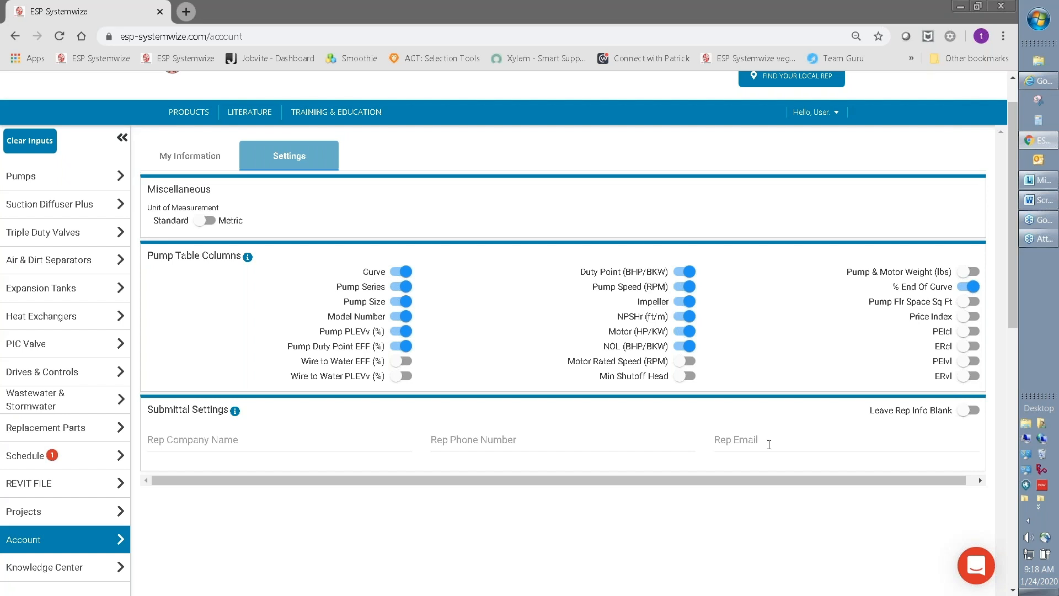
pyautogui.moveTo(788, 439)
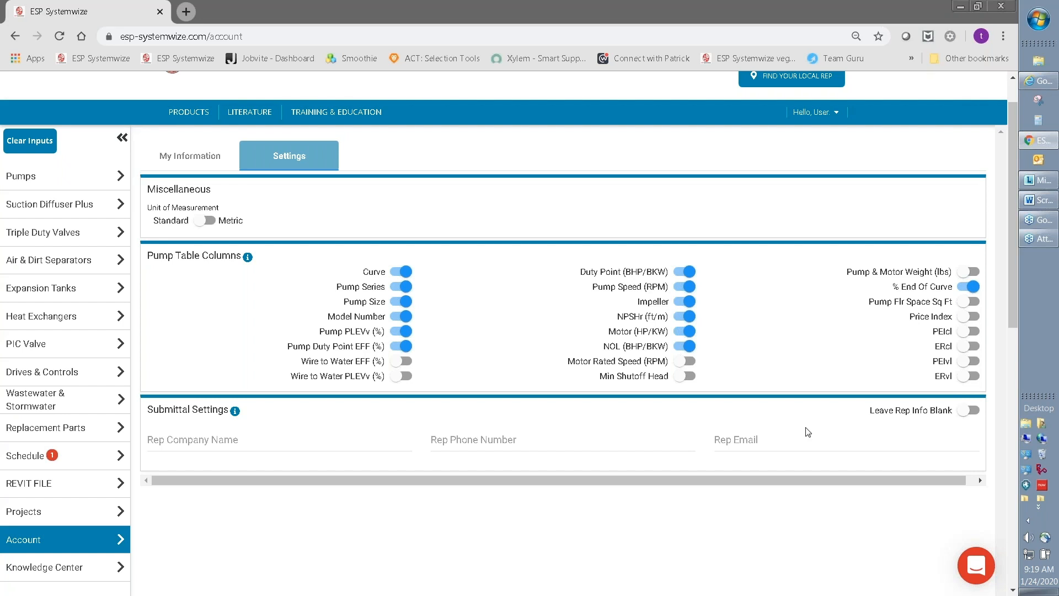
pyautogui.moveTo(945, 424)
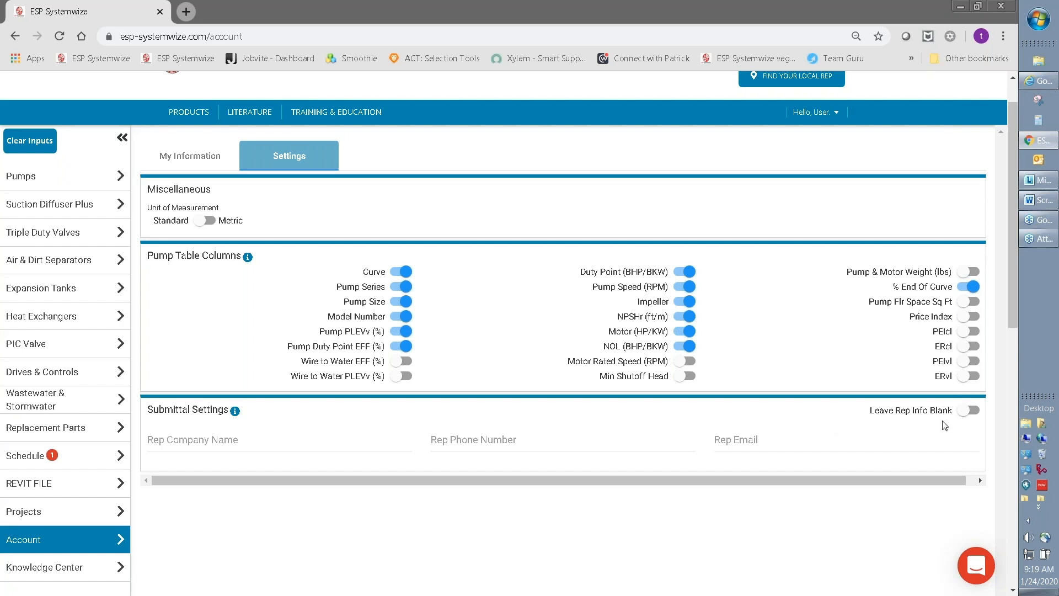
pyautogui.moveTo(64, 176)
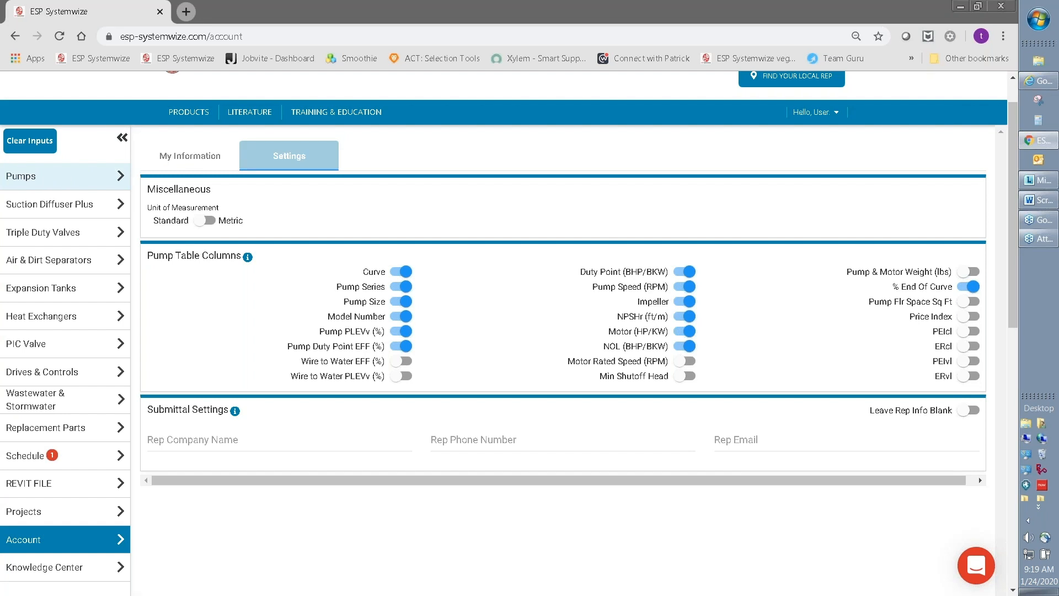
pyautogui.moveTo(989, 227)
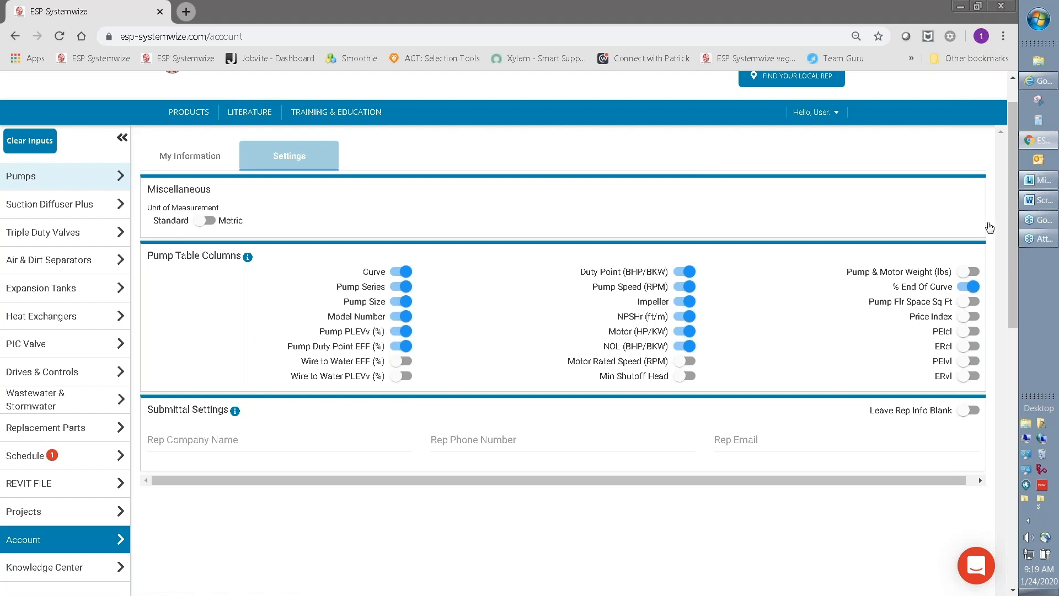
pyautogui.moveTo(1018, 109)
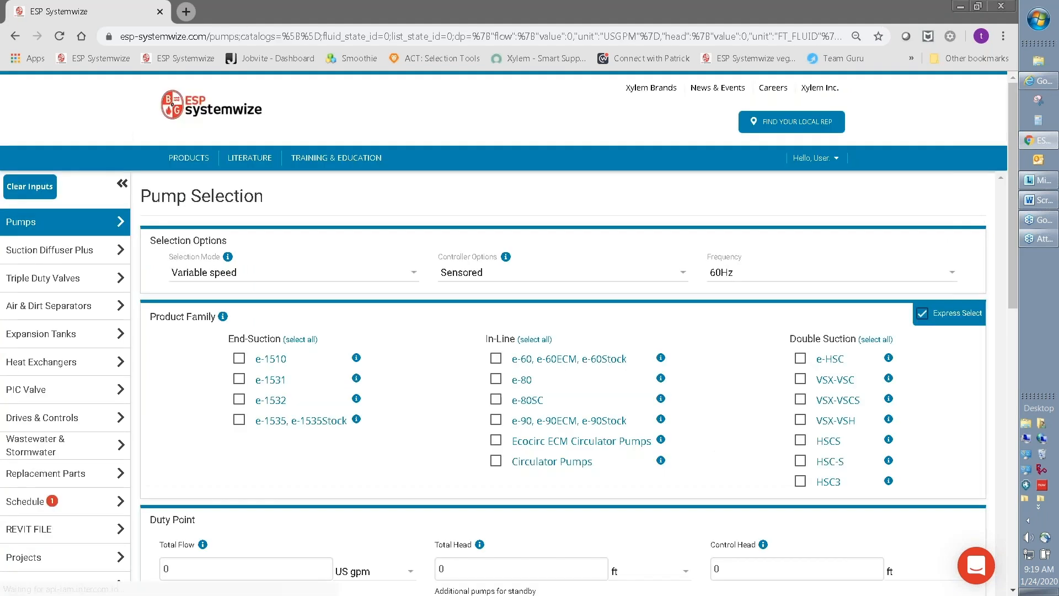
pyautogui.click(122, 183)
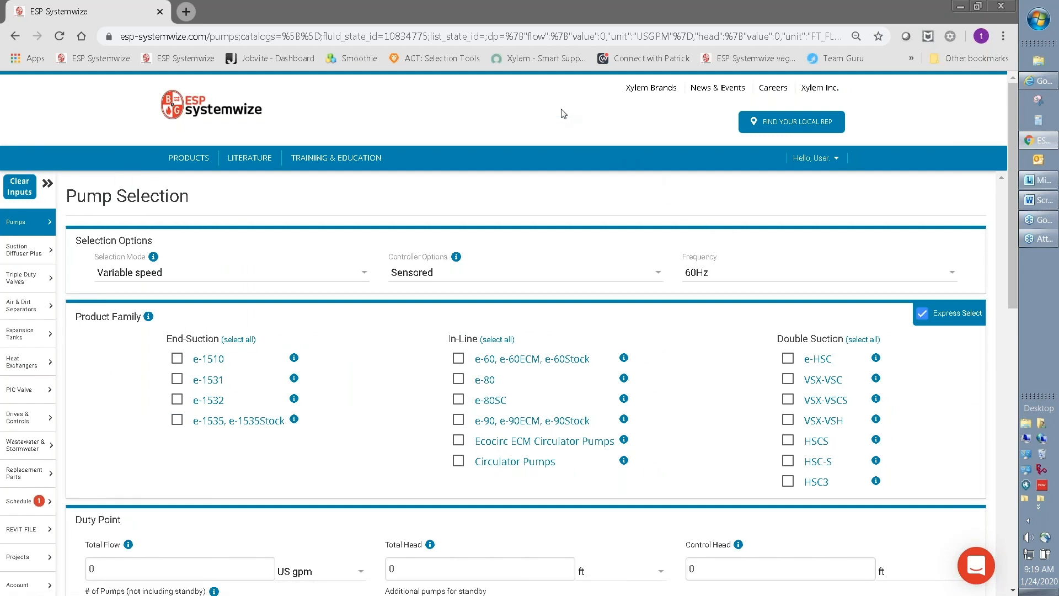
pyautogui.moveTo(595, 104)
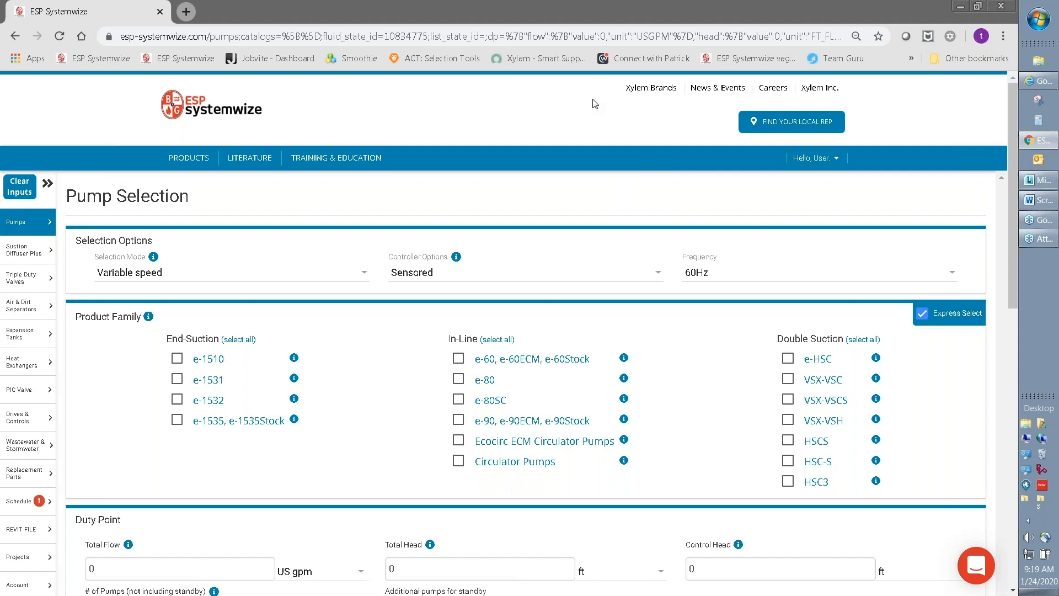
pyautogui.moveTo(665, 92)
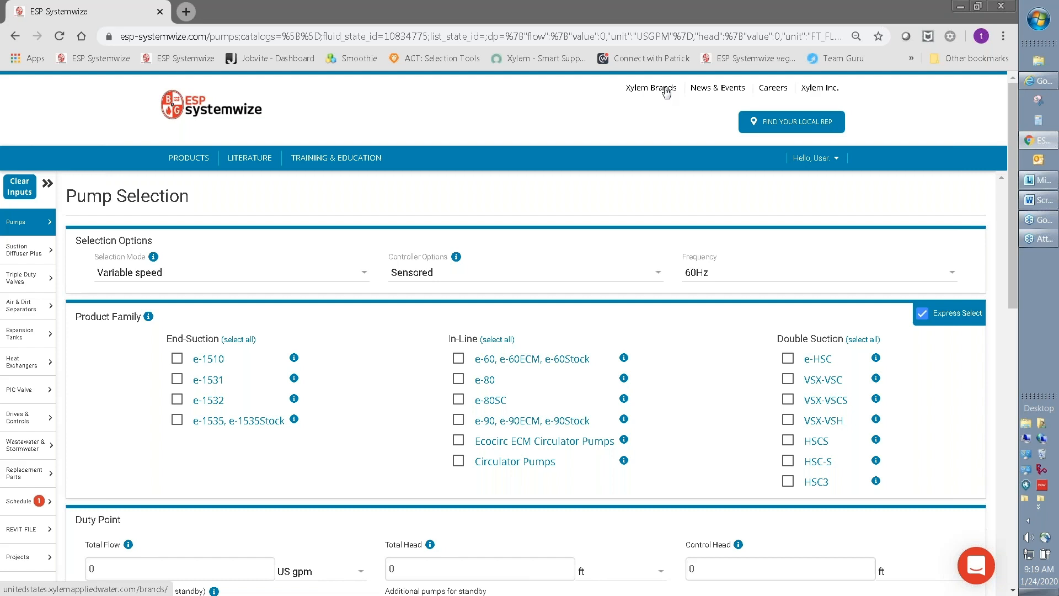
pyautogui.moveTo(750, 91)
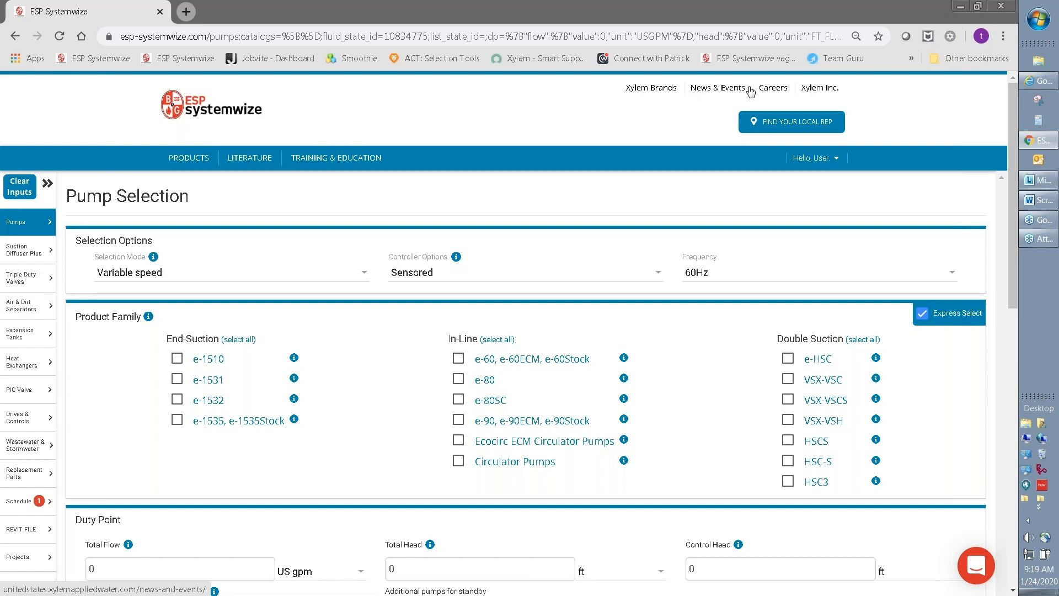
pyautogui.moveTo(773, 88)
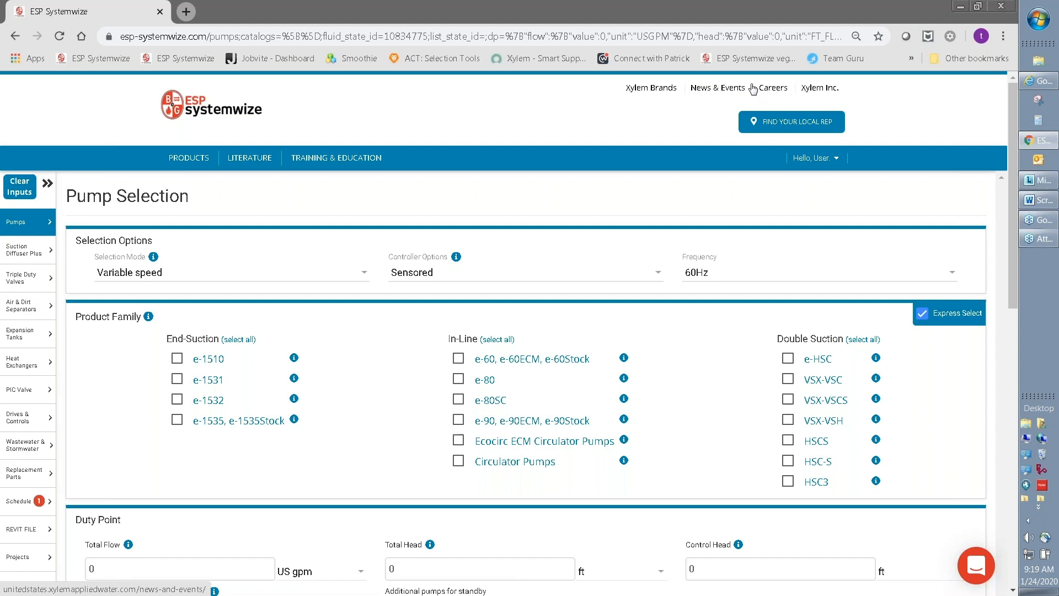
pyautogui.moveTo(834, 129)
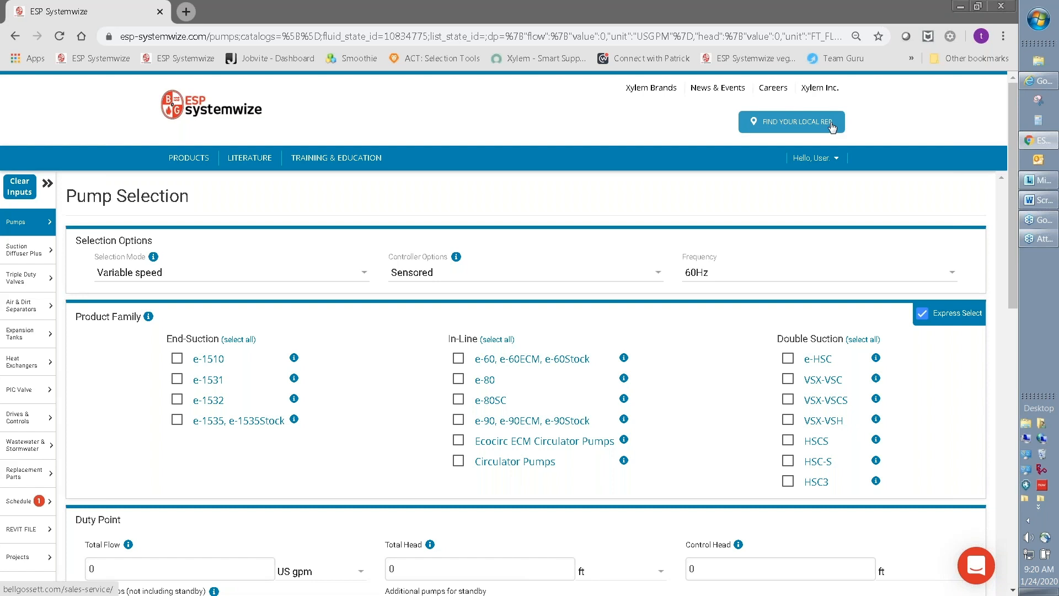
pyautogui.moveTo(673, 133)
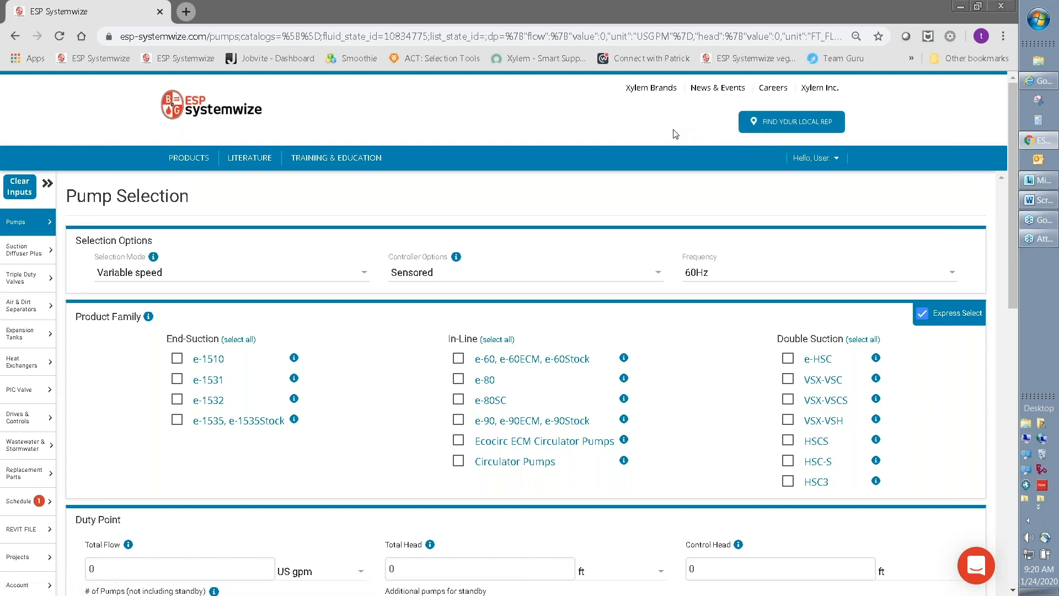
pyautogui.moveTo(665, 127)
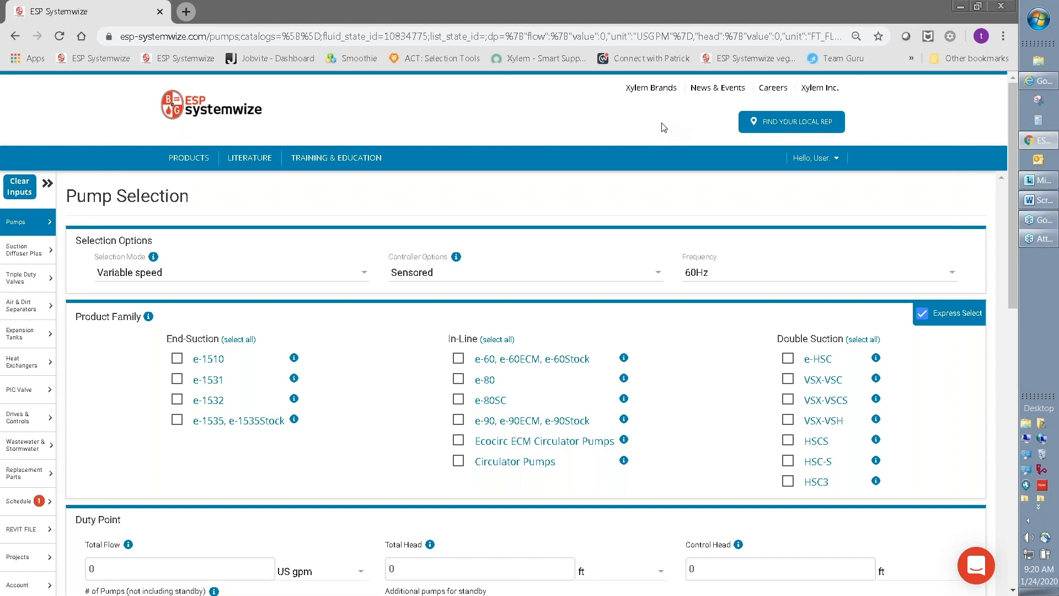
pyautogui.moveTo(328, 189)
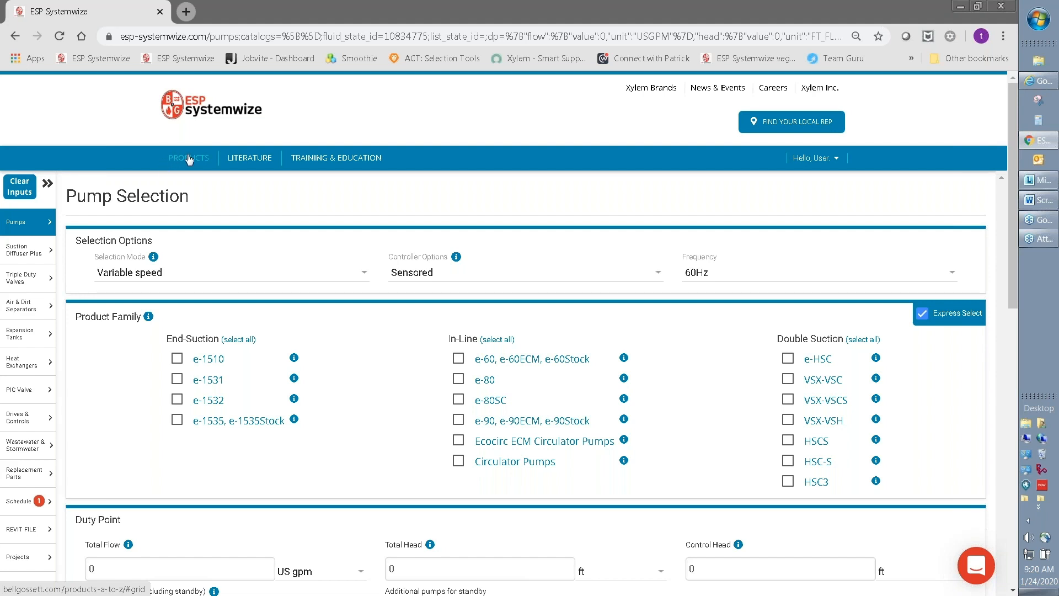
pyautogui.moveTo(249, 157)
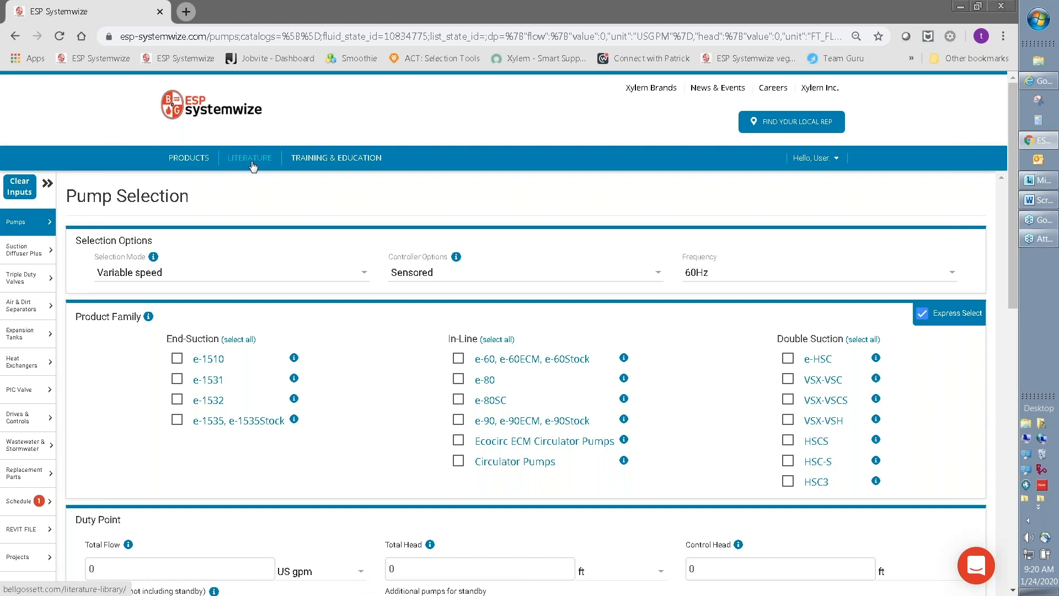
pyautogui.moveTo(335, 158)
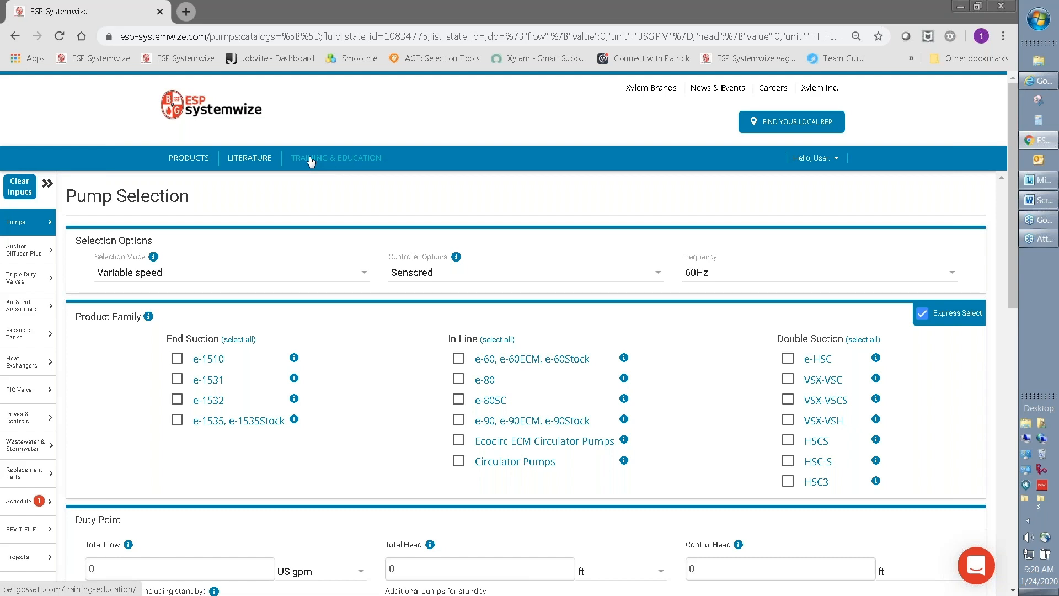
pyautogui.moveTo(484, 135)
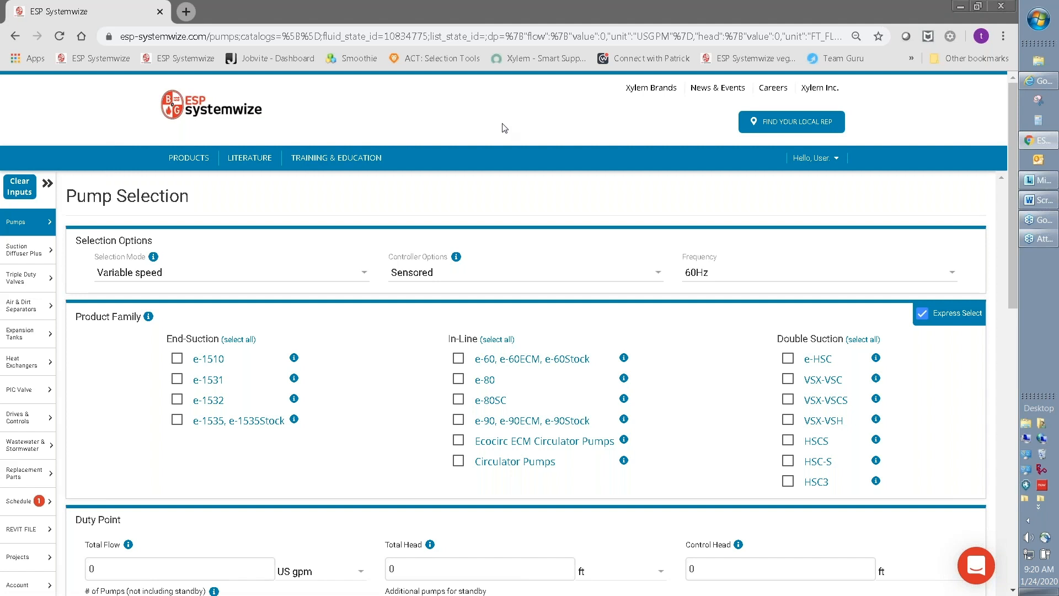
pyautogui.moveTo(527, 144)
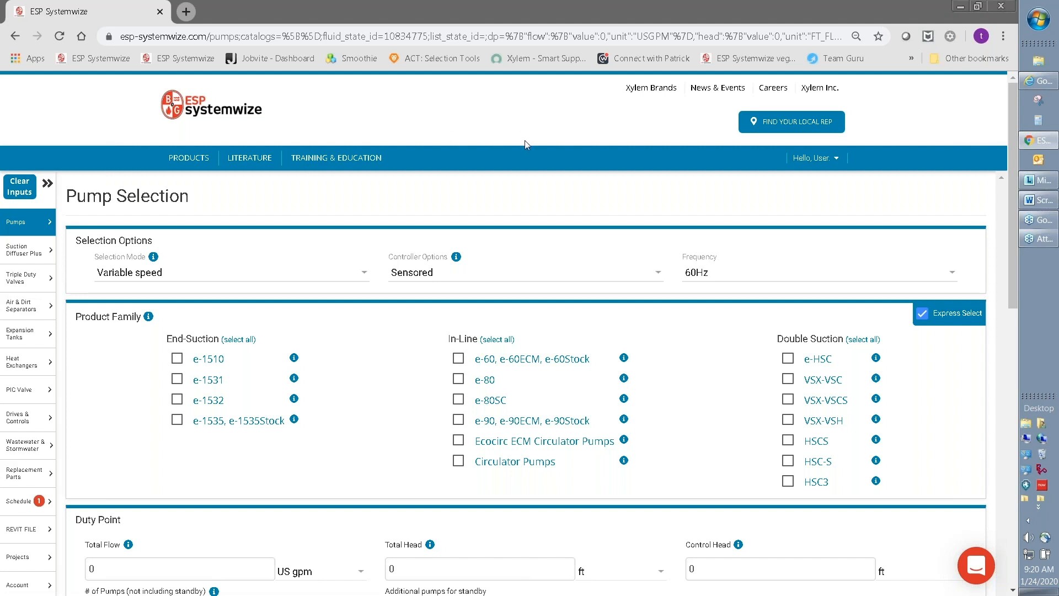
pyautogui.scroll(-3)
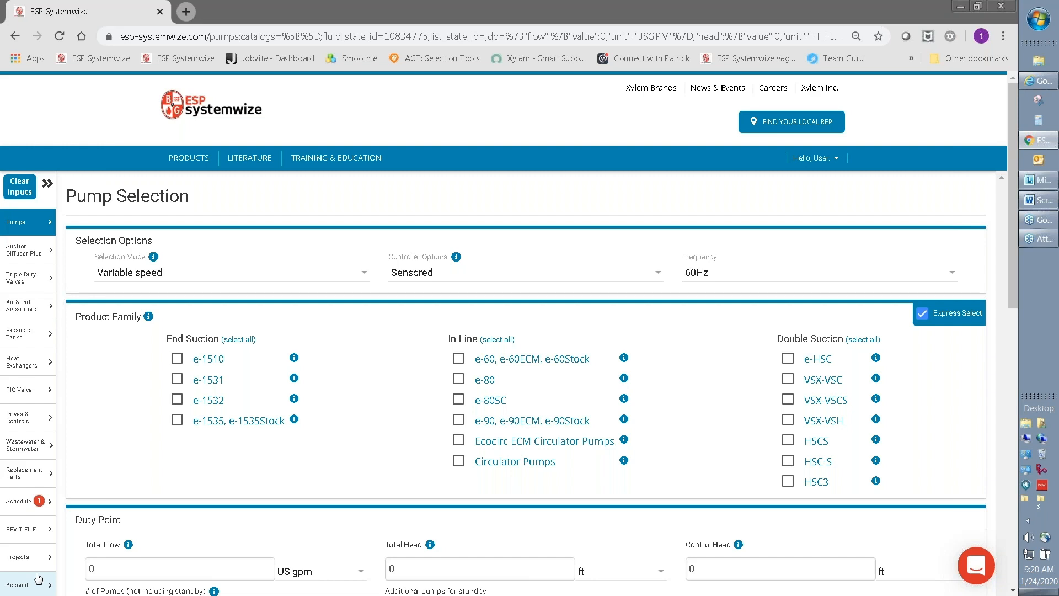
pyautogui.moveTo(20, 250)
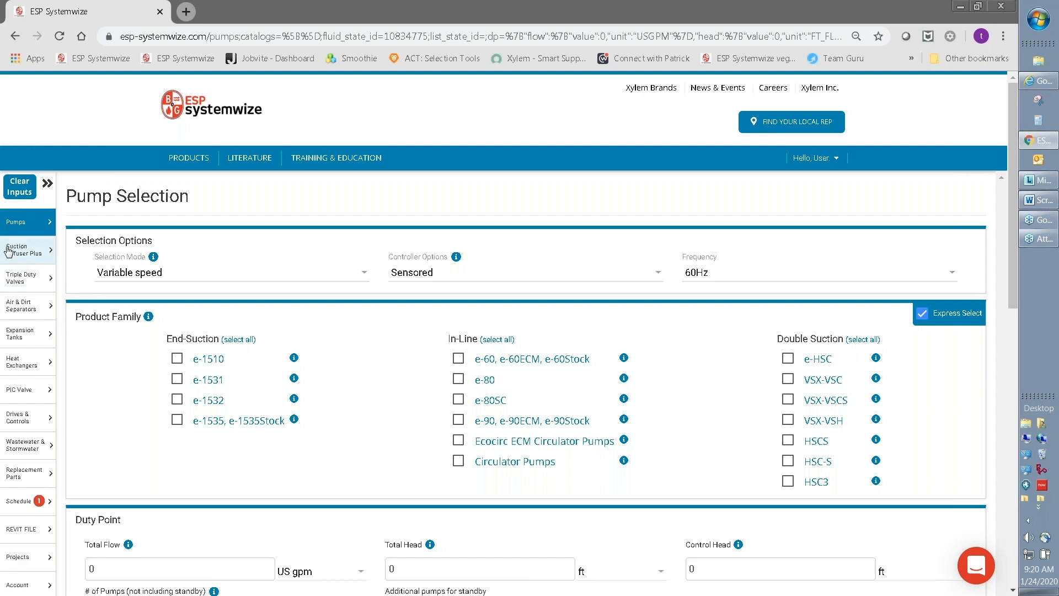
pyautogui.moveTo(28, 225)
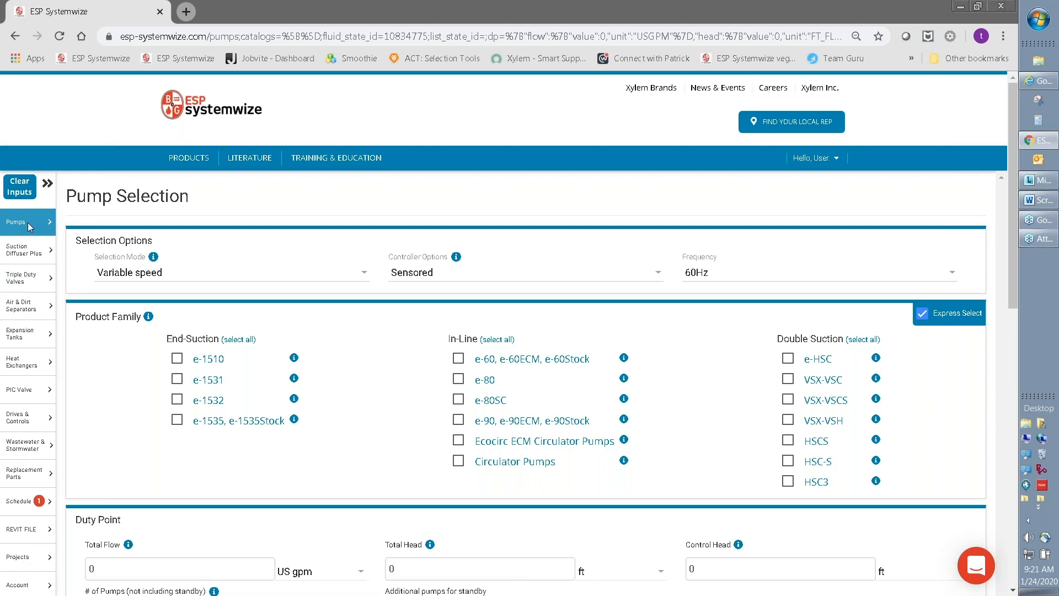
pyautogui.moveTo(27, 249)
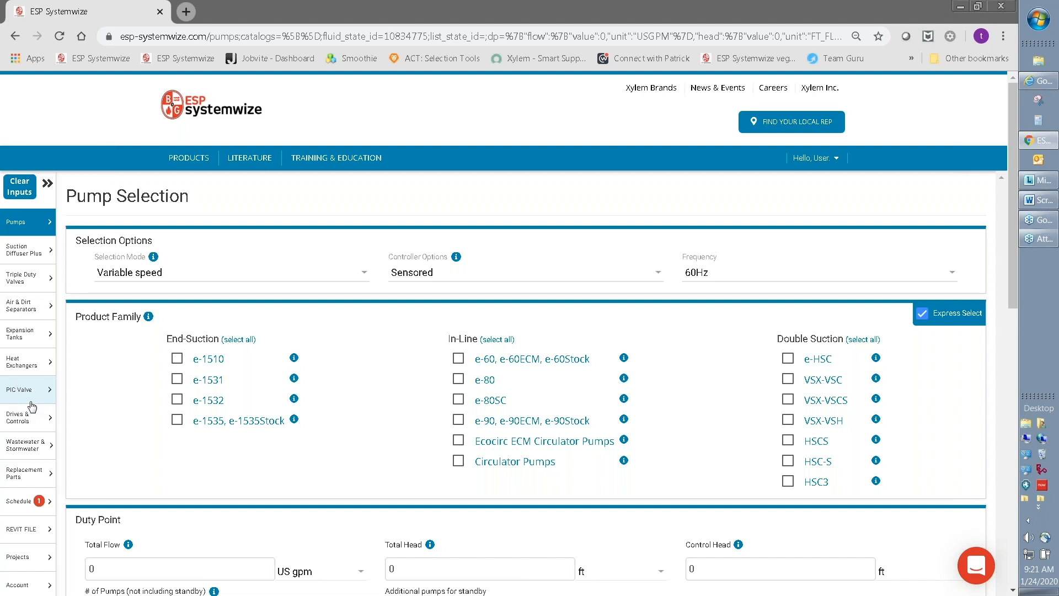
pyautogui.scroll(-3)
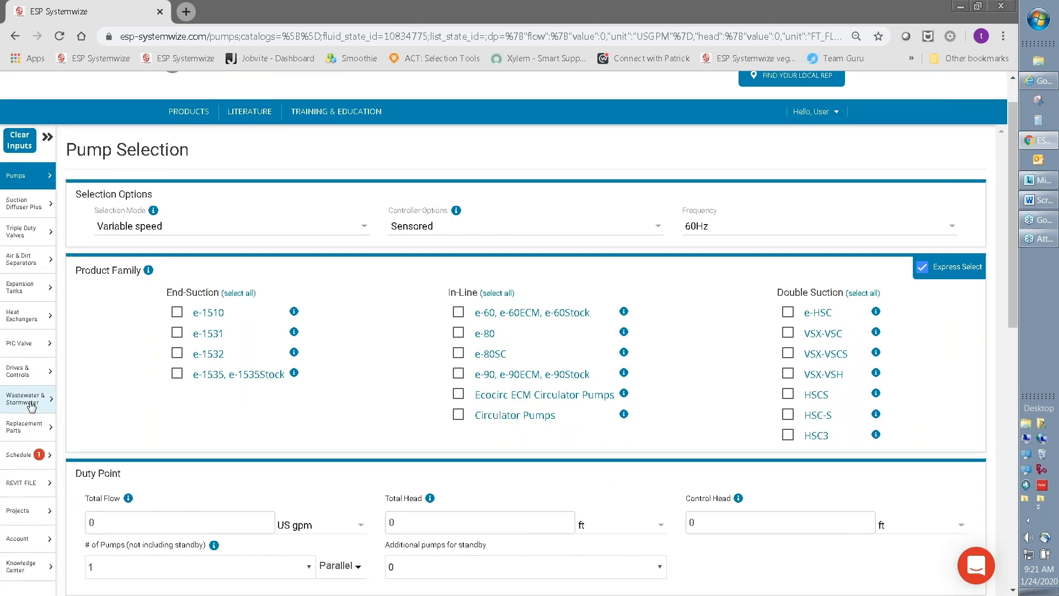
pyautogui.moveTo(21, 459)
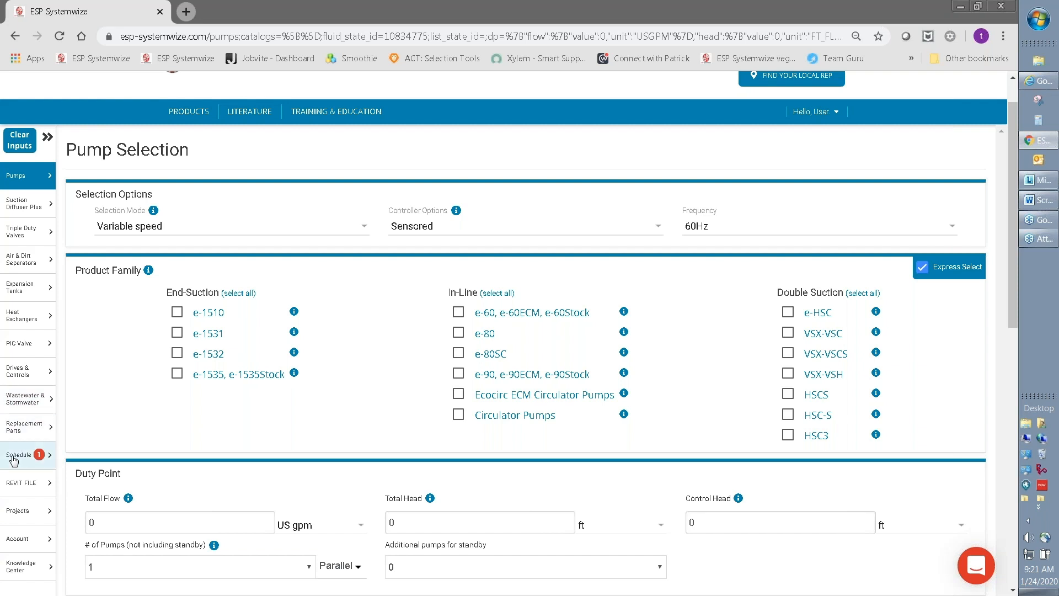
pyautogui.moveTo(40, 517)
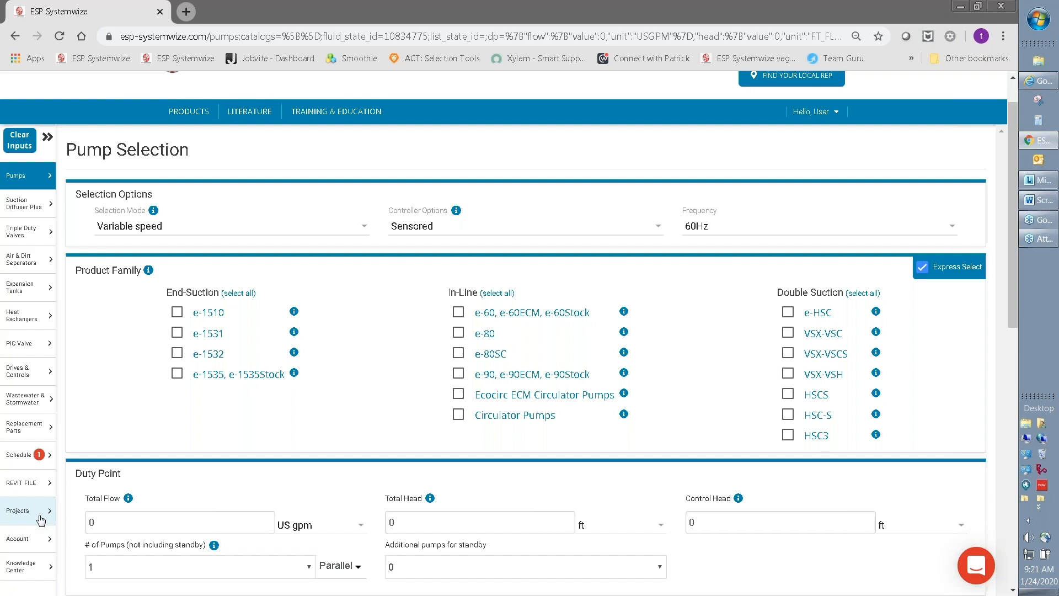
pyautogui.moveTo(22, 514)
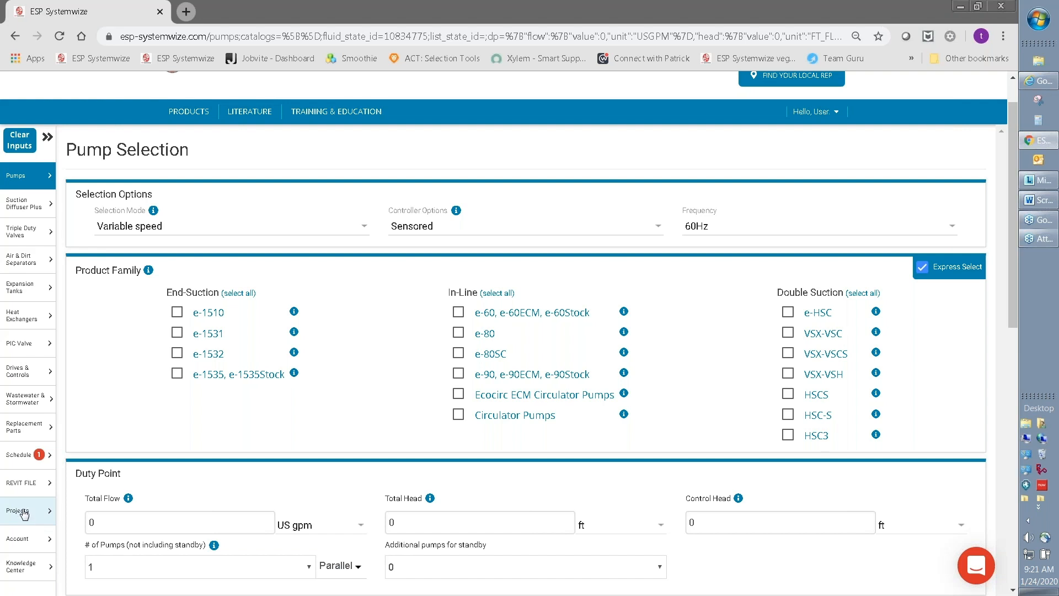
# - List the saved Chicago, Milwaukee and Indianapolis projects with their dates
pyautogui.click(18, 511)
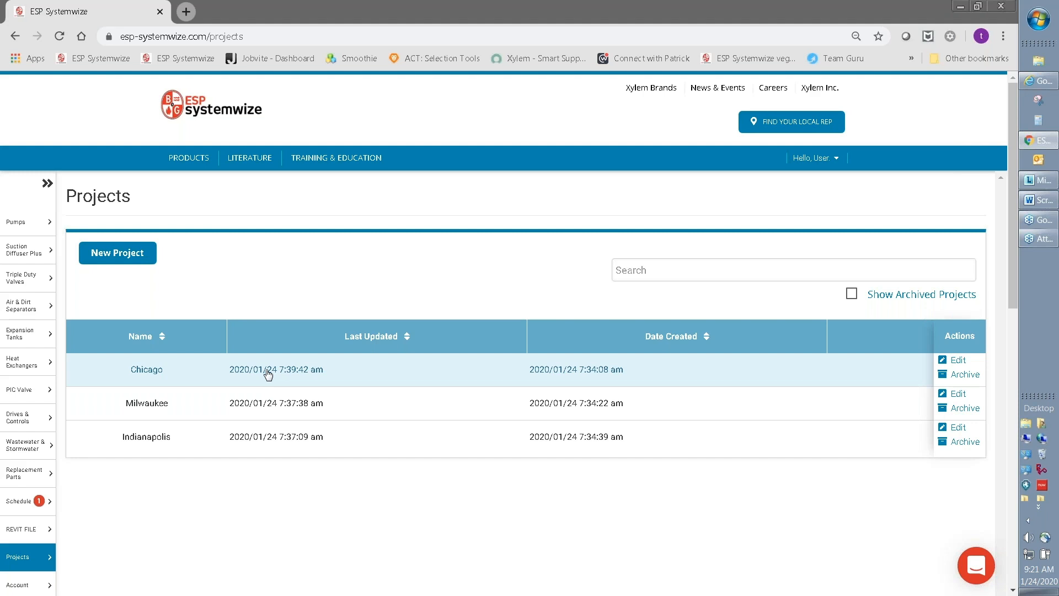
pyautogui.moveTo(255, 381)
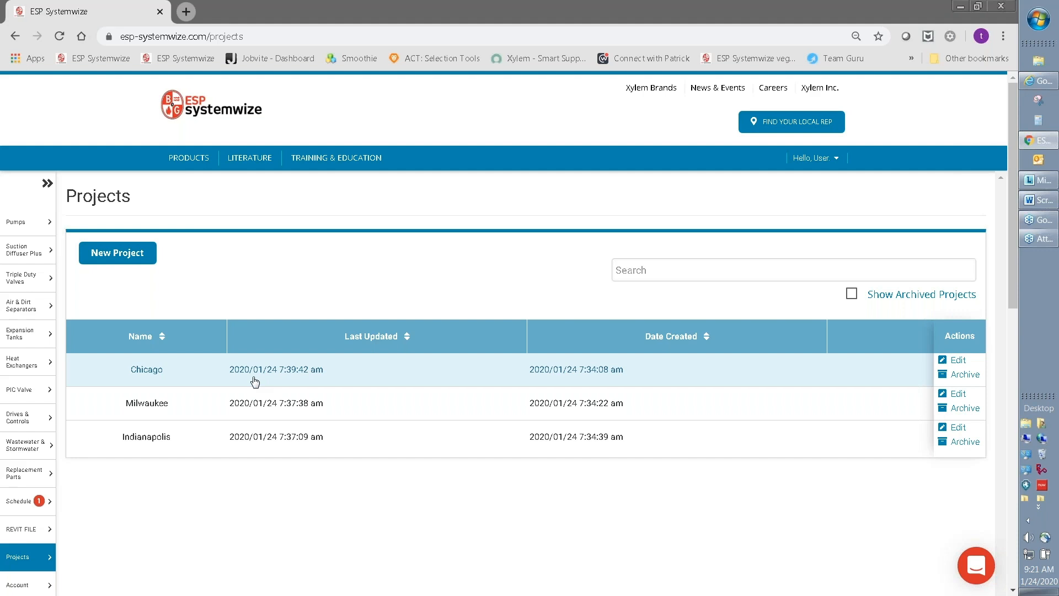
pyautogui.moveTo(260, 402)
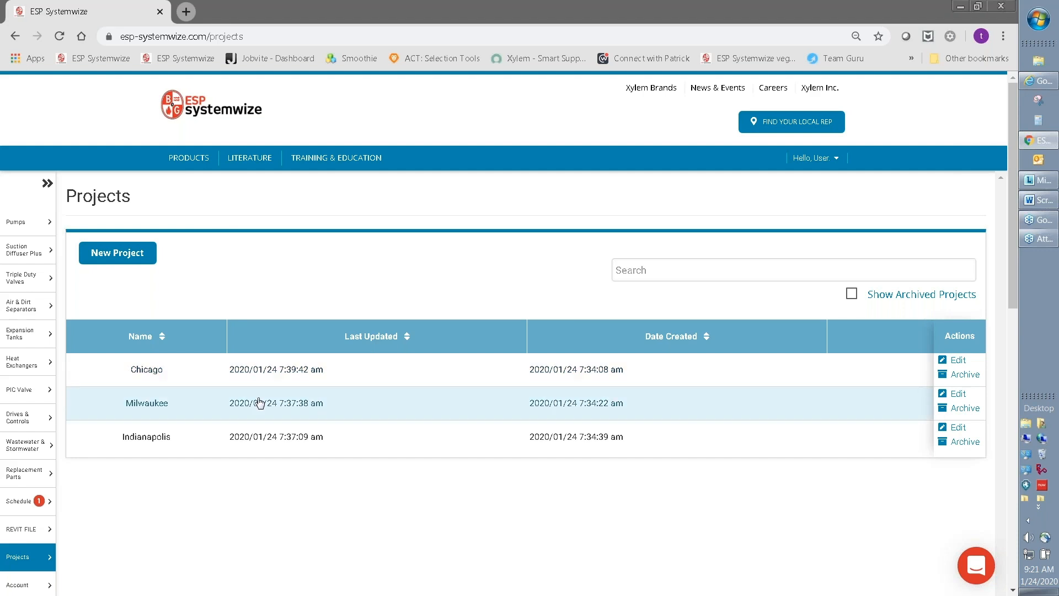
pyautogui.moveTo(275, 439)
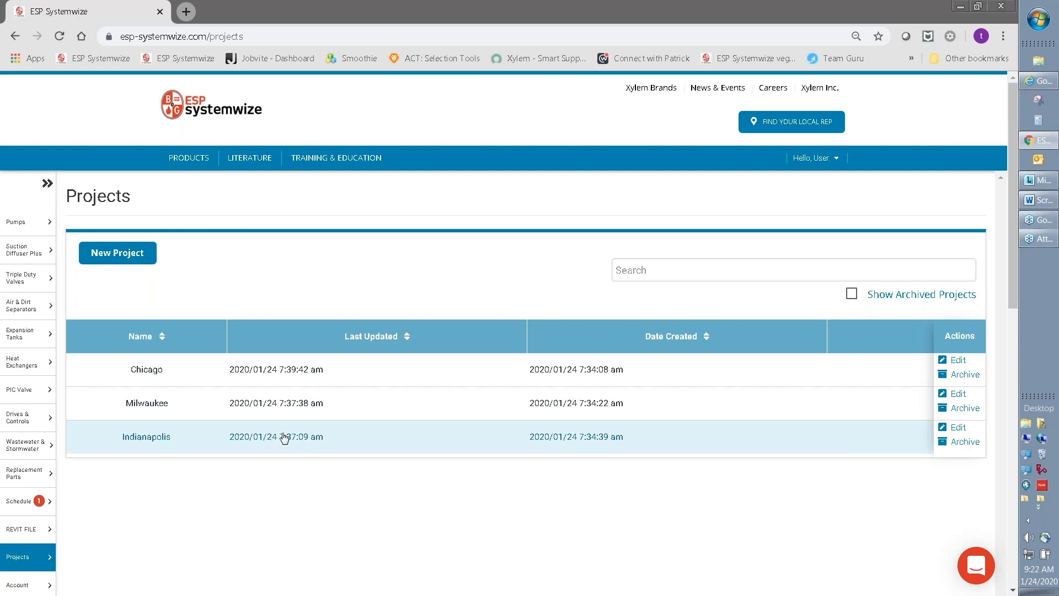
pyautogui.moveTo(20, 503)
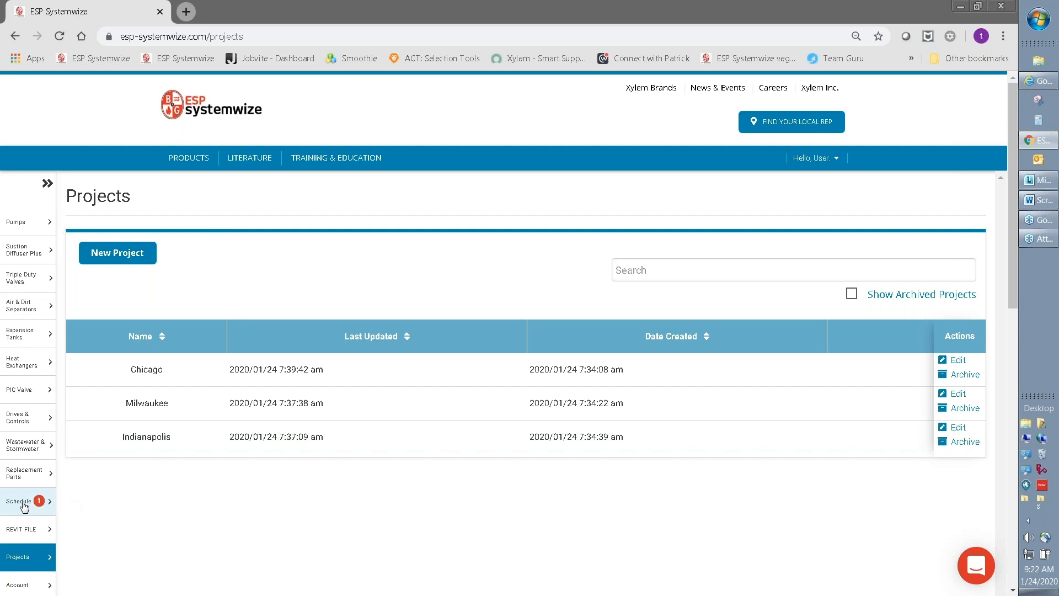
# - Show the Chicago - Convention Center schedule, peeking at the Active Schedule list without changing it
pyautogui.click(18, 502)
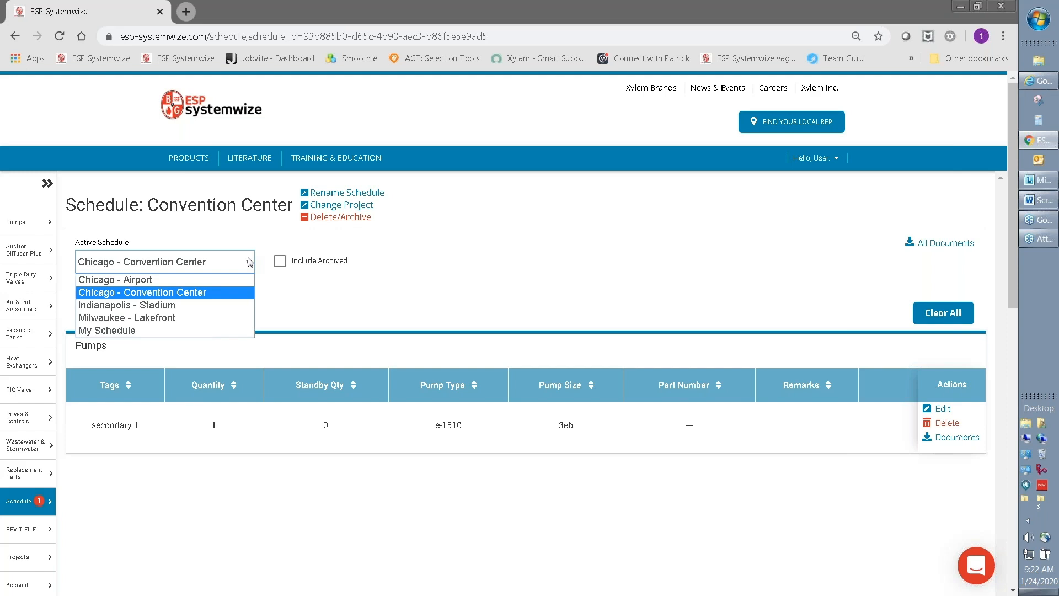
pyautogui.click(142, 292)
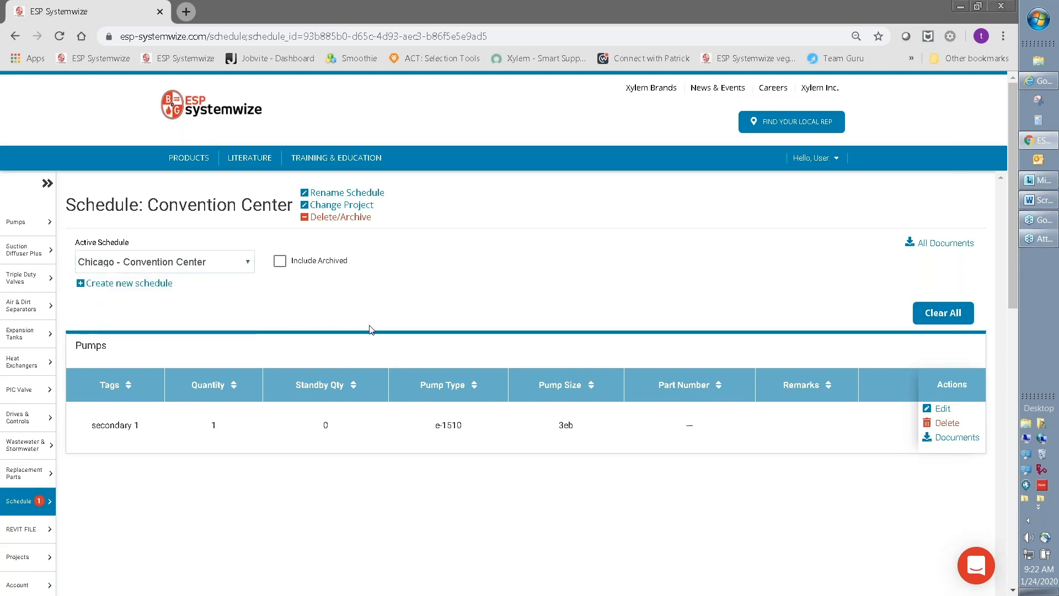
pyautogui.moveTo(100, 289)
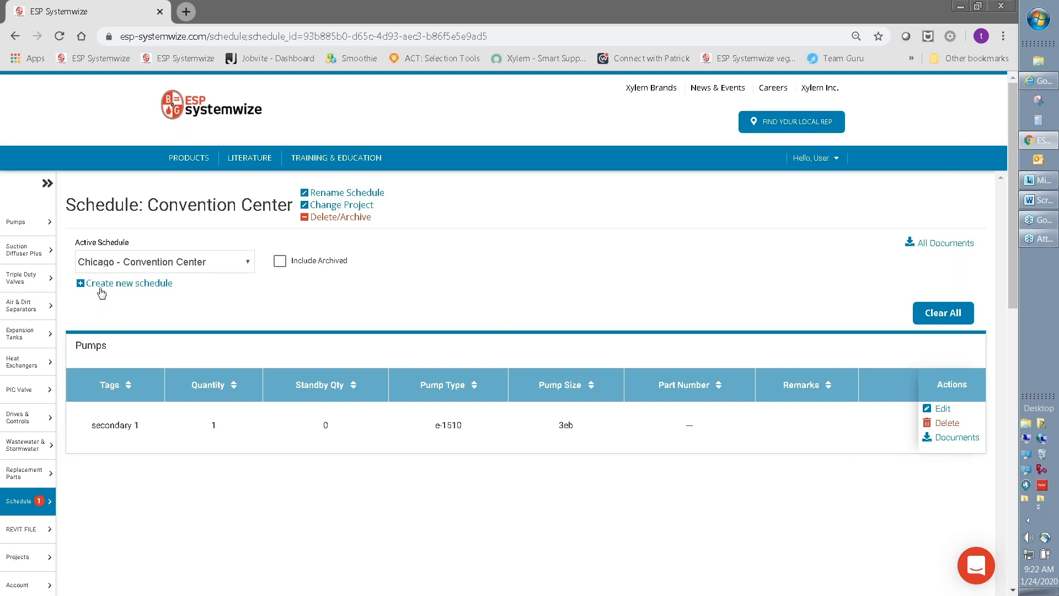
# - Create a new schedule with Schedule Name 'Hotel' and no pumps yet
pyautogui.click(129, 283)
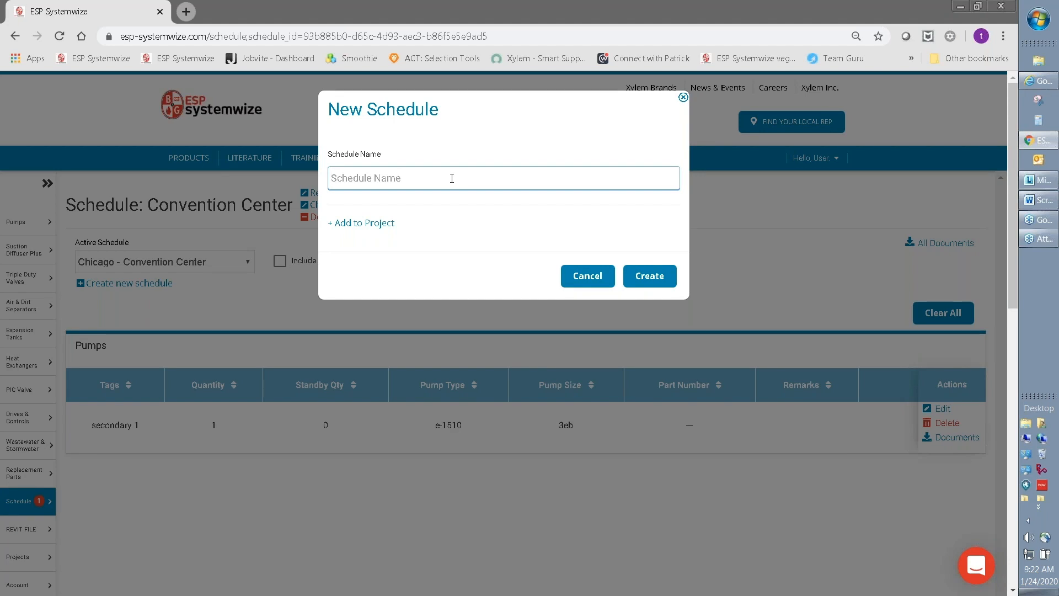
pyautogui.write('Hotel')
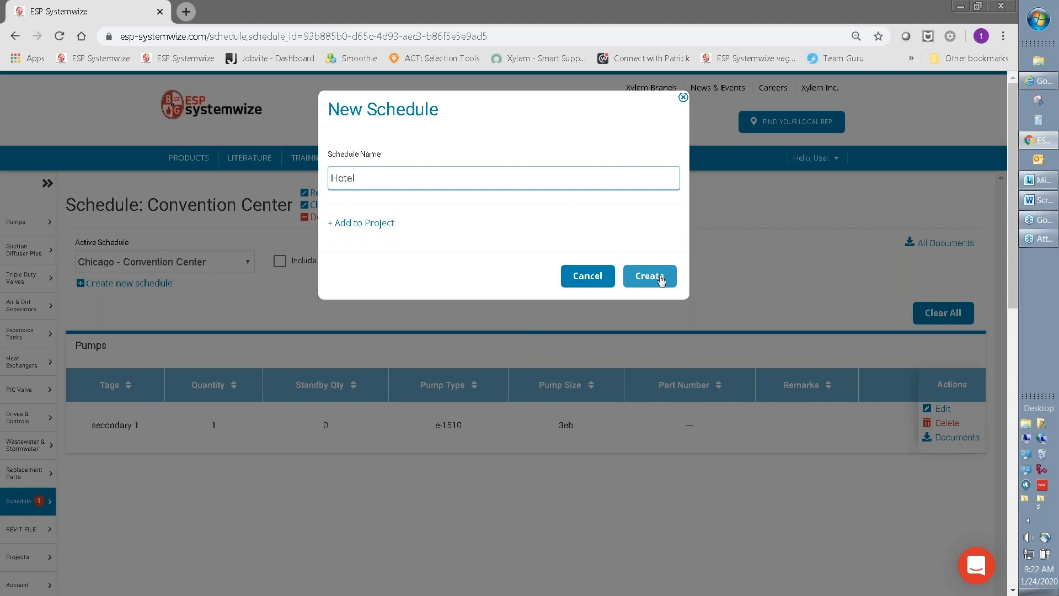
pyautogui.click(648, 276)
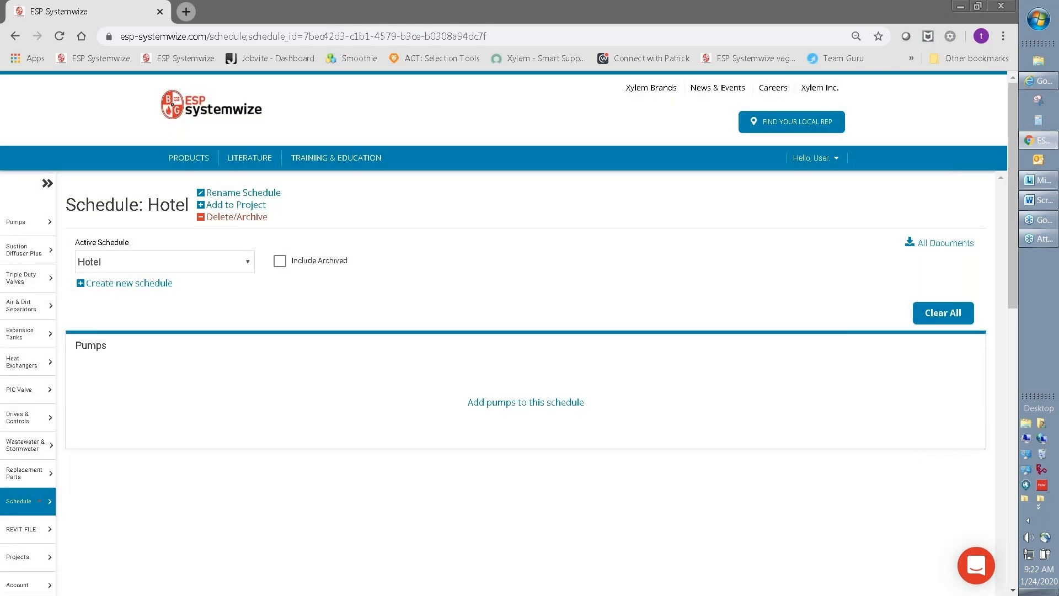
pyautogui.moveTo(248, 208)
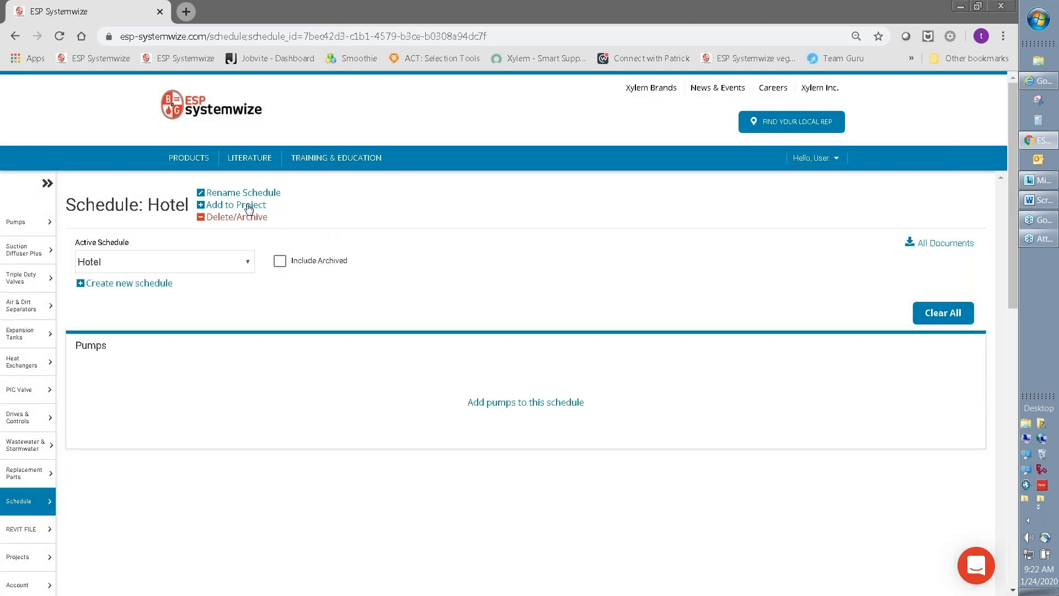
# - Assign the Hotel schedule to the Indianapolis project so it shows as Indianapolis - Hotel
pyautogui.click(235, 204)
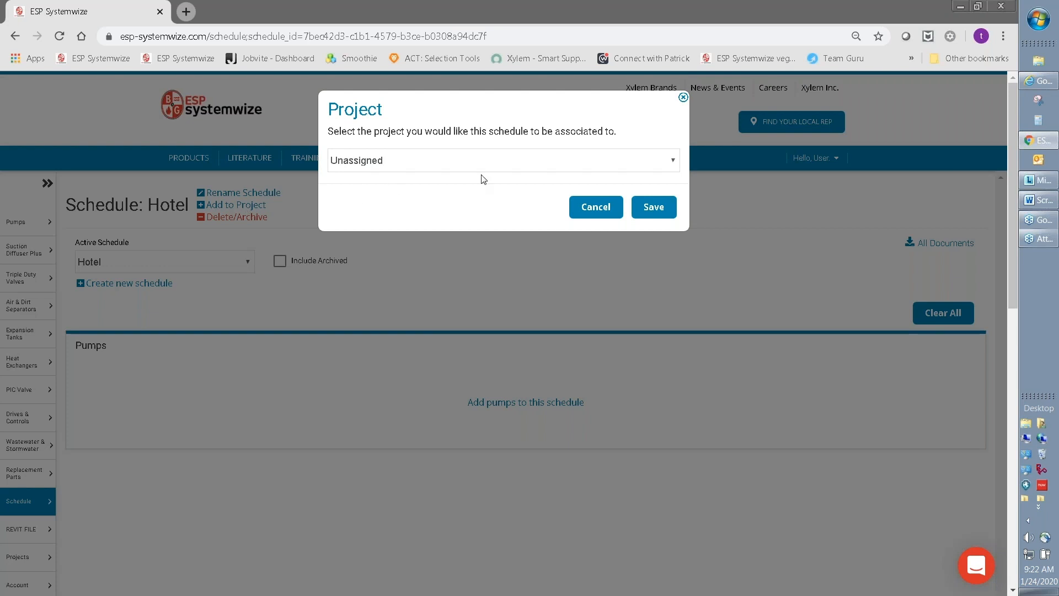
pyautogui.click(502, 160)
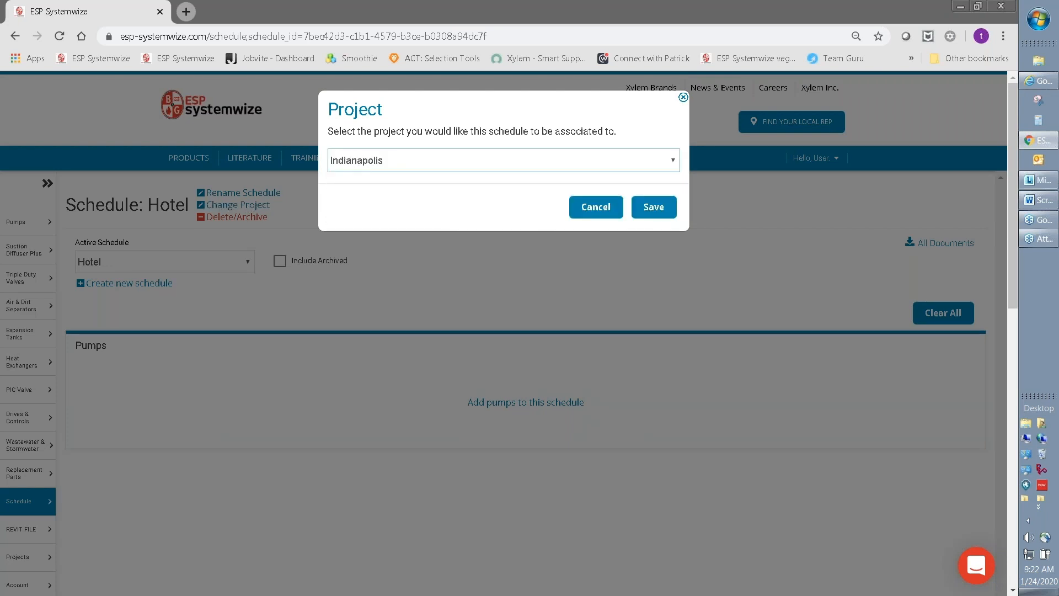
pyautogui.click(652, 207)
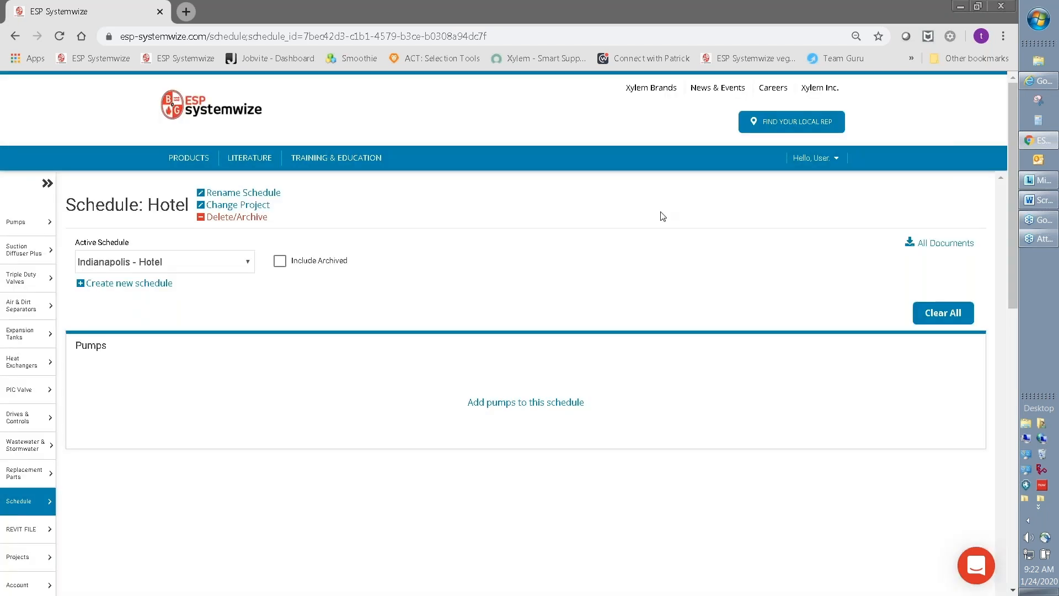
pyautogui.moveTo(634, 315)
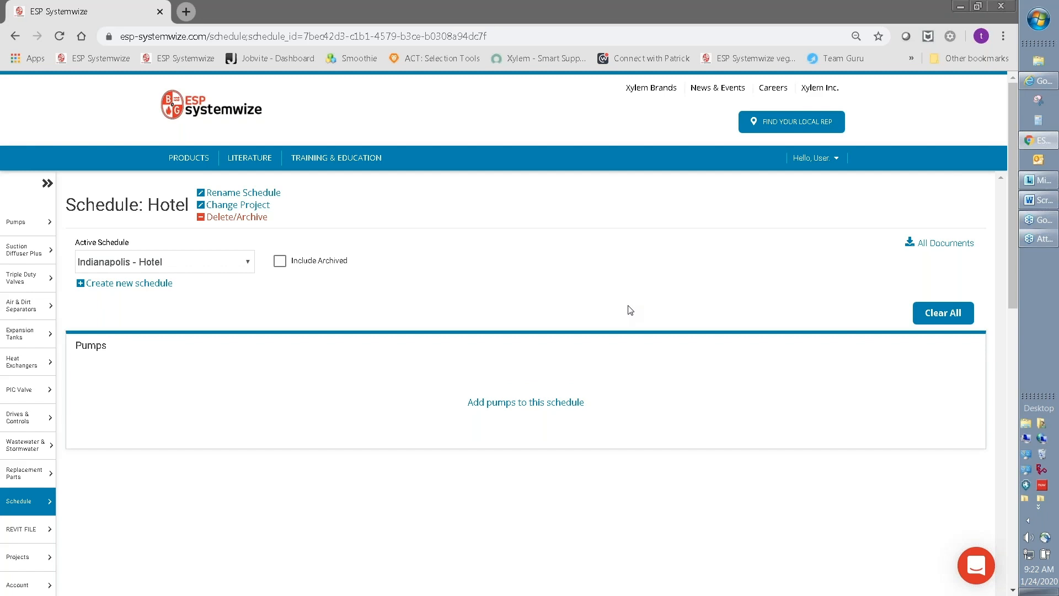
pyautogui.scroll(-3)
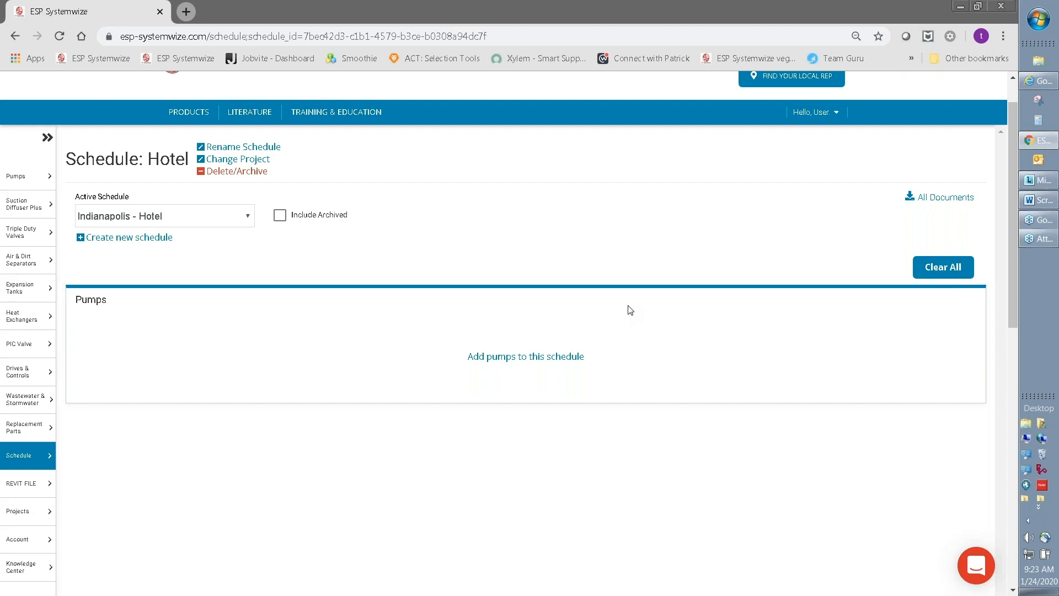
pyautogui.moveTo(304, 337)
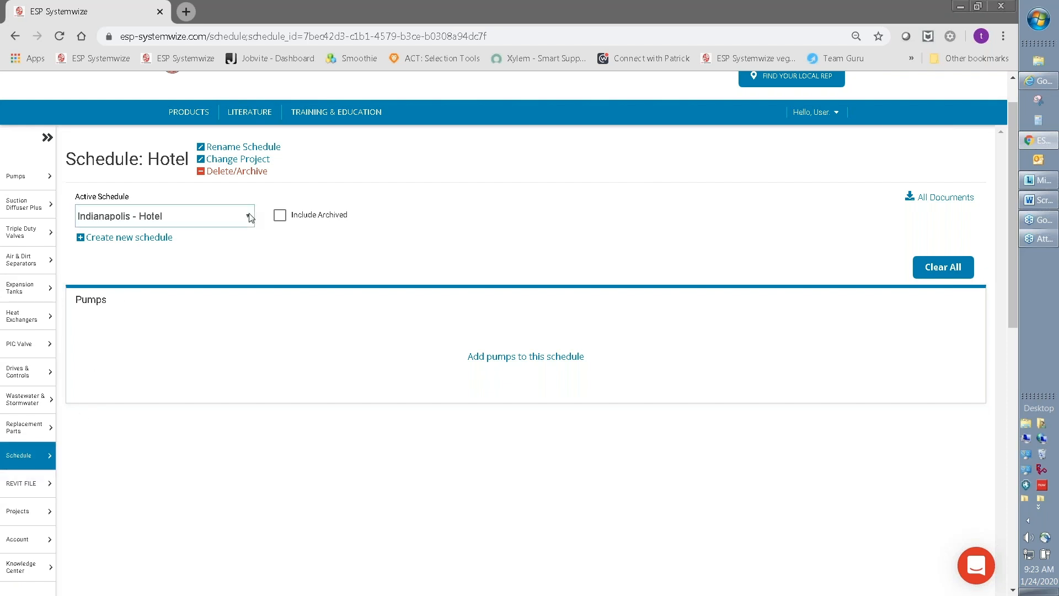
# - Switch the active schedule back to Chicago - Convention Center with its secondary 1 e-1510 pump
pyautogui.click(247, 215)
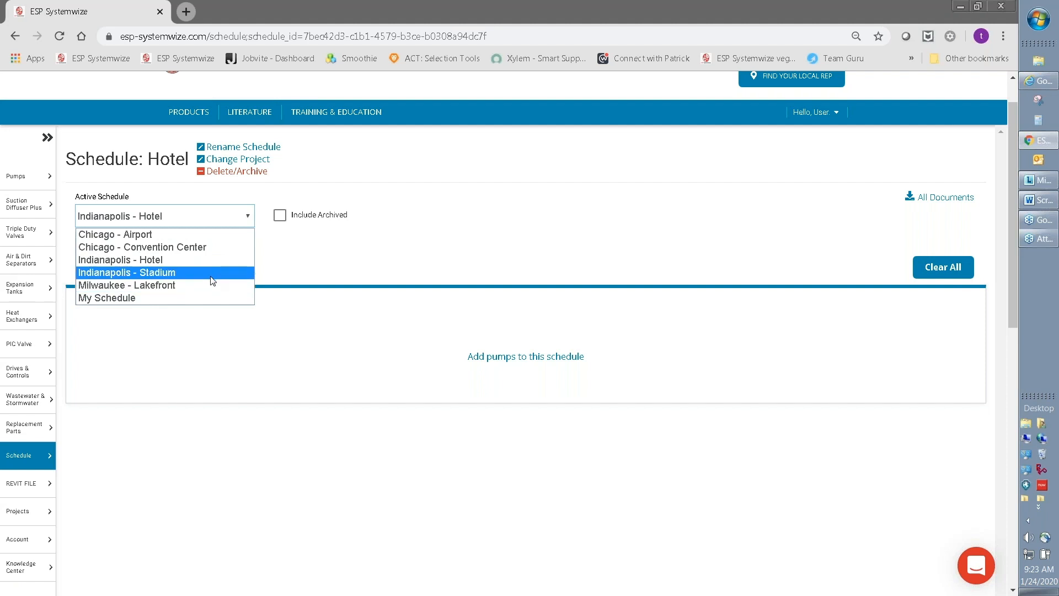
pyautogui.click(115, 234)
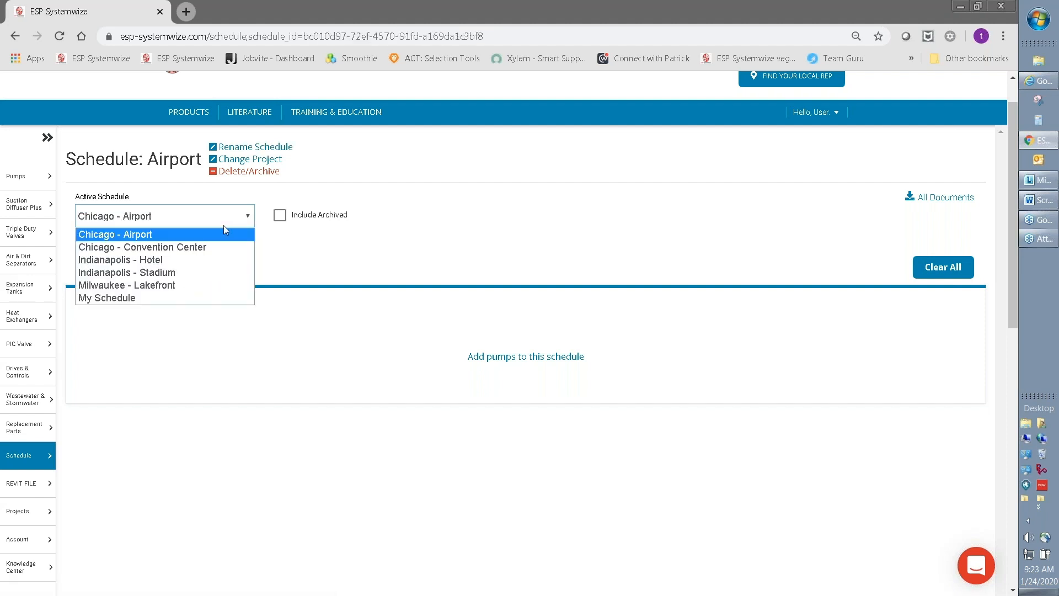
pyautogui.click(142, 246)
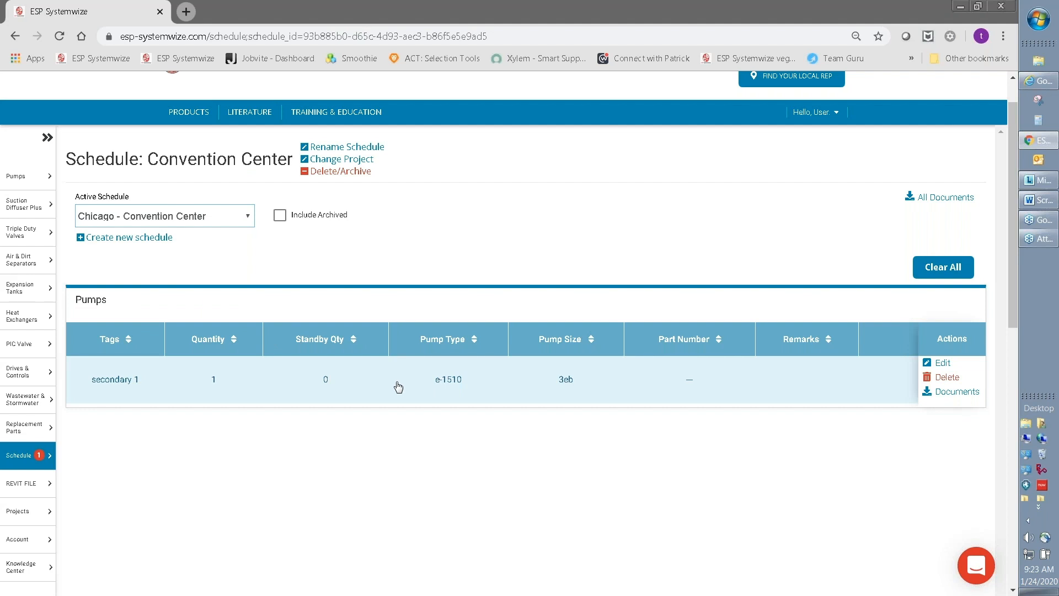
pyautogui.moveTo(464, 377)
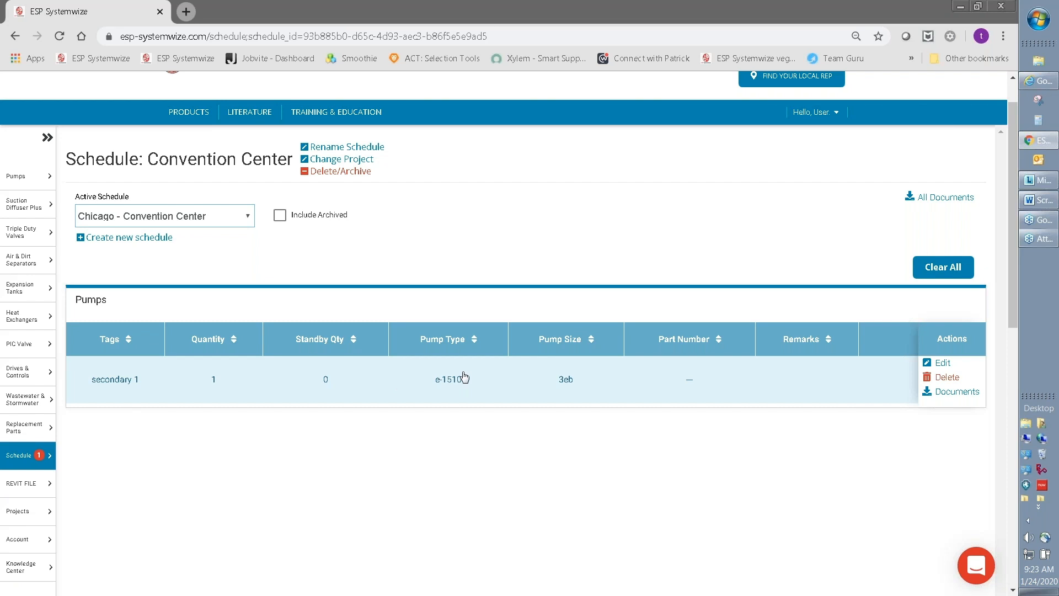
pyautogui.moveTo(608, 383)
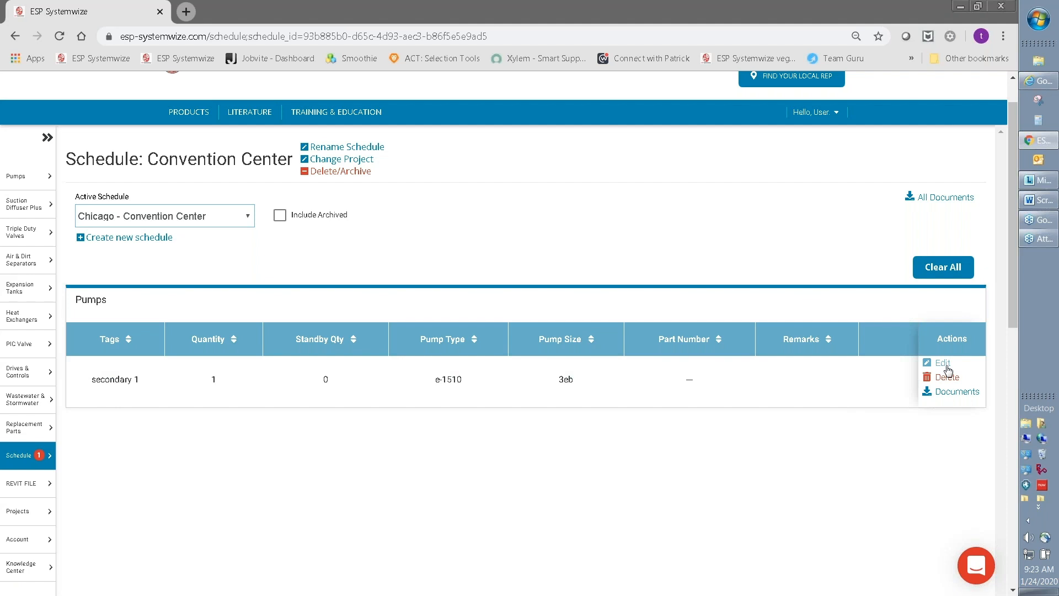
pyautogui.moveTo(949, 395)
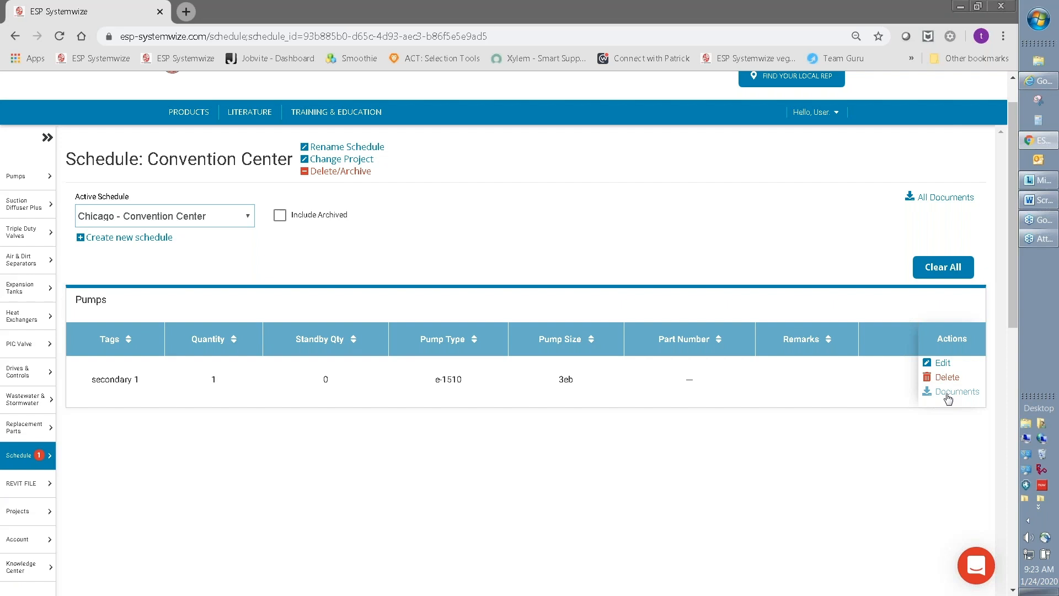
pyautogui.click(955, 392)
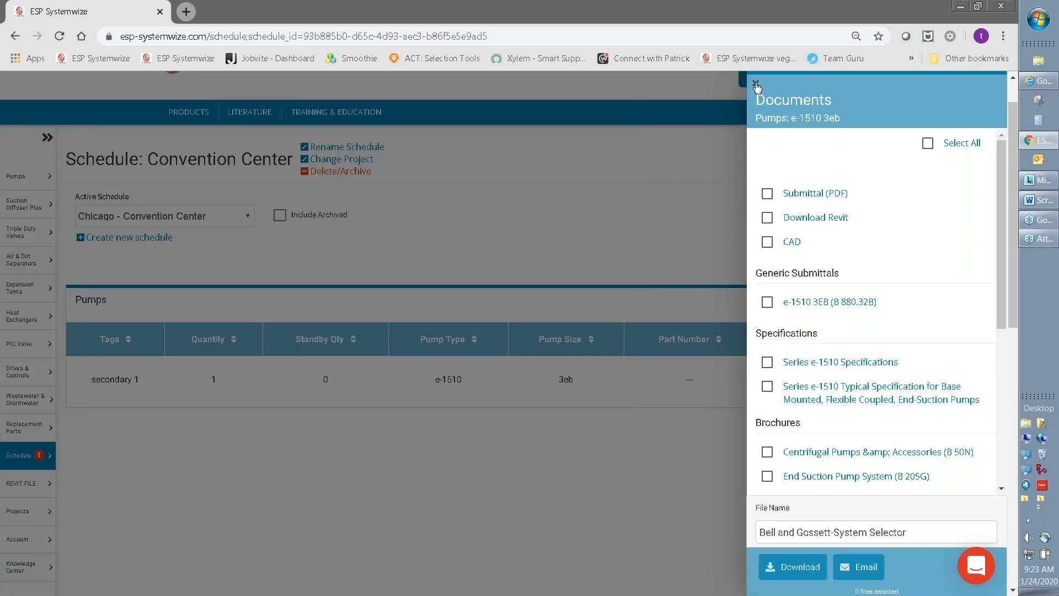
pyautogui.click(756, 87)
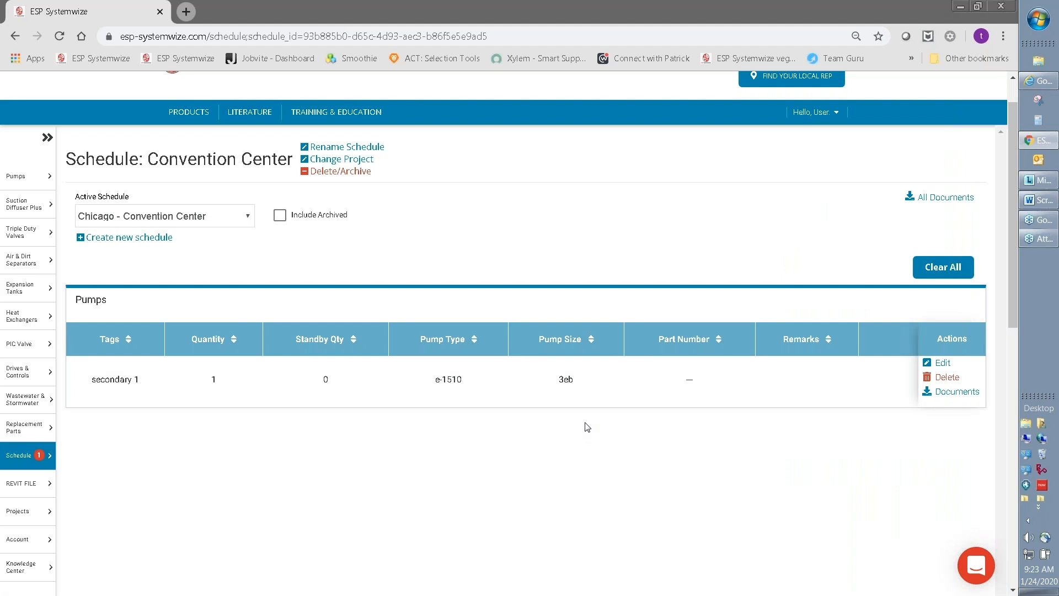
pyautogui.moveTo(647, 511)
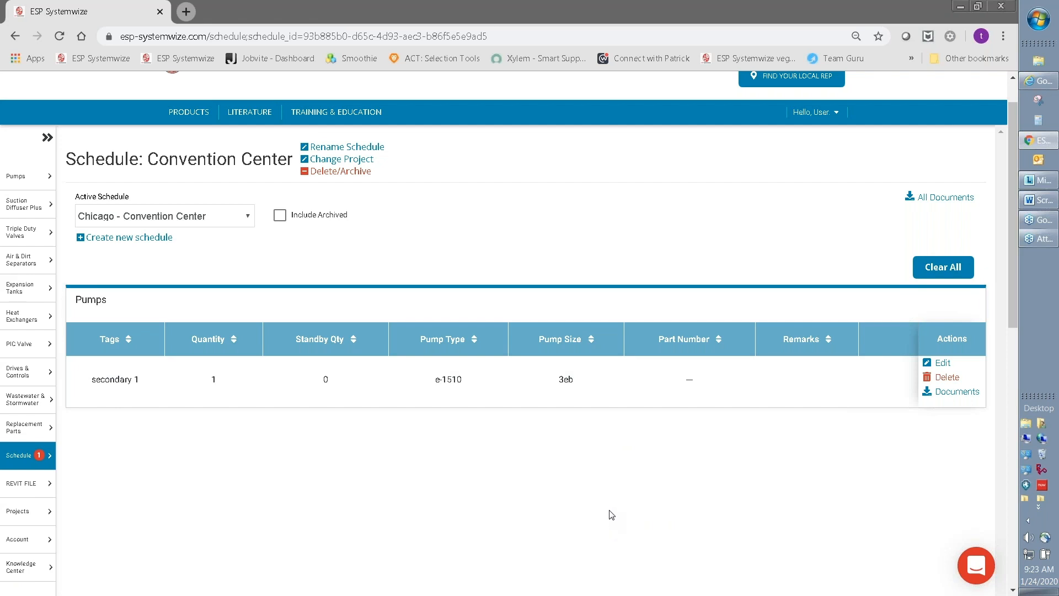
pyautogui.moveTo(585, 466)
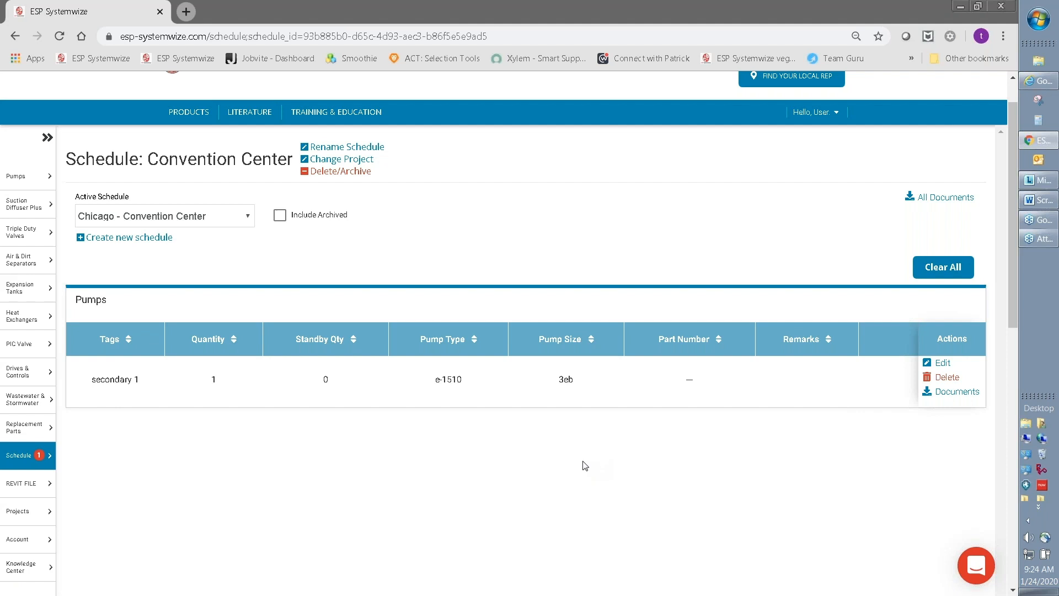
pyautogui.scroll(-3)
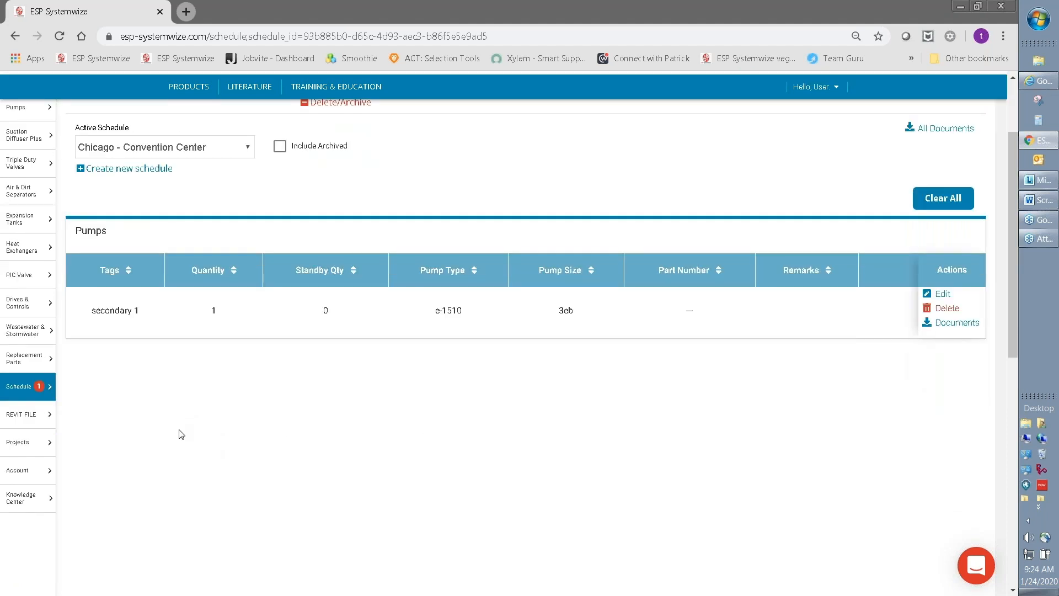
pyautogui.moveTo(179, 430)
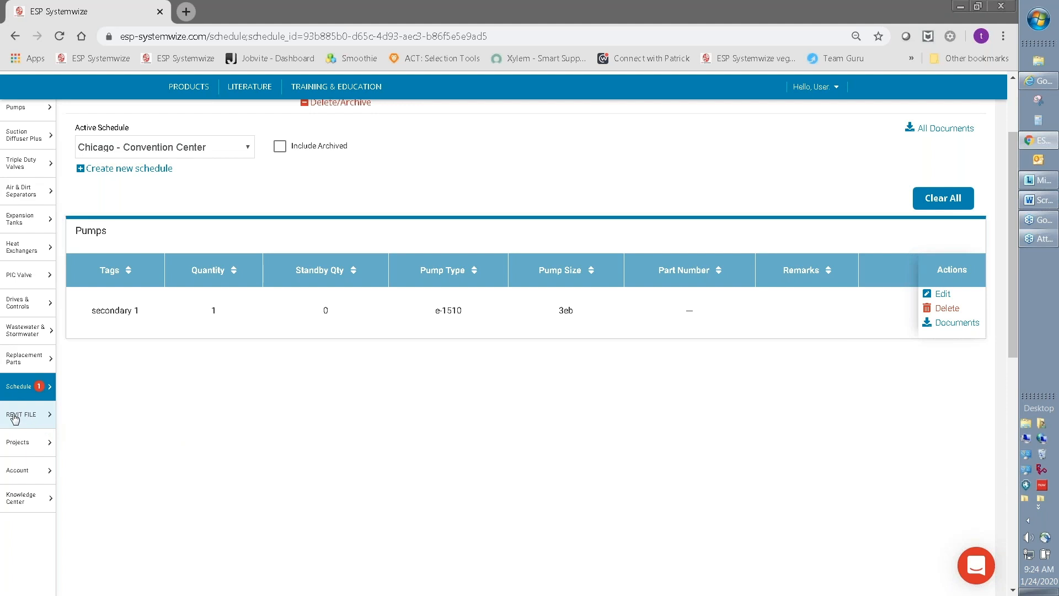
# - Go to the Revit File page showing the add-in installer download and how-to-use link
pyautogui.click(20, 414)
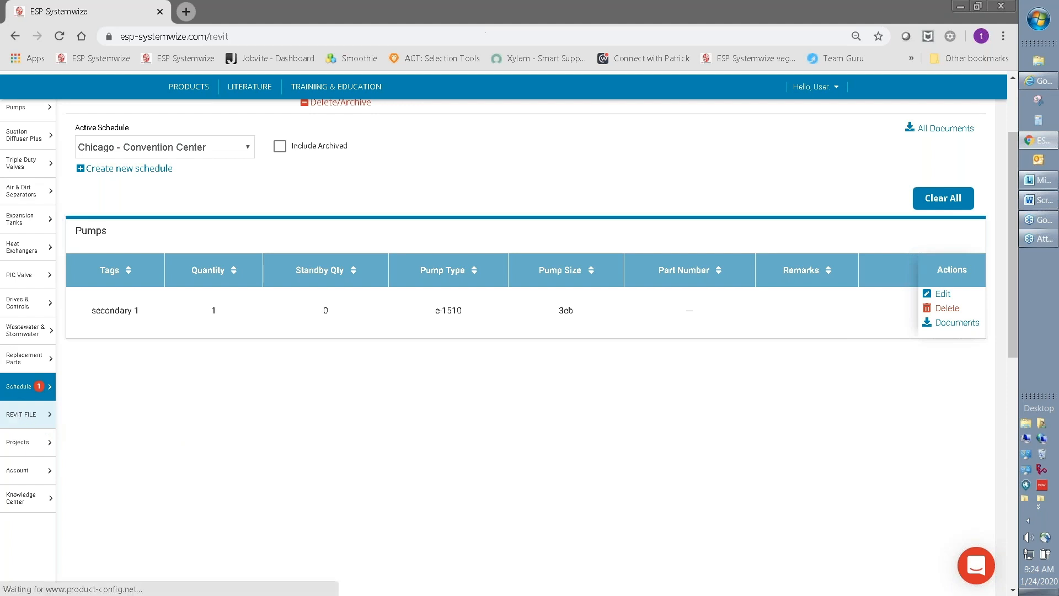
pyautogui.click(22, 415)
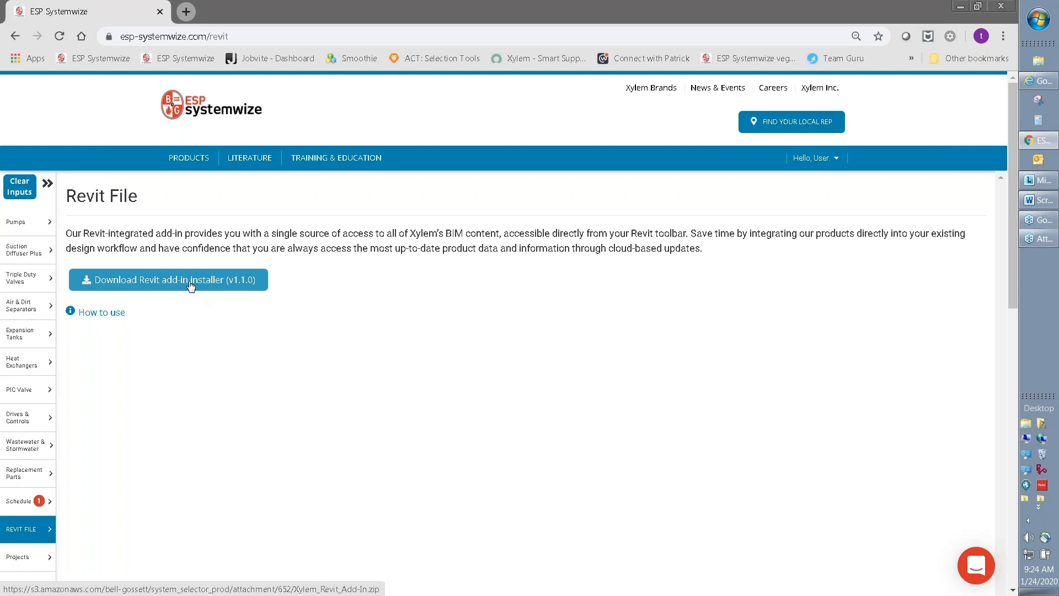
pyautogui.scroll(-3)
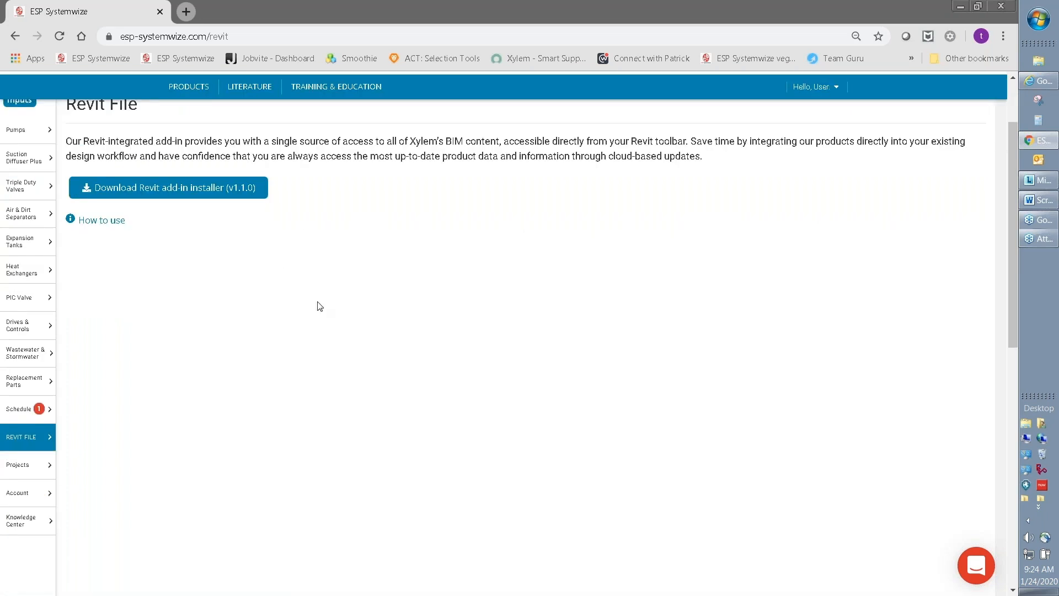
pyautogui.scroll(3)
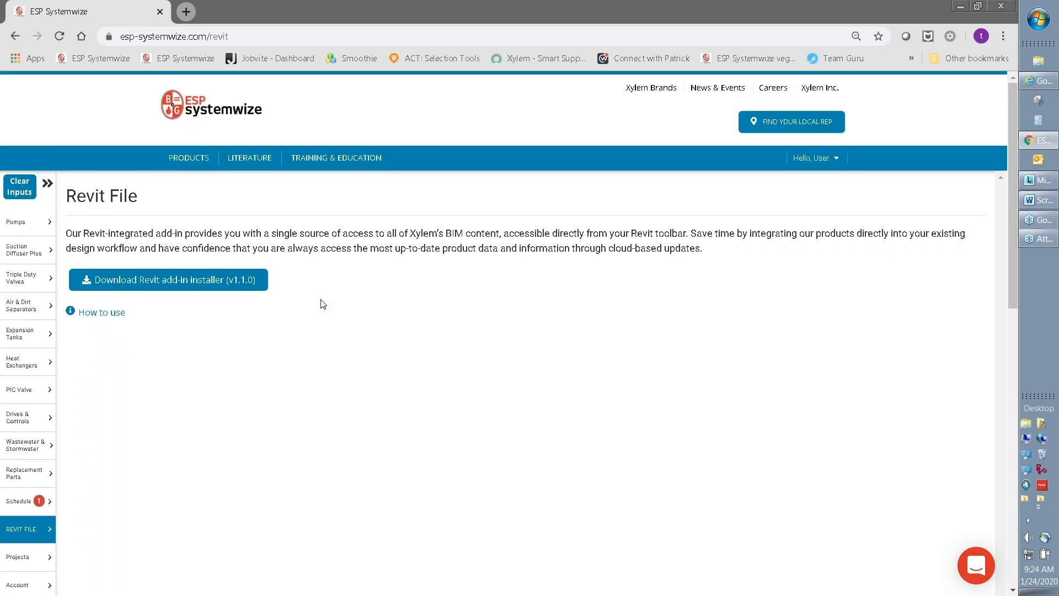
pyautogui.moveTo(292, 363)
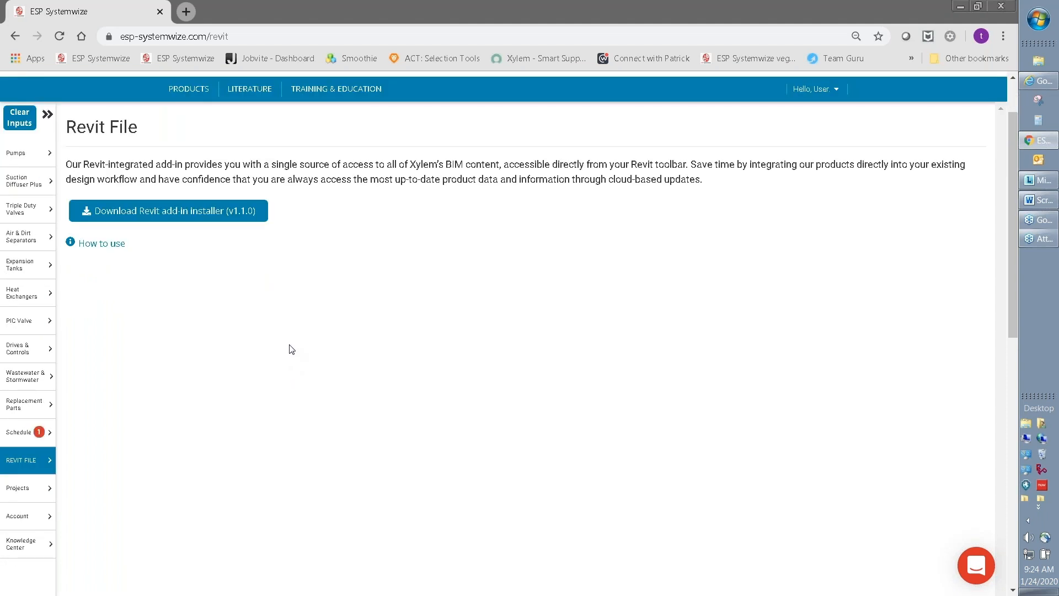
pyautogui.moveTo(133, 487)
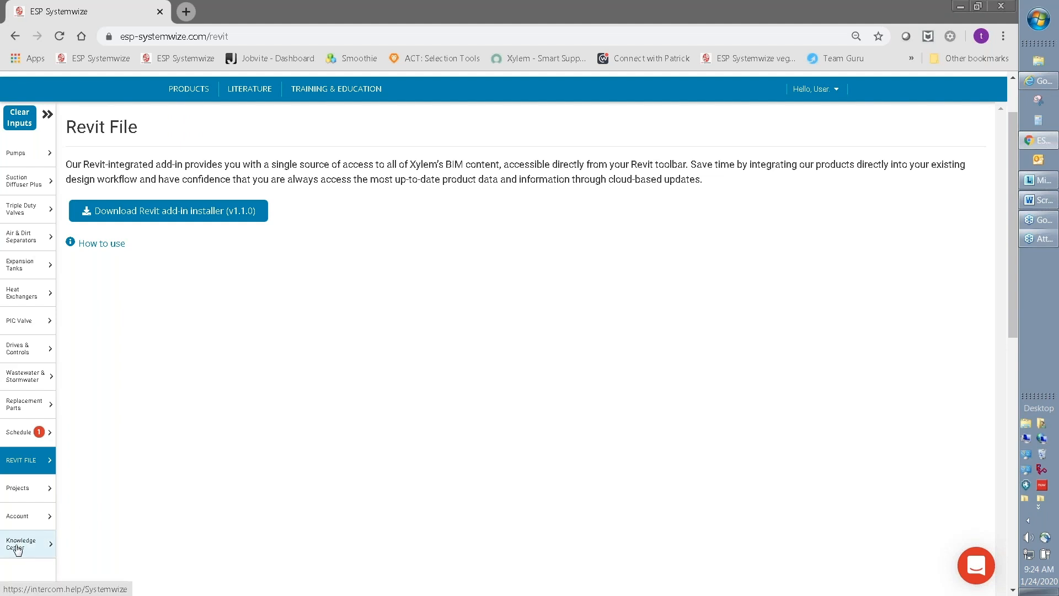
pyautogui.click(21, 544)
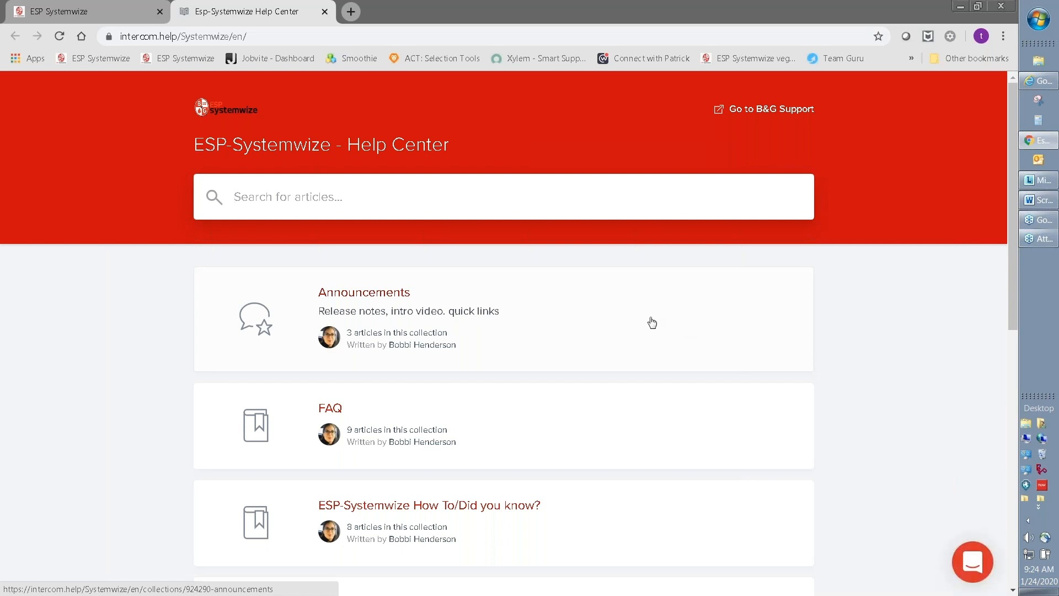
pyautogui.scroll(-3)
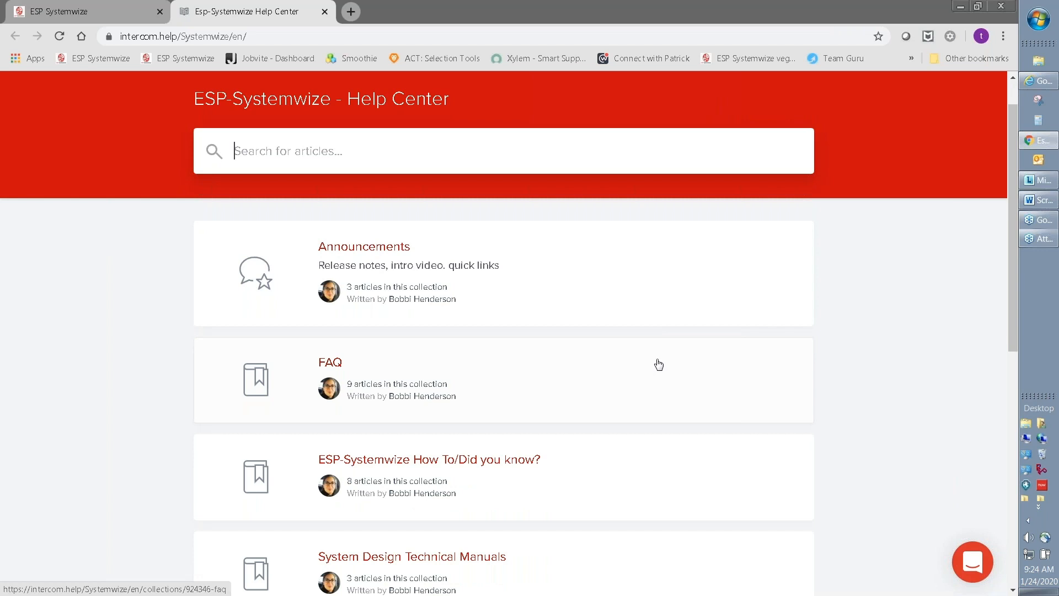
pyautogui.scroll(-3)
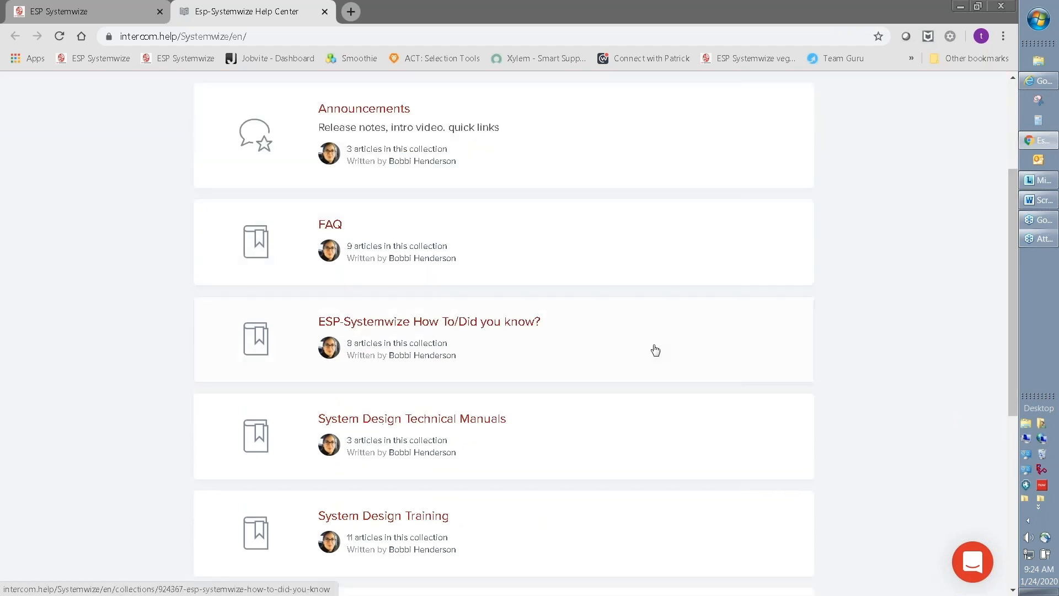
pyautogui.moveTo(608, 347)
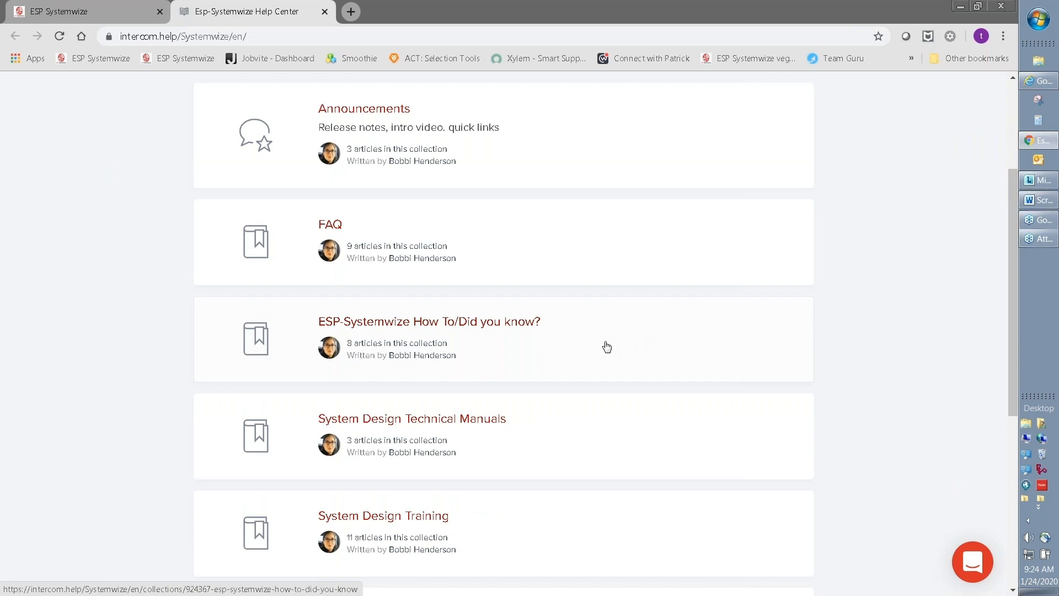
pyautogui.scroll(-3)
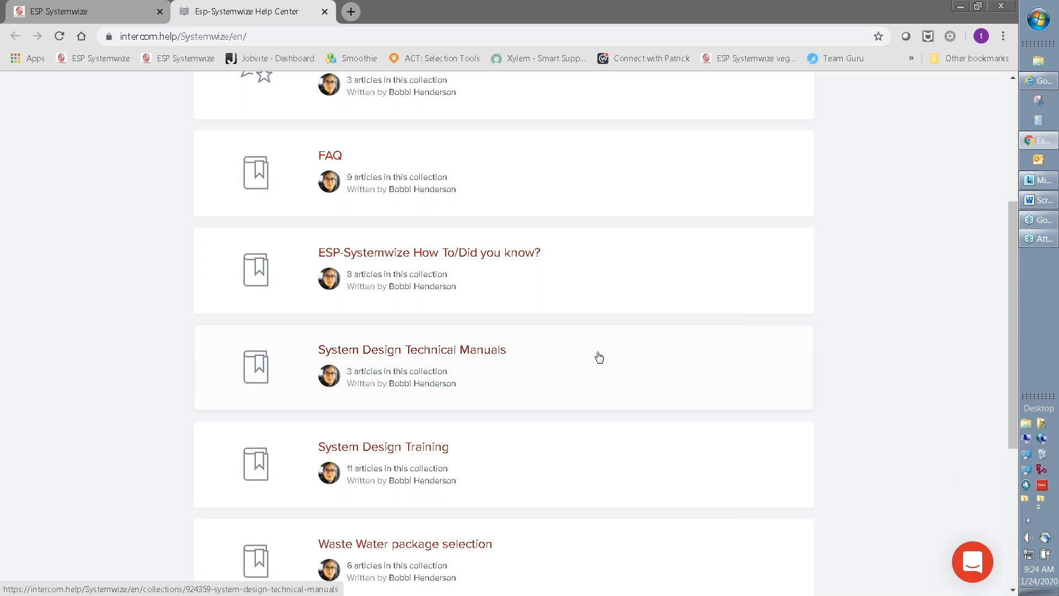
pyautogui.scroll(-3)
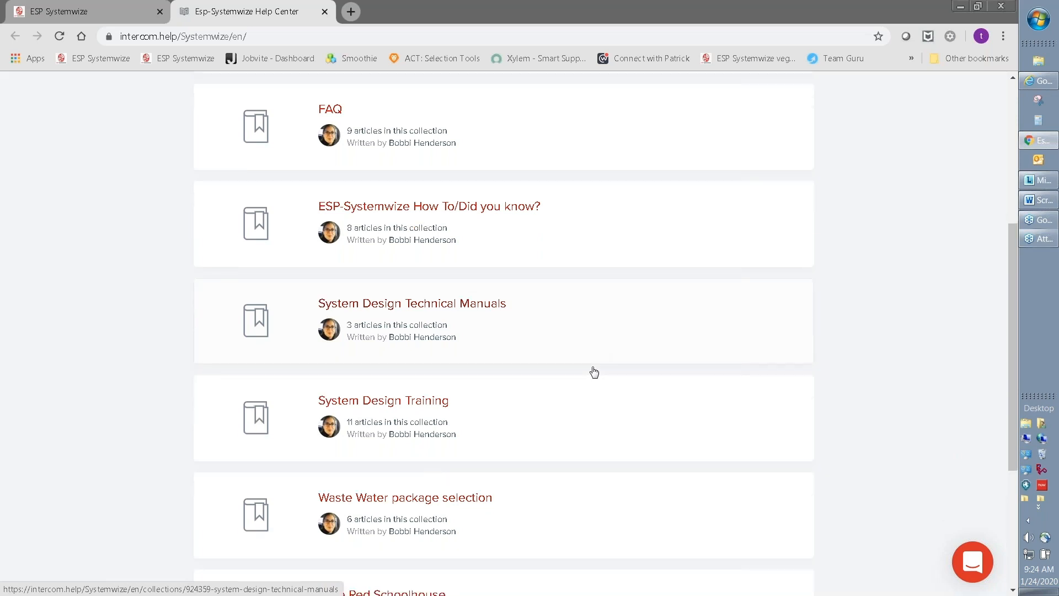
pyautogui.scroll(-3)
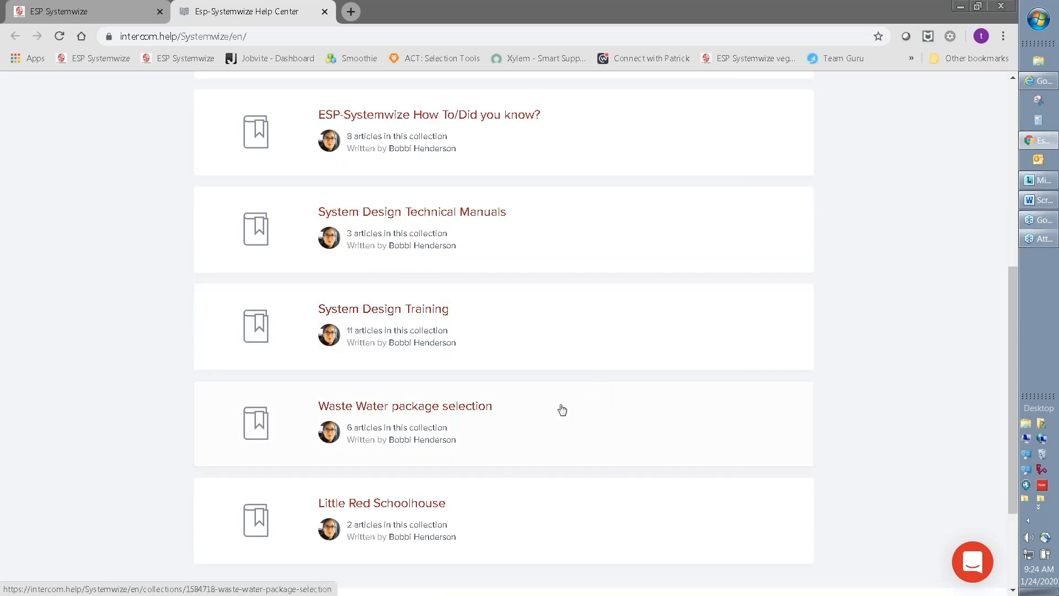
pyautogui.scroll(-3)
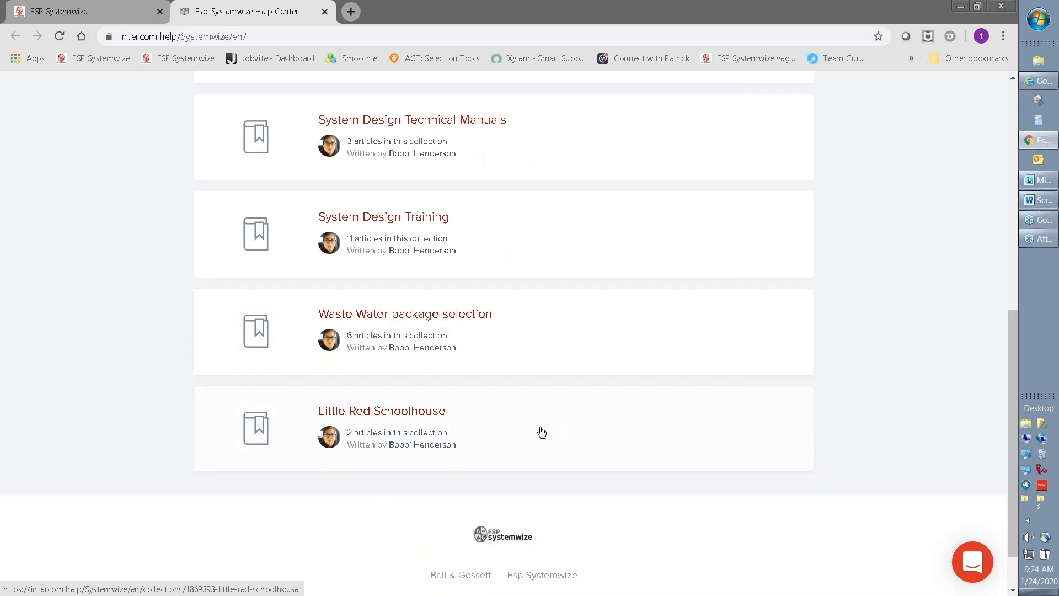
pyautogui.scroll(3)
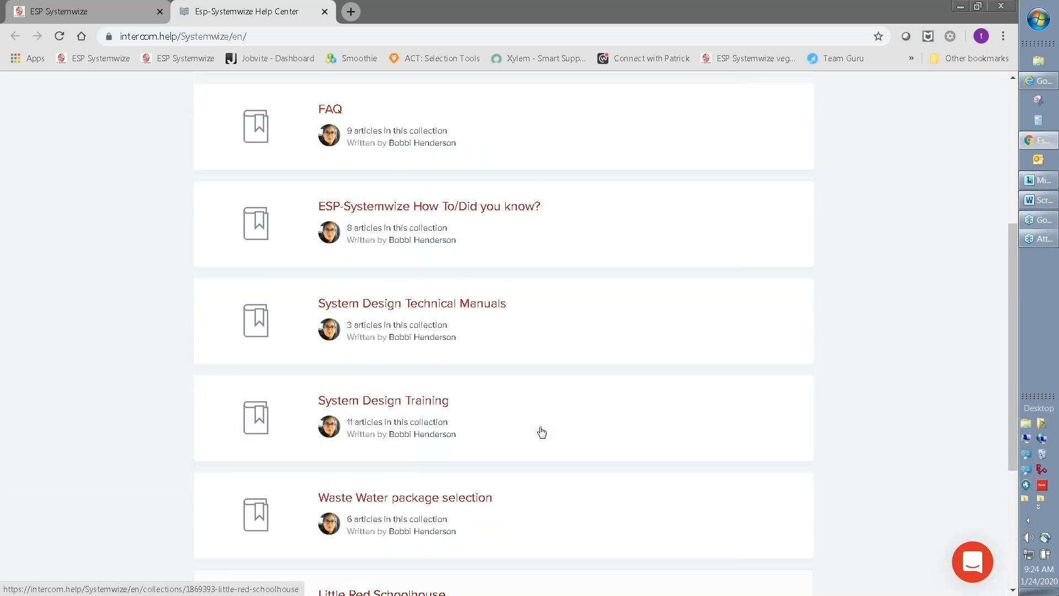
pyautogui.scroll(3)
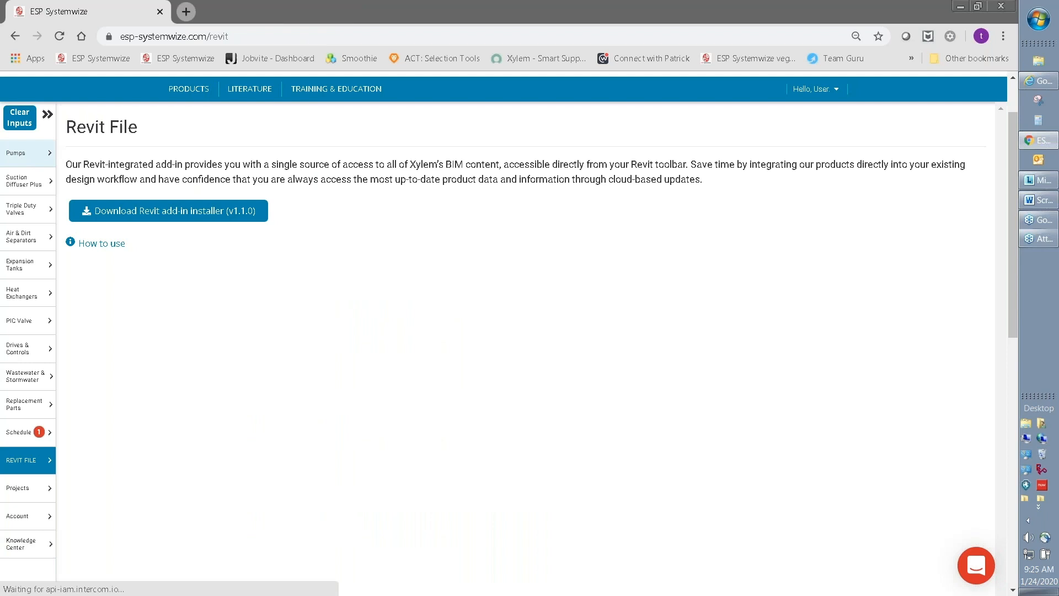
pyautogui.click(20, 153)
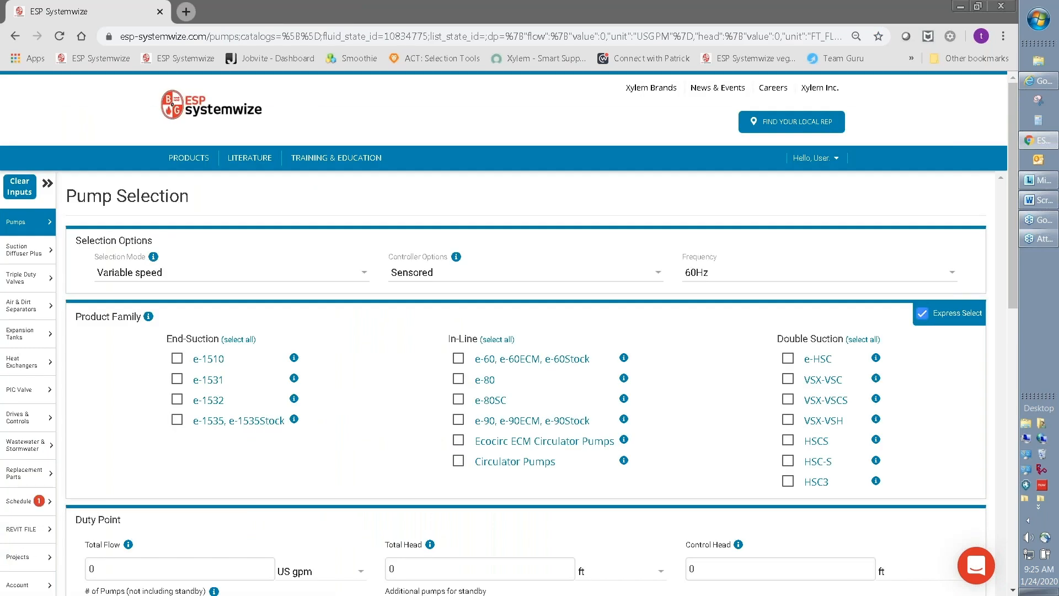
pyautogui.moveTo(373, 202)
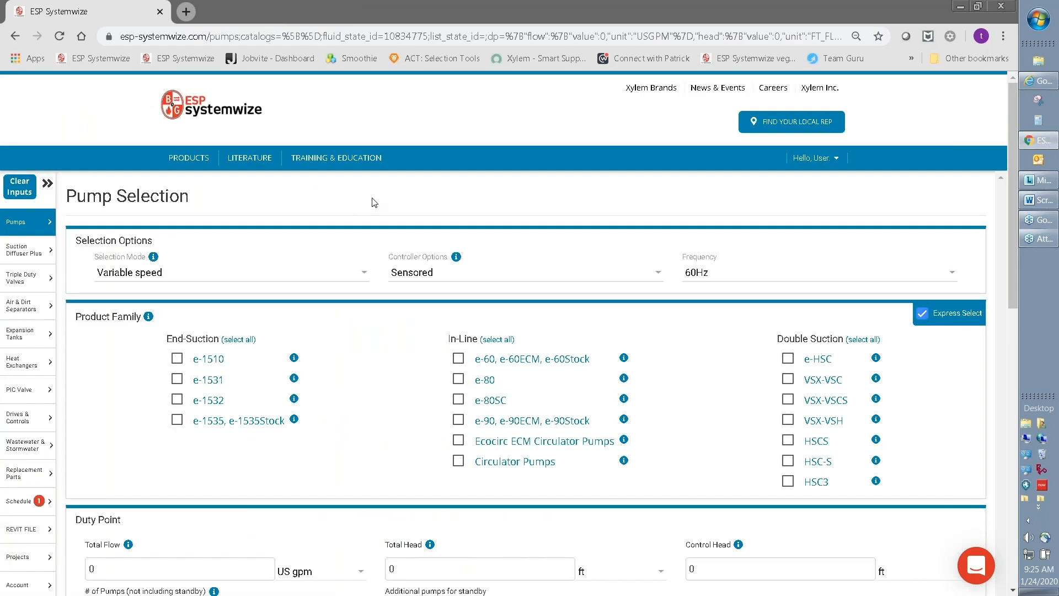
pyautogui.moveTo(483, 252)
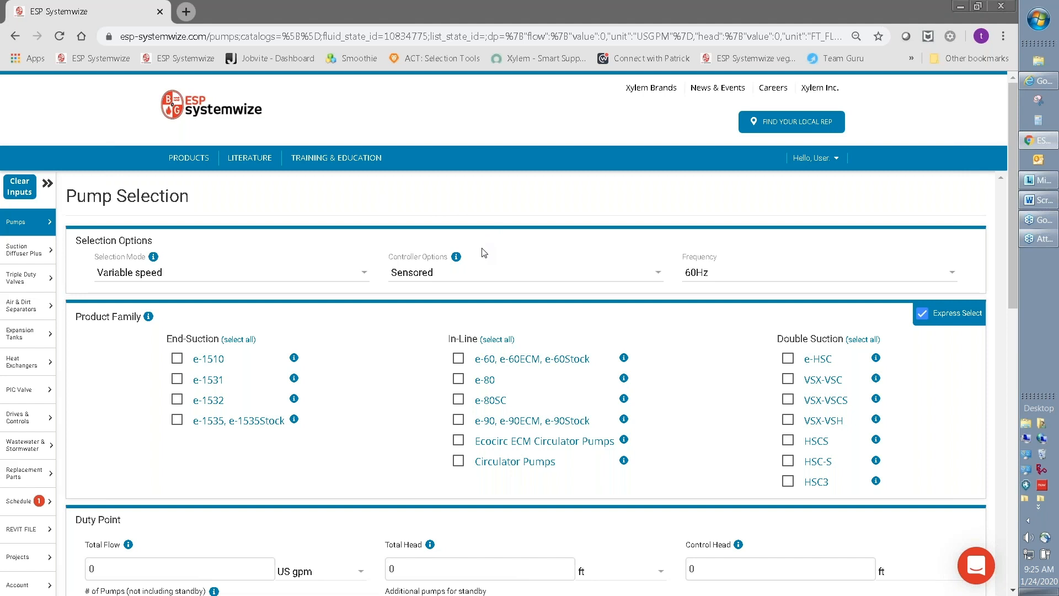
pyautogui.moveTo(276, 279)
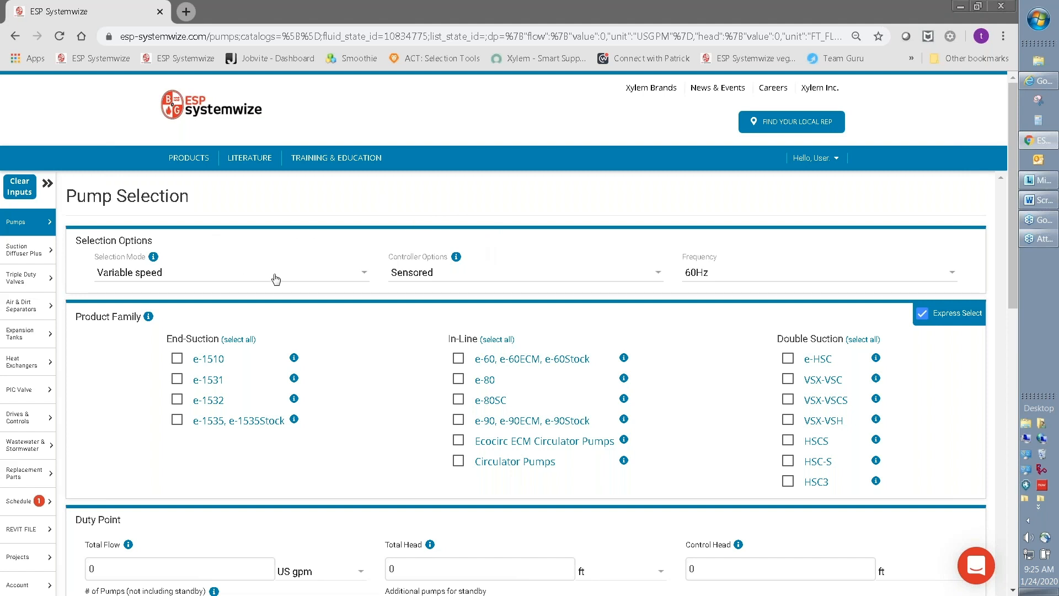
pyautogui.moveTo(349, 318)
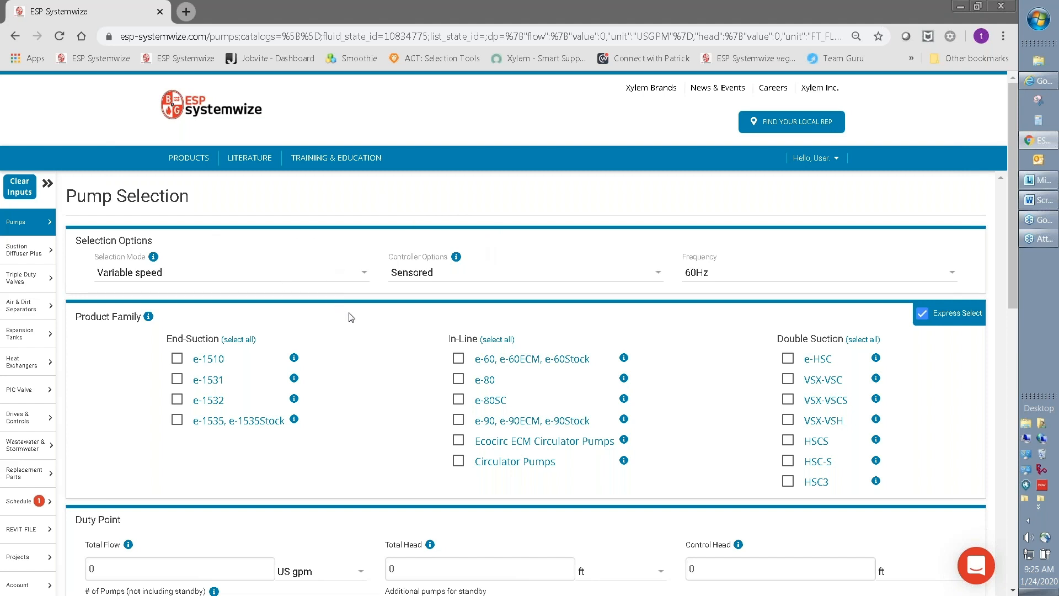
pyautogui.moveTo(154, 259)
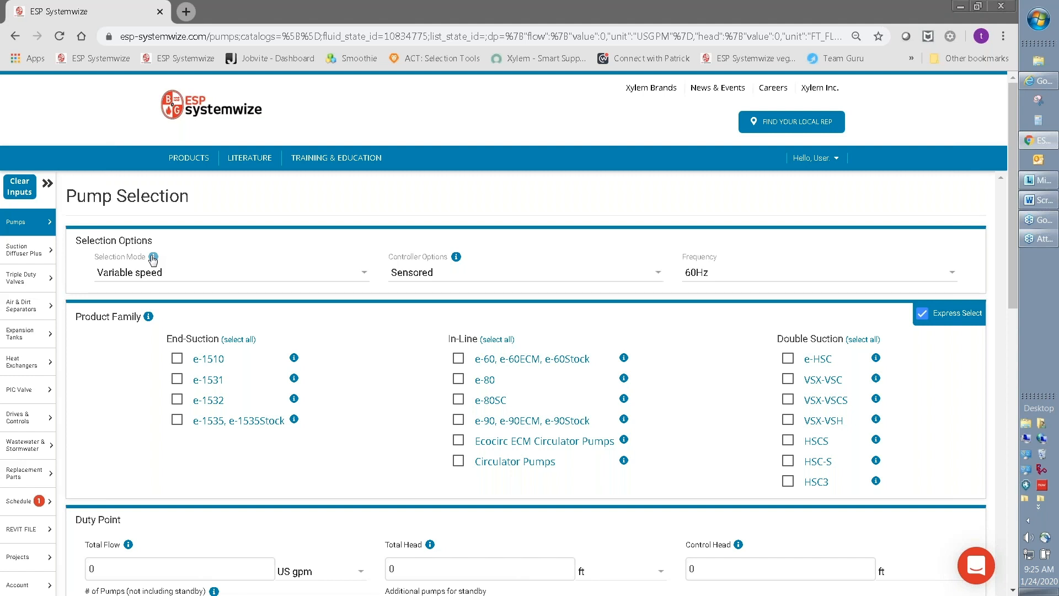
pyautogui.click(153, 257)
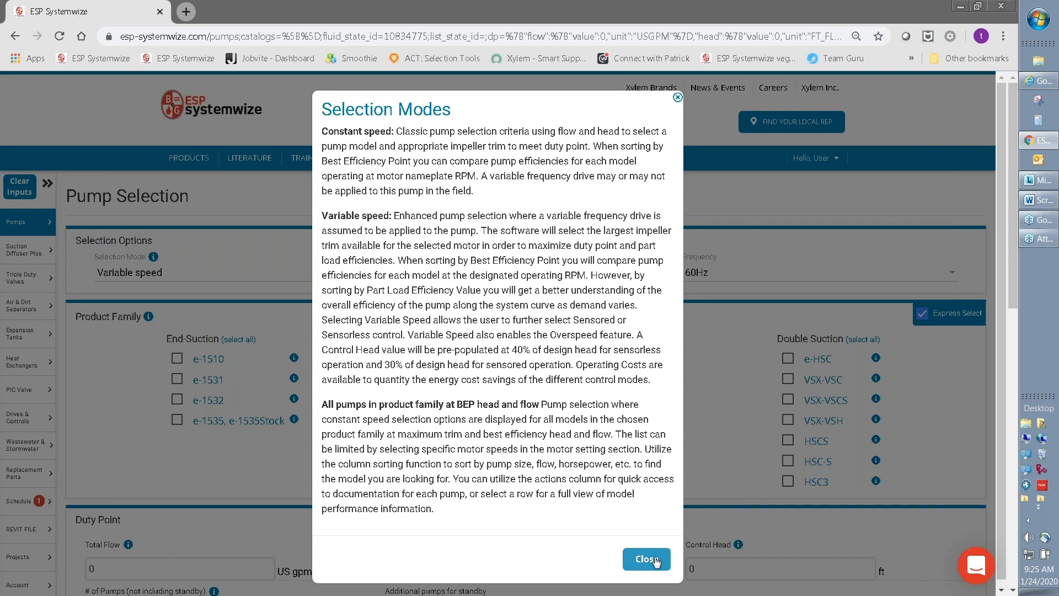
pyautogui.click(645, 559)
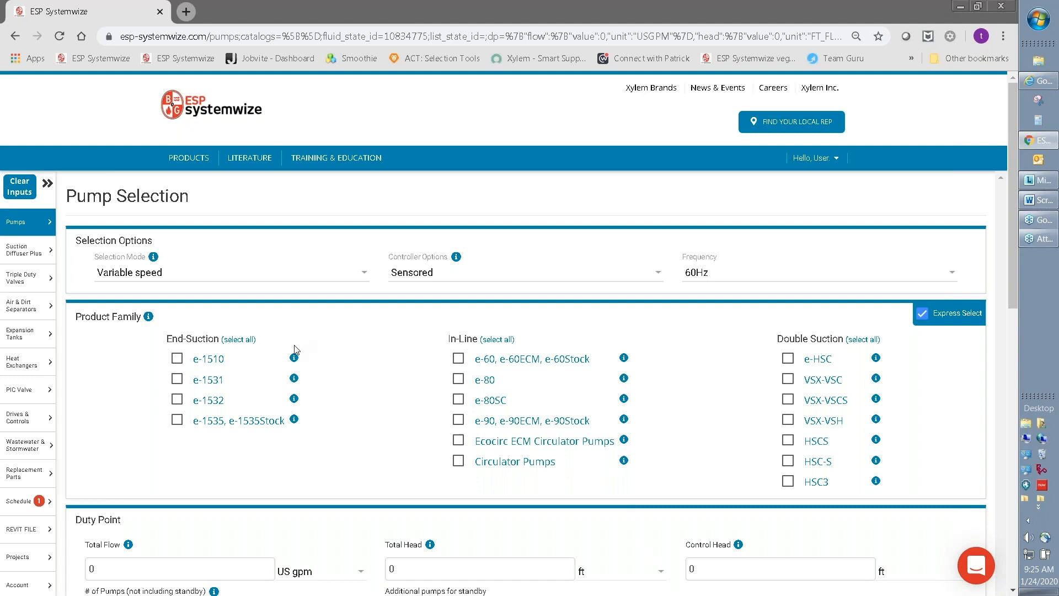
pyautogui.moveTo(293, 364)
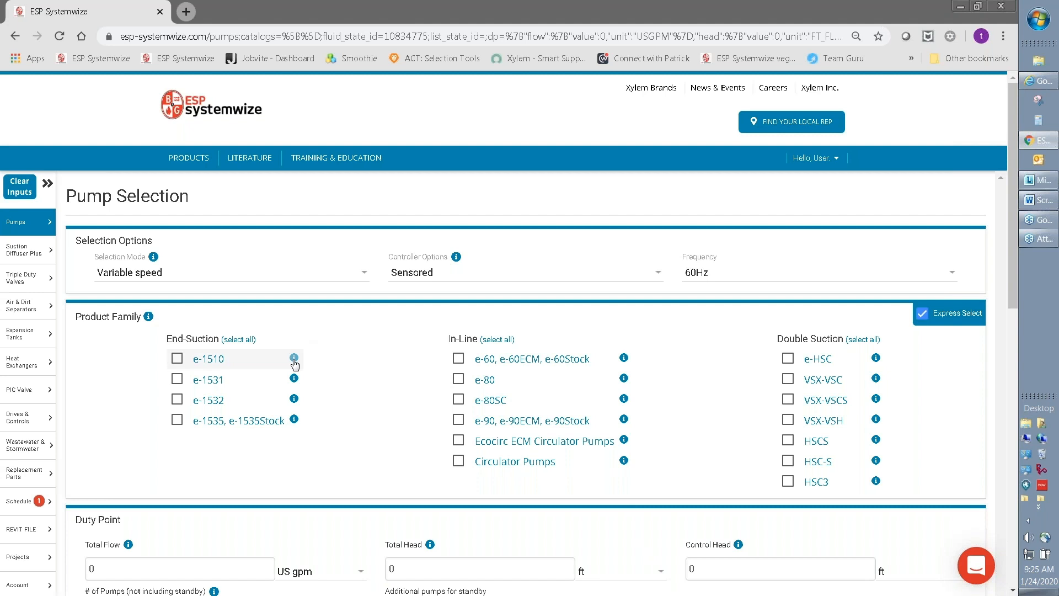
pyautogui.click(293, 358)
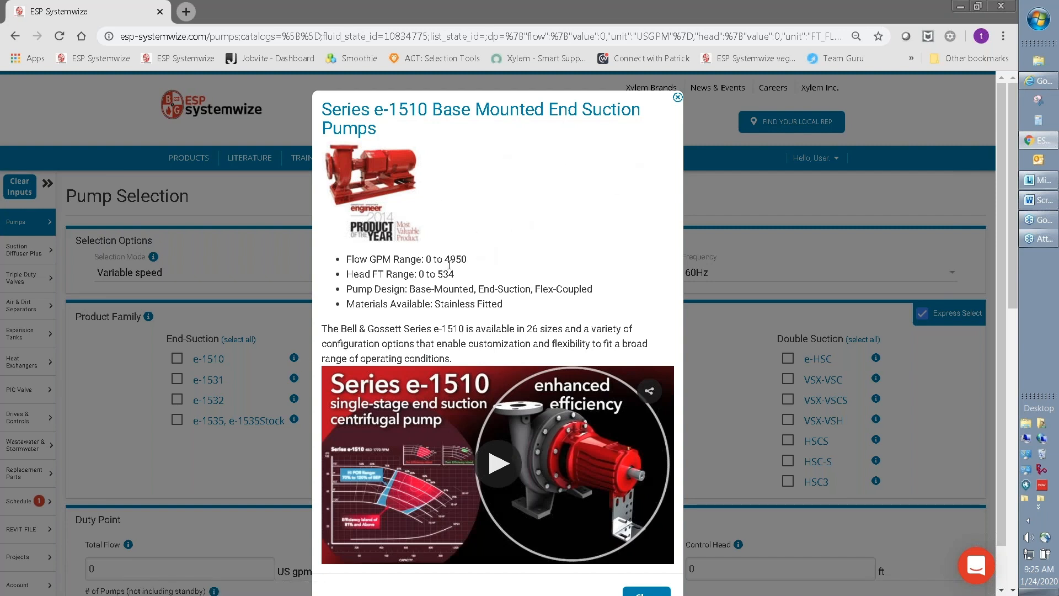
pyautogui.moveTo(468, 281)
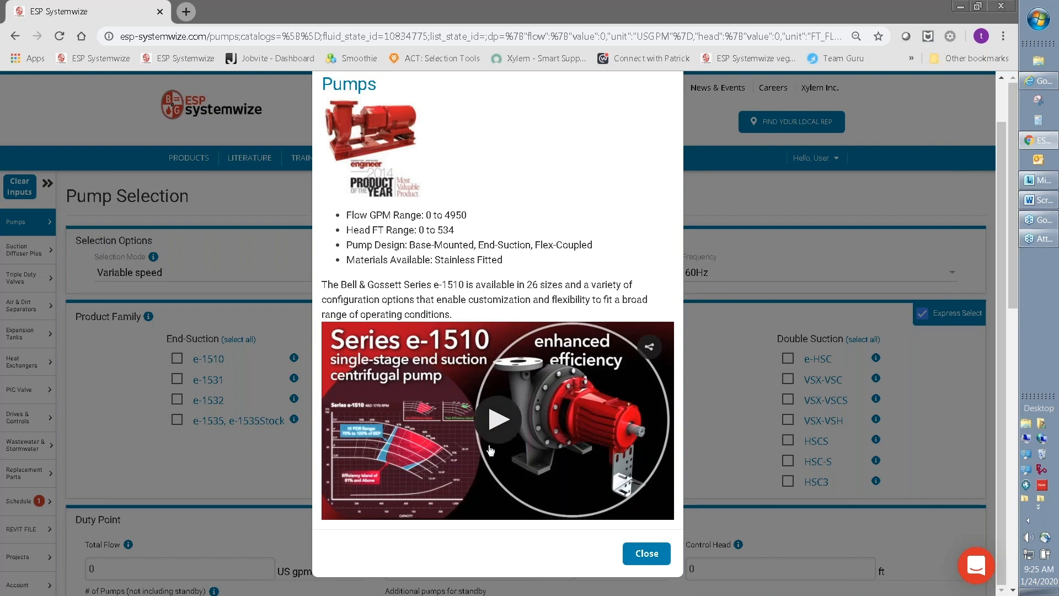
pyautogui.moveTo(496, 534)
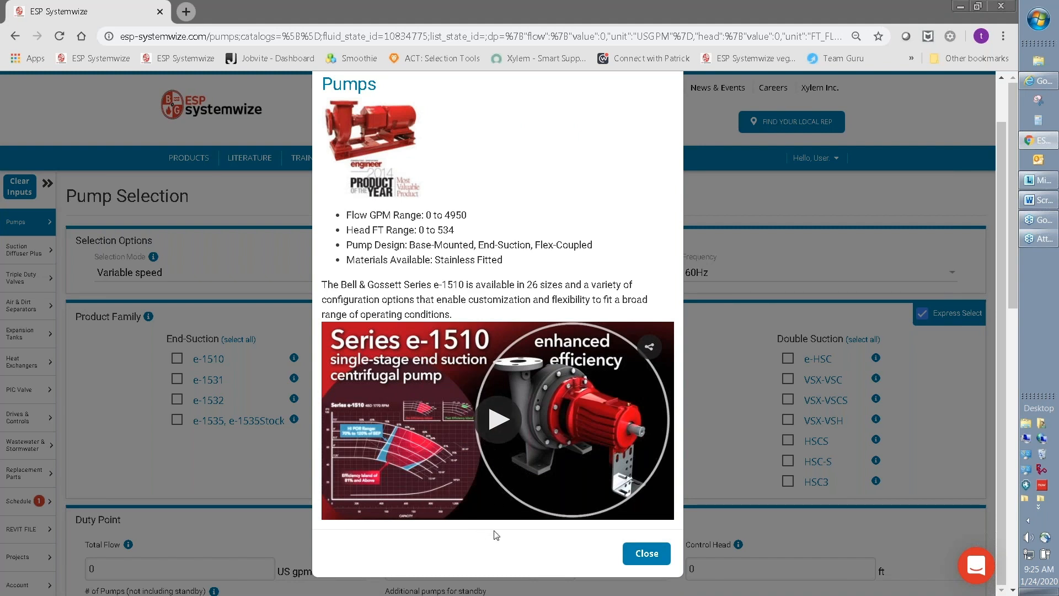
pyautogui.moveTo(645, 553)
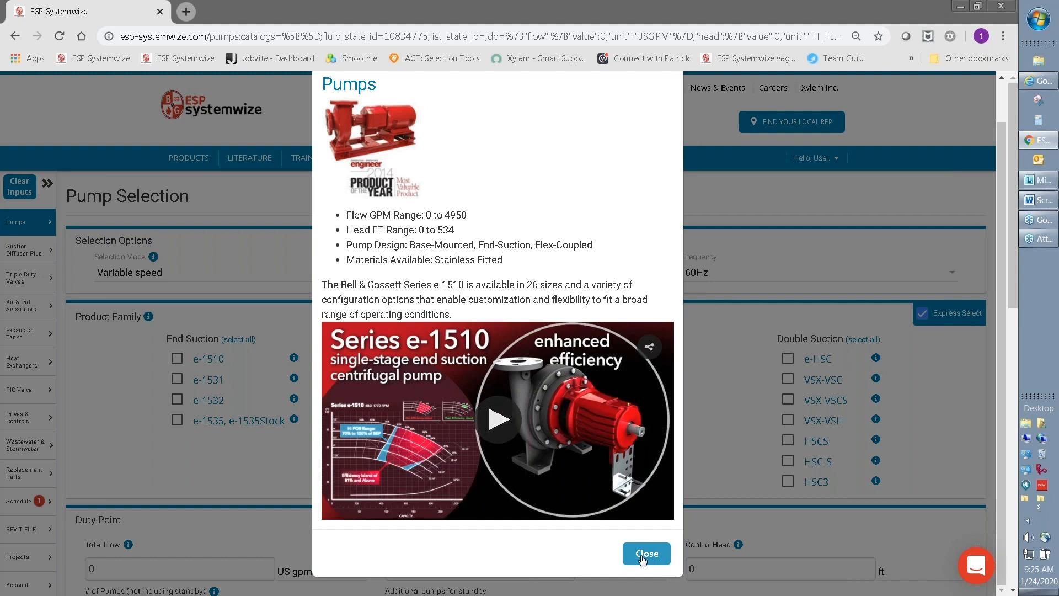
pyautogui.click(645, 553)
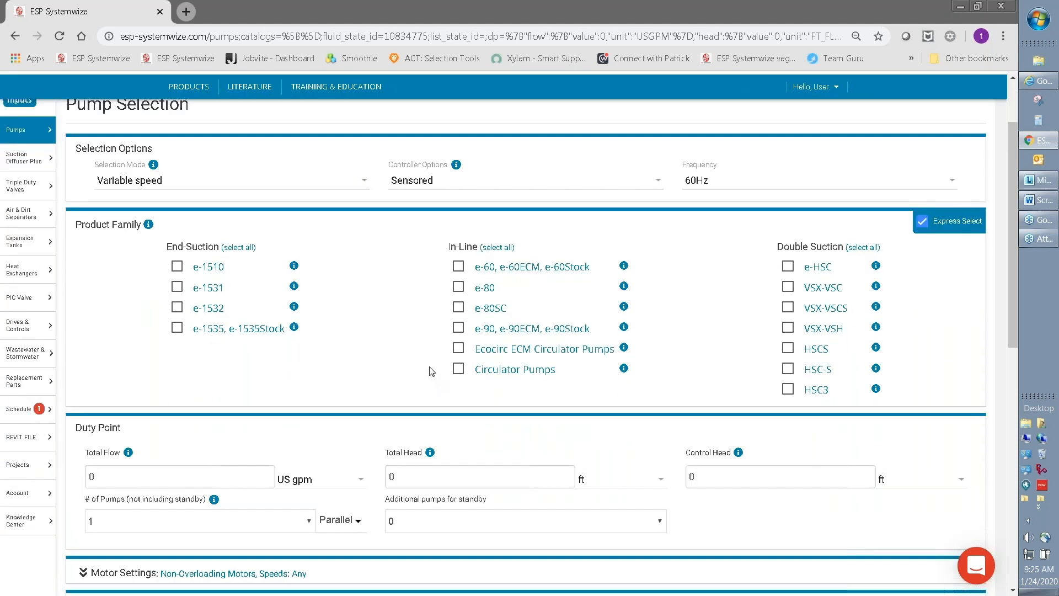
pyautogui.scroll(-3)
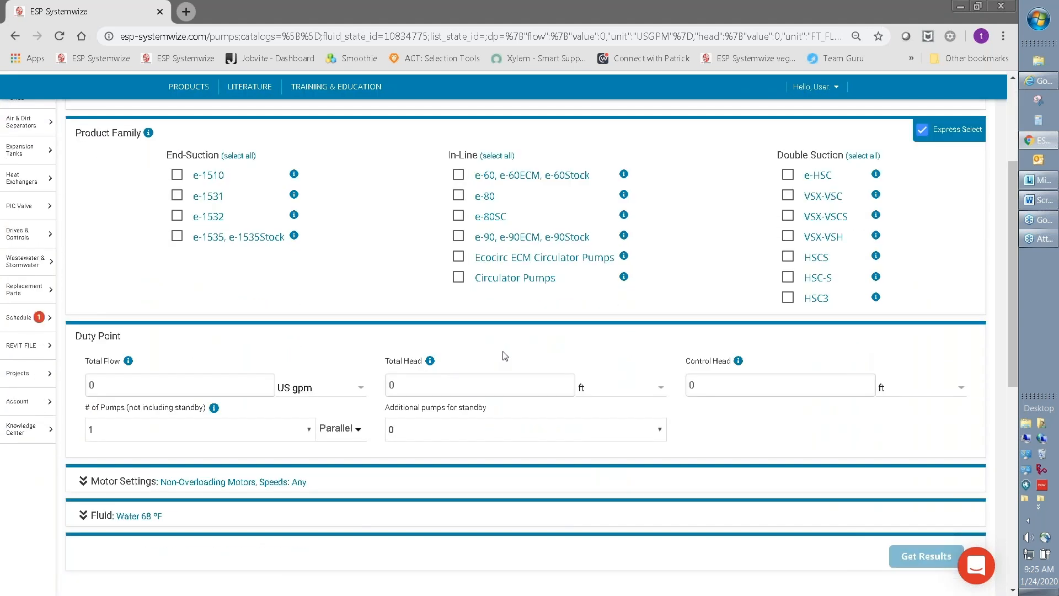
pyautogui.moveTo(571, 353)
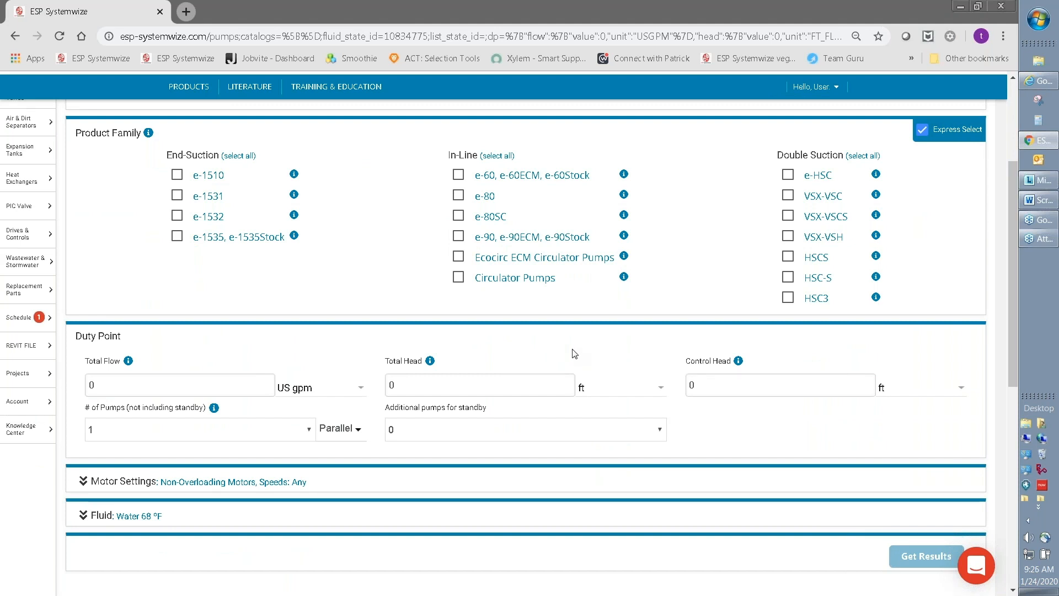
pyautogui.moveTo(740, 370)
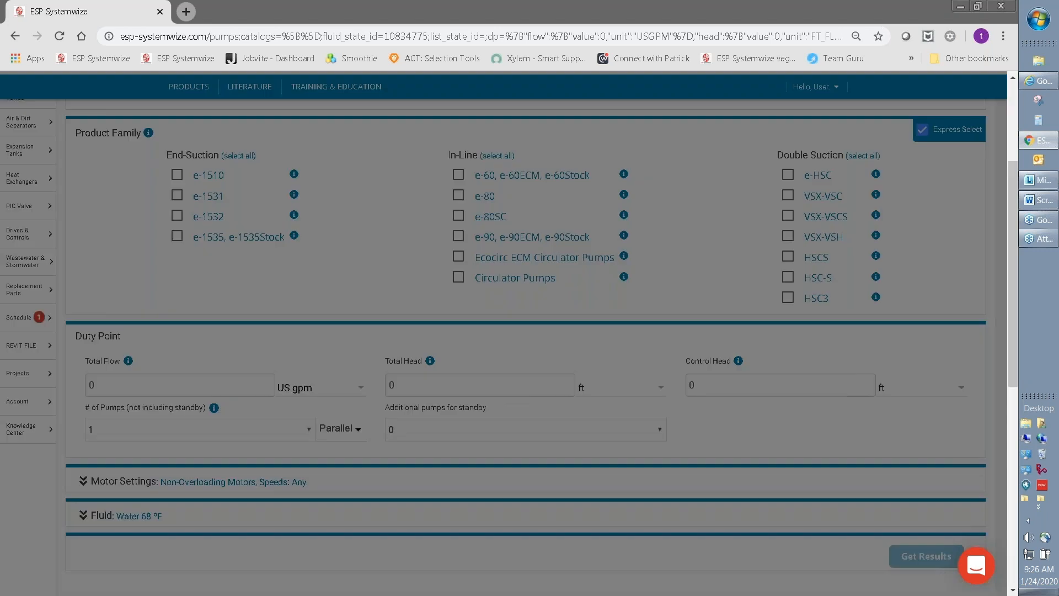
pyautogui.click(735, 360)
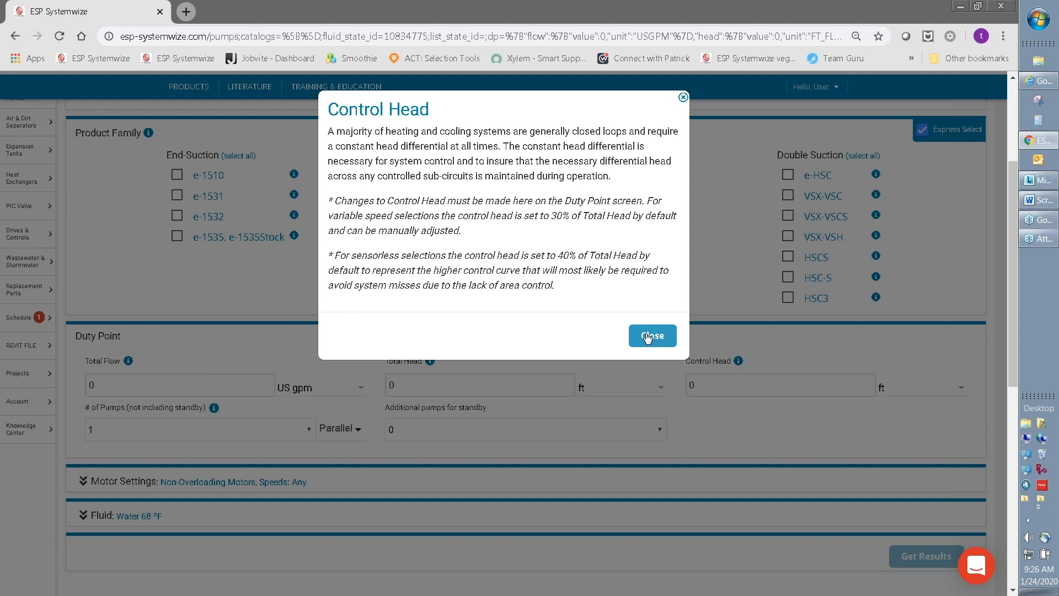
pyautogui.click(651, 336)
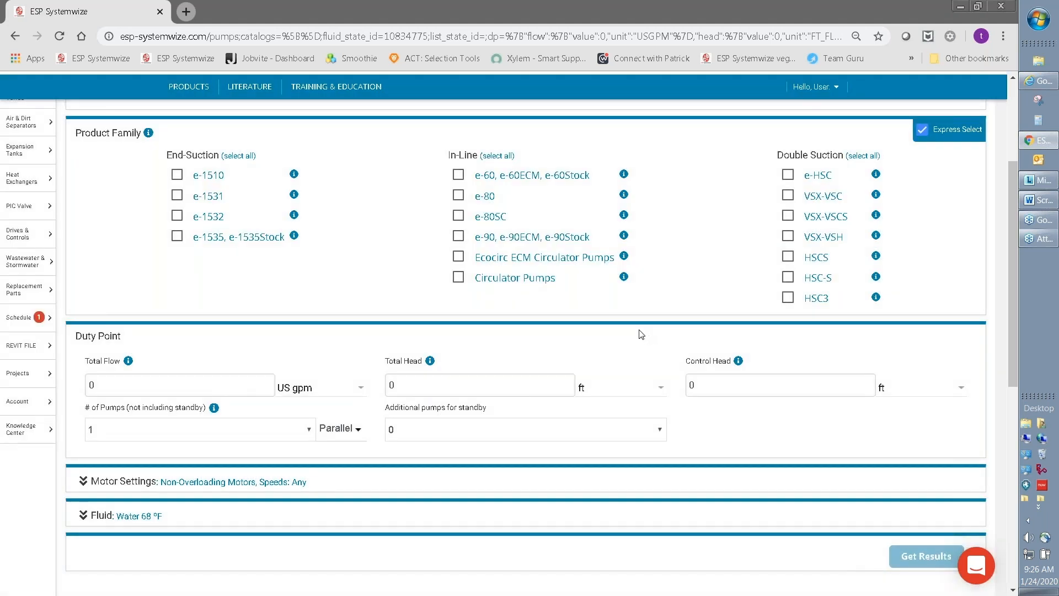
pyautogui.moveTo(623, 339)
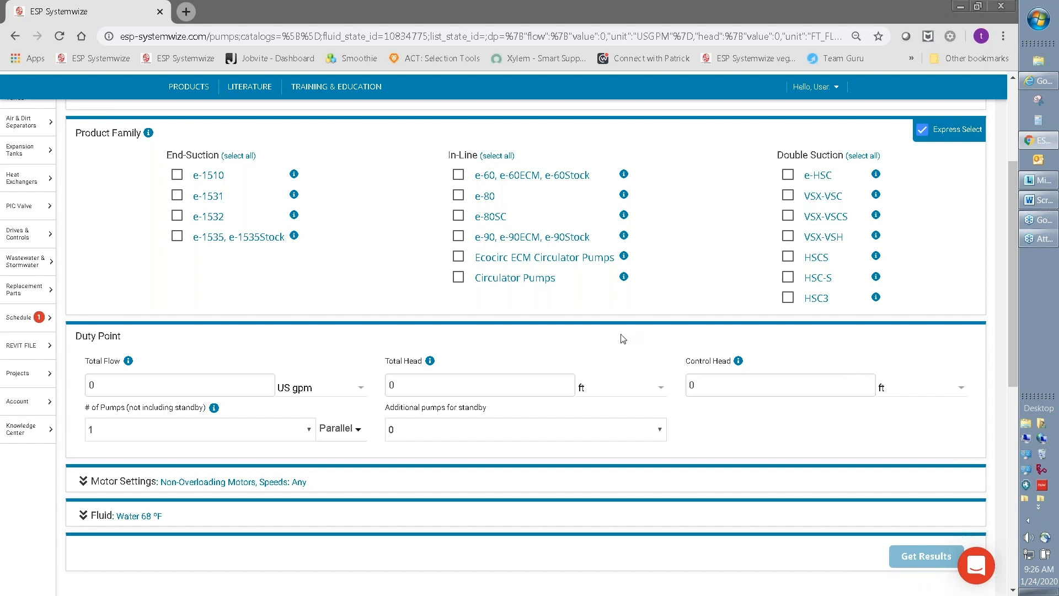
pyautogui.scroll(-3)
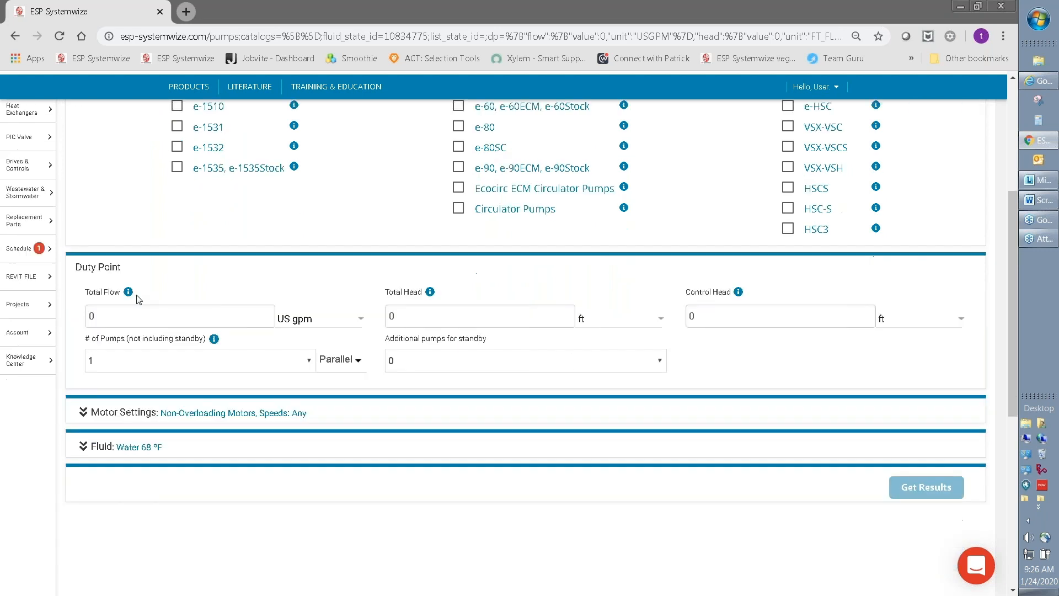
pyautogui.moveTo(815, 382)
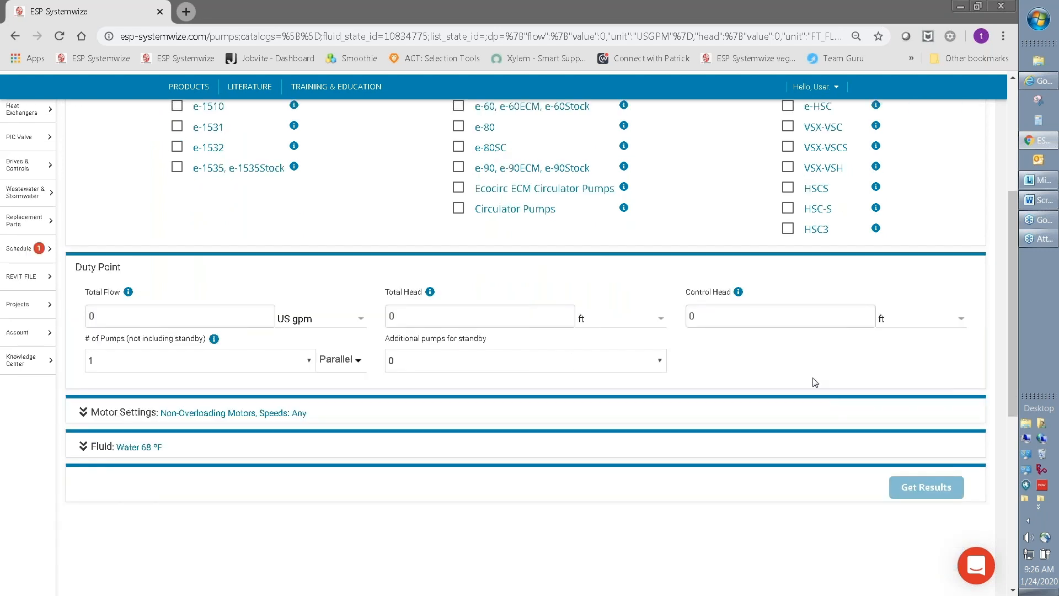
pyautogui.scroll(3)
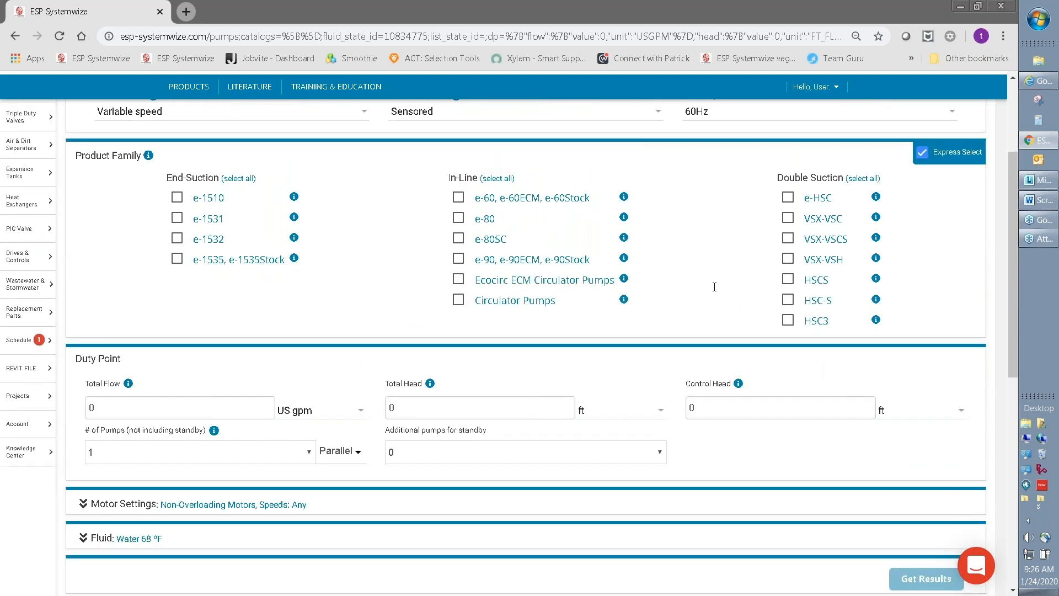
pyautogui.scroll(-3)
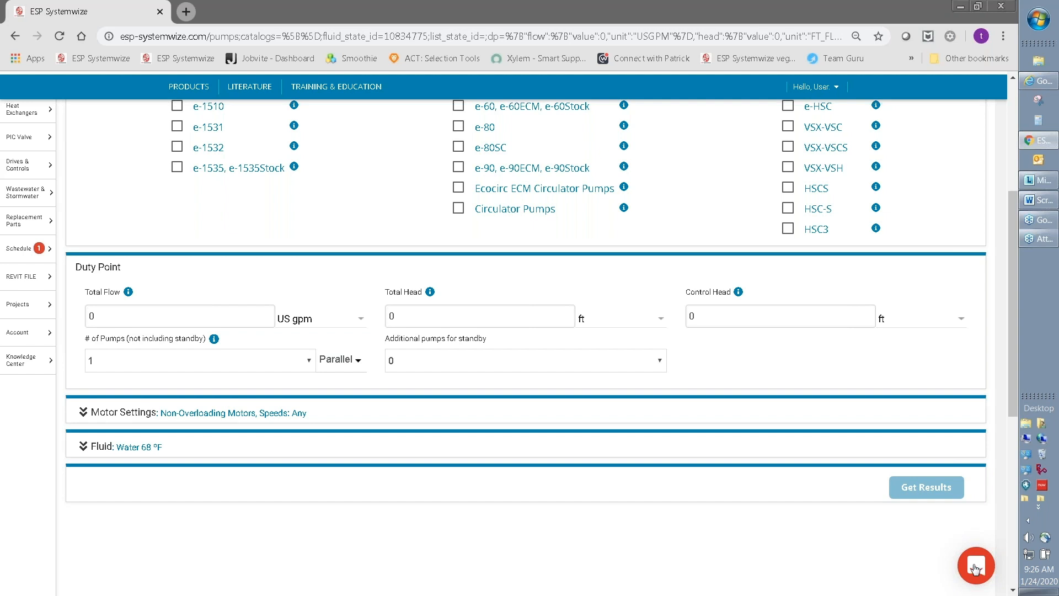
pyautogui.click(975, 566)
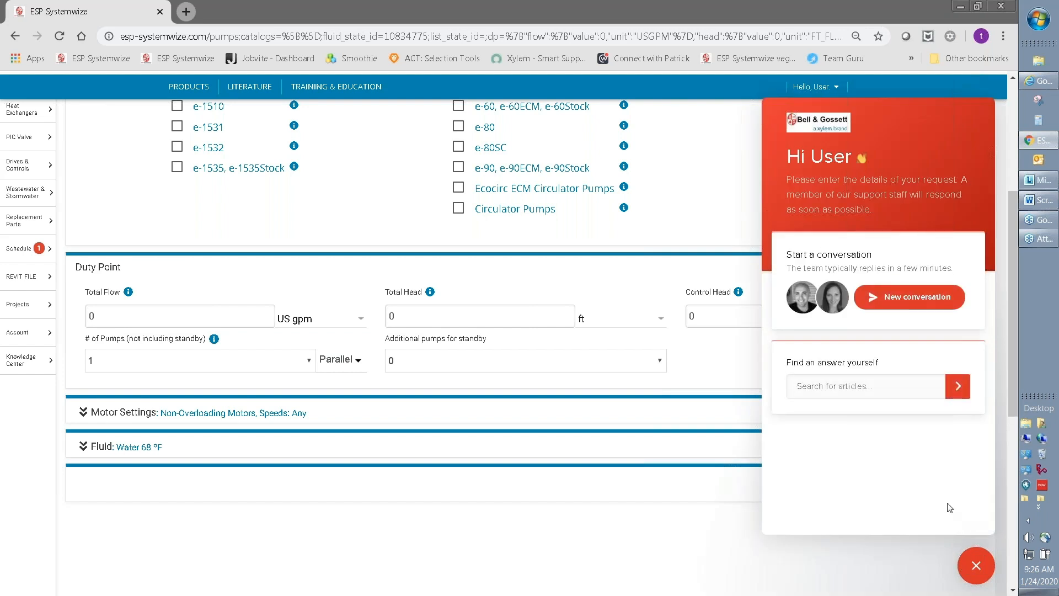
pyautogui.moveTo(931, 304)
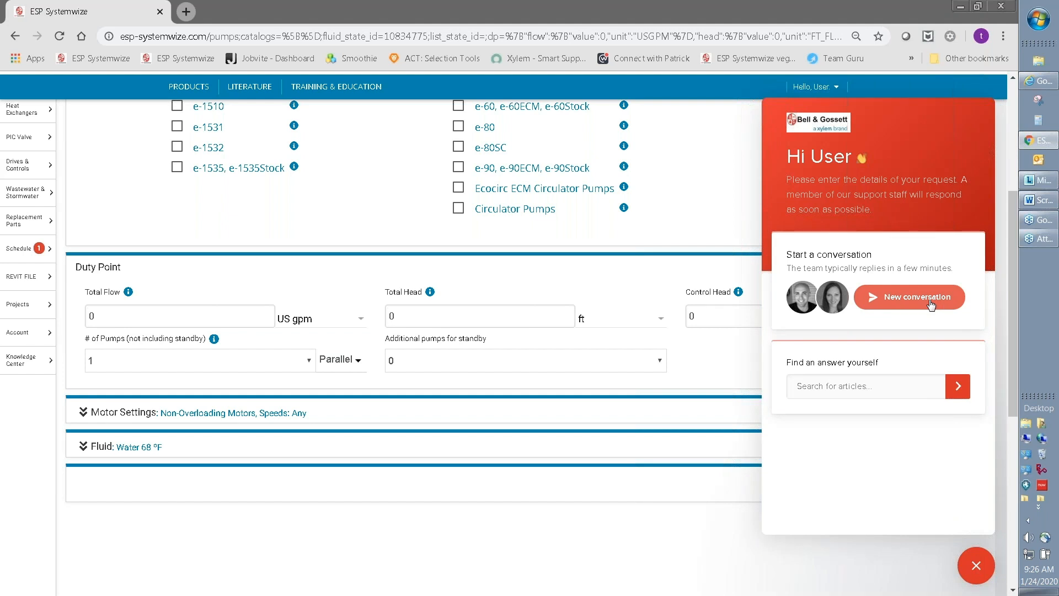
pyautogui.moveTo(943, 310)
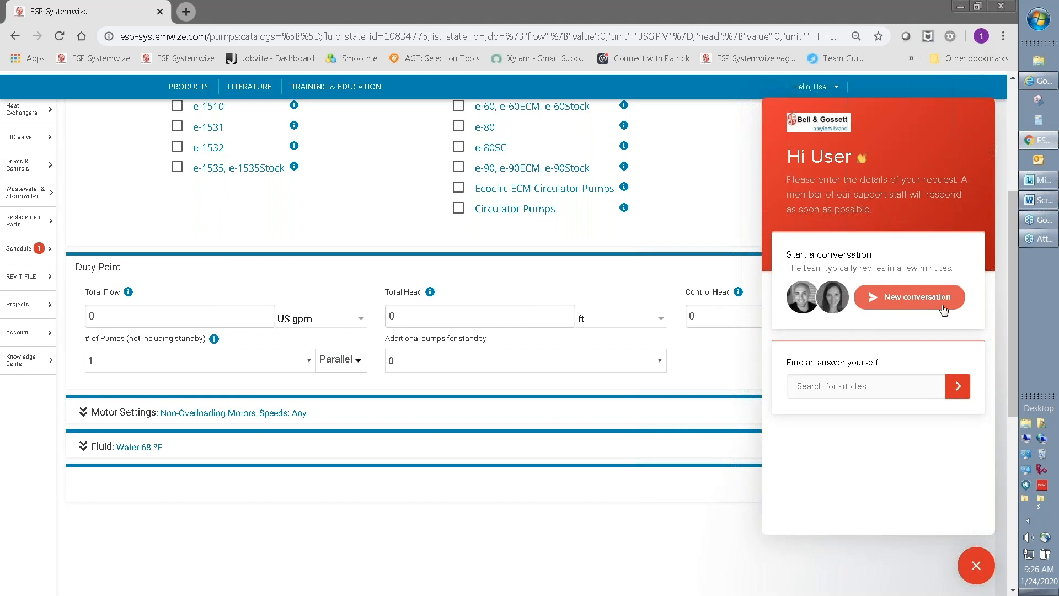
pyautogui.moveTo(914, 392)
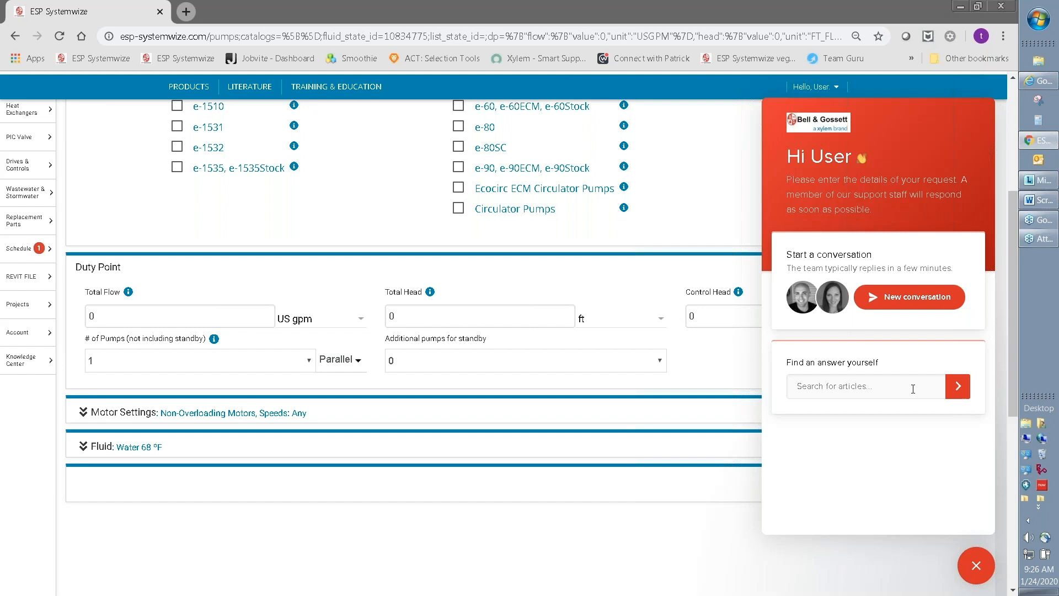
pyautogui.moveTo(977, 566)
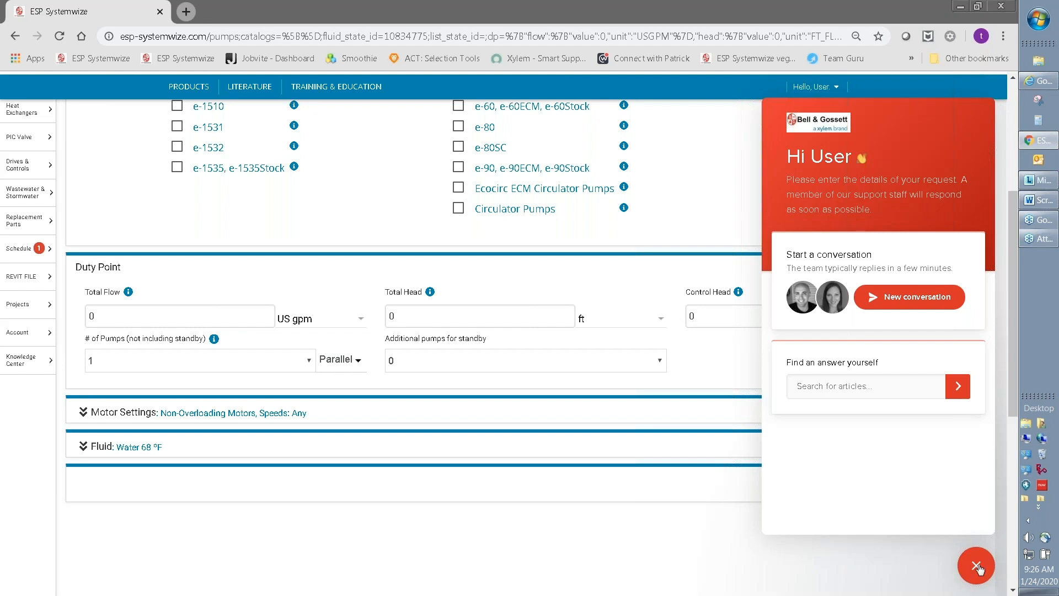
pyautogui.click(976, 565)
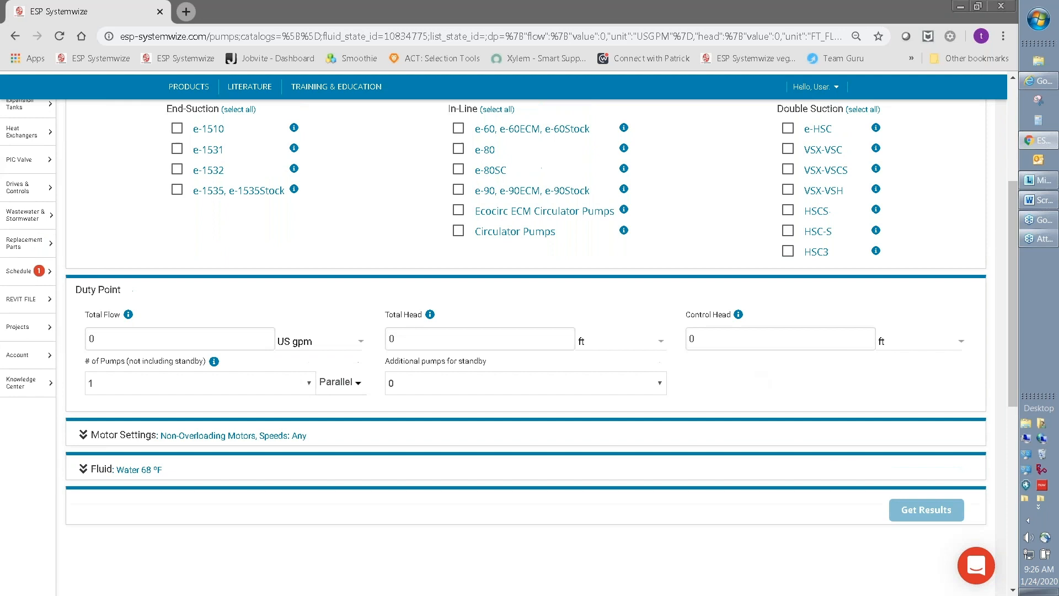
pyautogui.scroll(3)
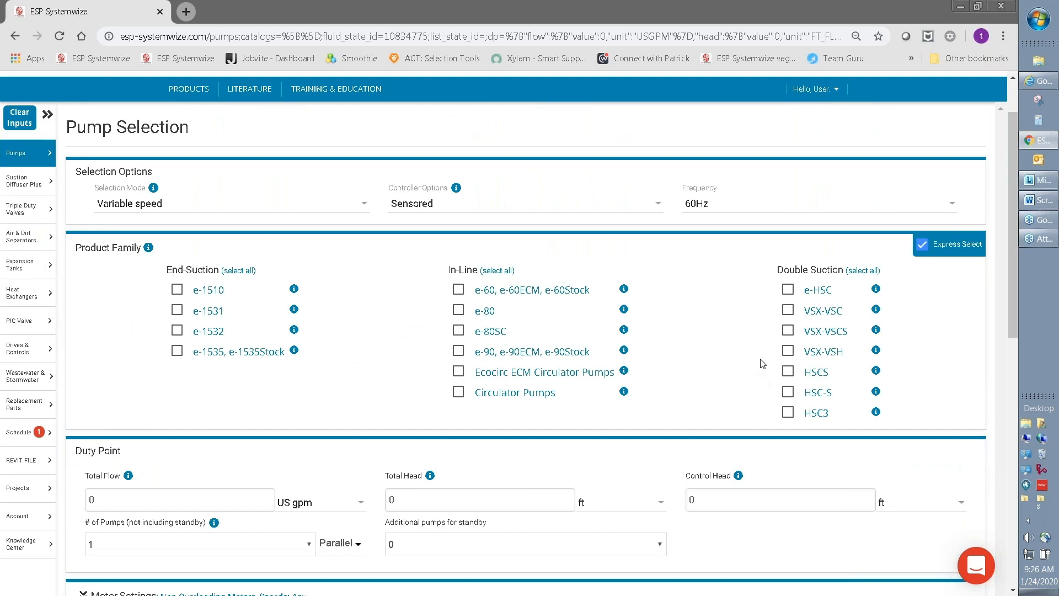